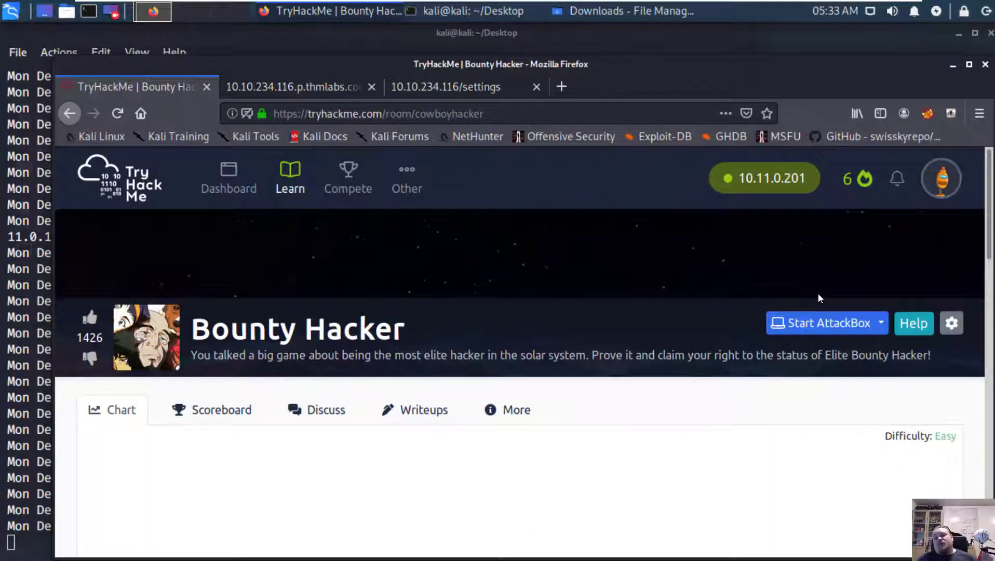
mouse_move(767, 273)
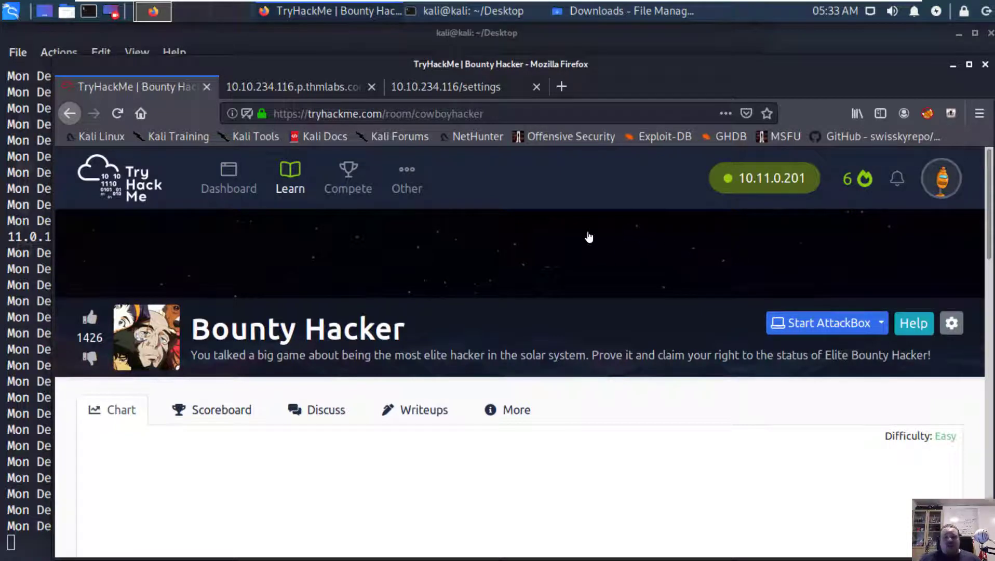
mouse_move(247, 356)
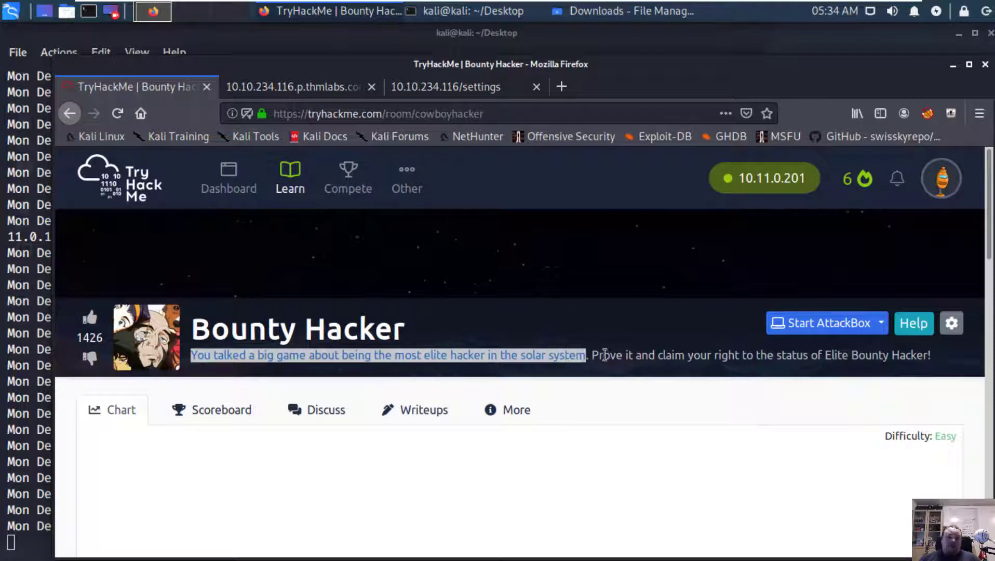
Step: Read the Bounty Hacker room description and move down to the Task 1 questions
left_click_drag(594, 354, 746, 354)
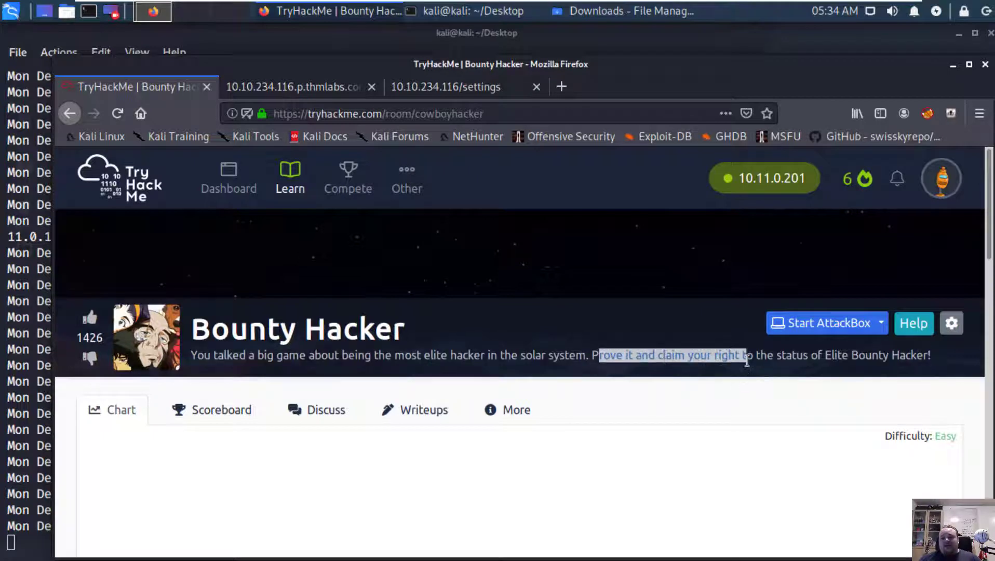
left_click_drag(745, 361, 879, 355)
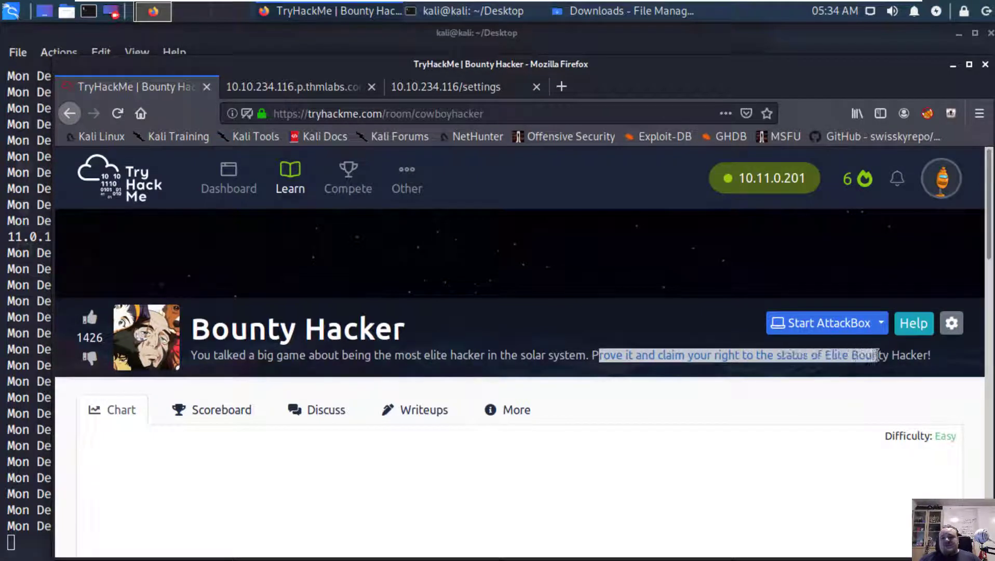
left_click(517, 363)
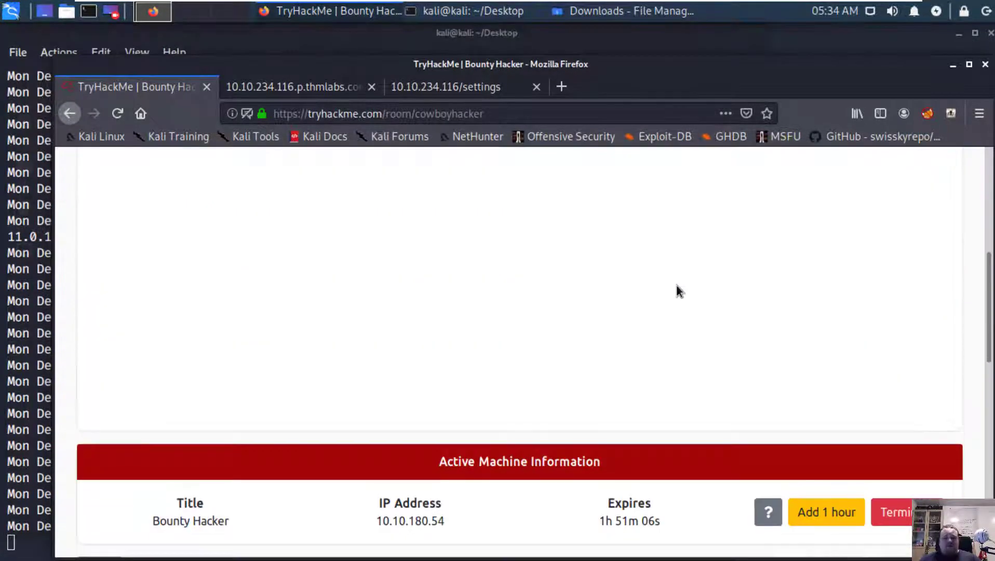
scroll("down", 3)
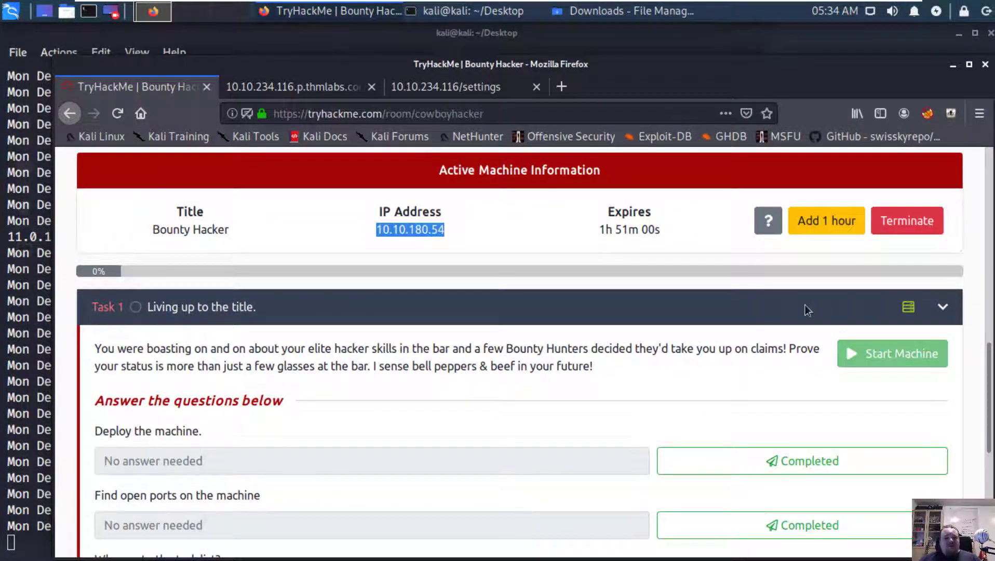
mouse_move(679, 388)
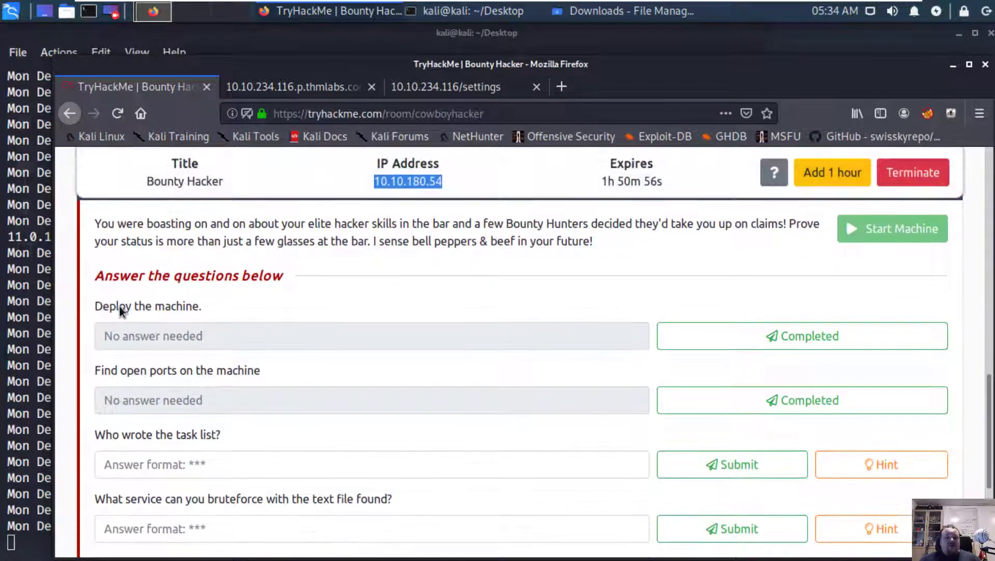
Step: Mark 'Deploy the machine' as Completed and select the target IP address for copying
left_click(801, 336)
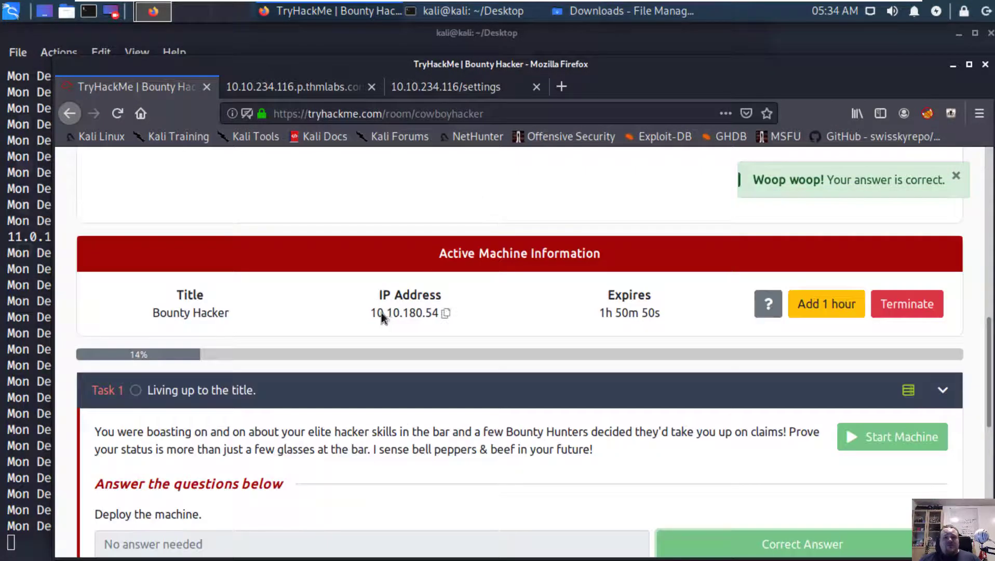
double_click(404, 312)
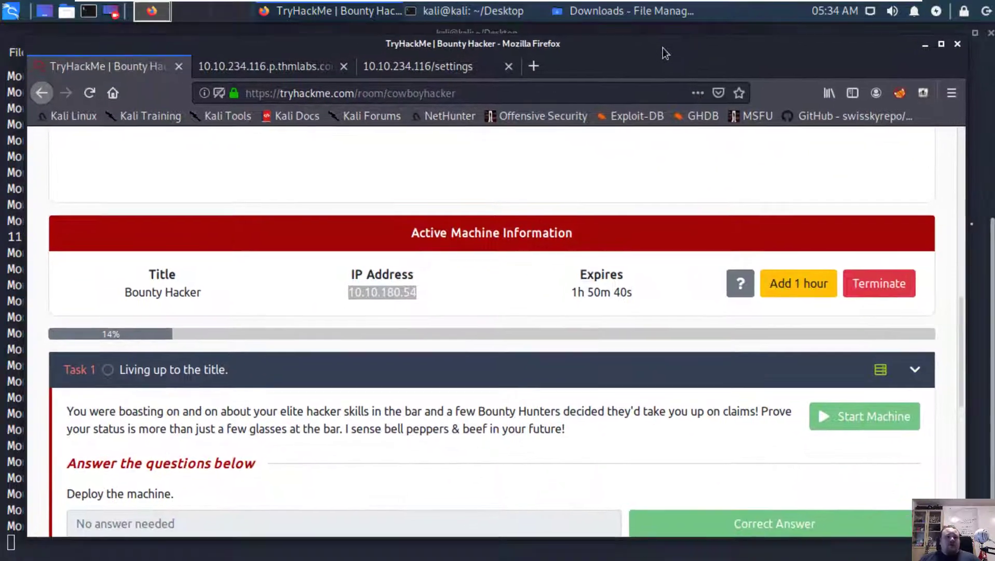
Step: Run 'nmap 10.10.180.54' in a fresh terminal and select the open-ports result (21 ftp, 22 ssh, 80 http)
left_click(151, 11)
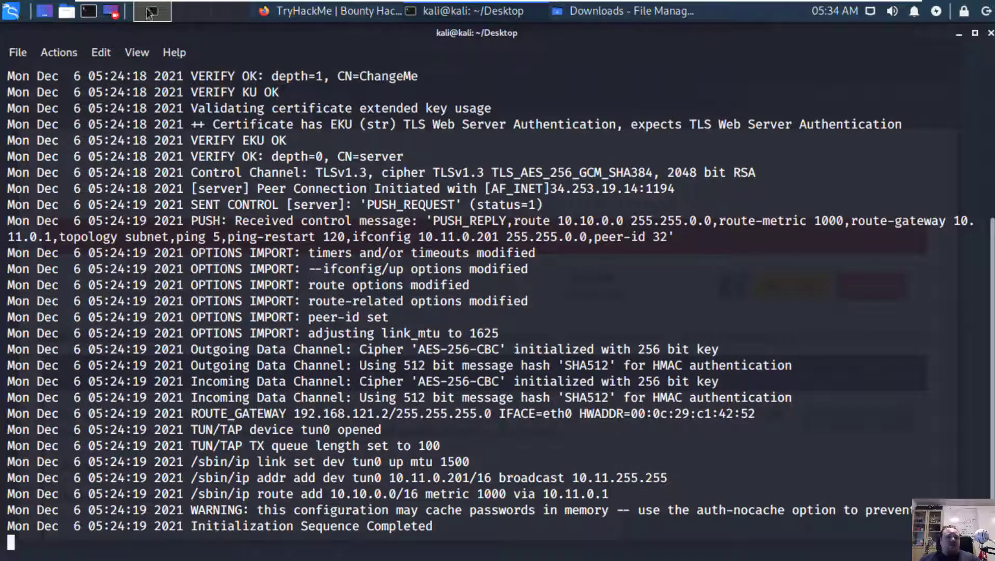
right_click(150, 12)
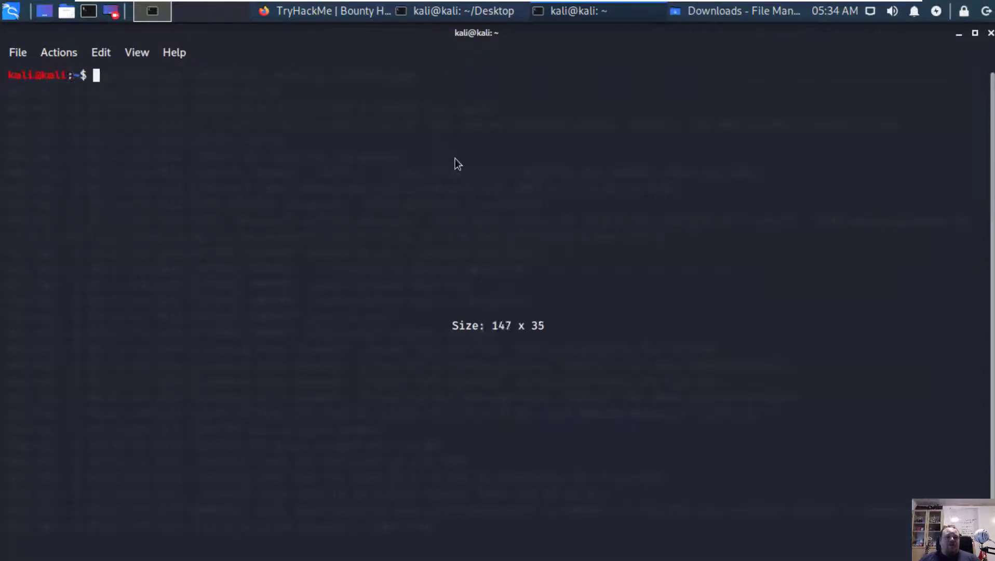
type("nm")
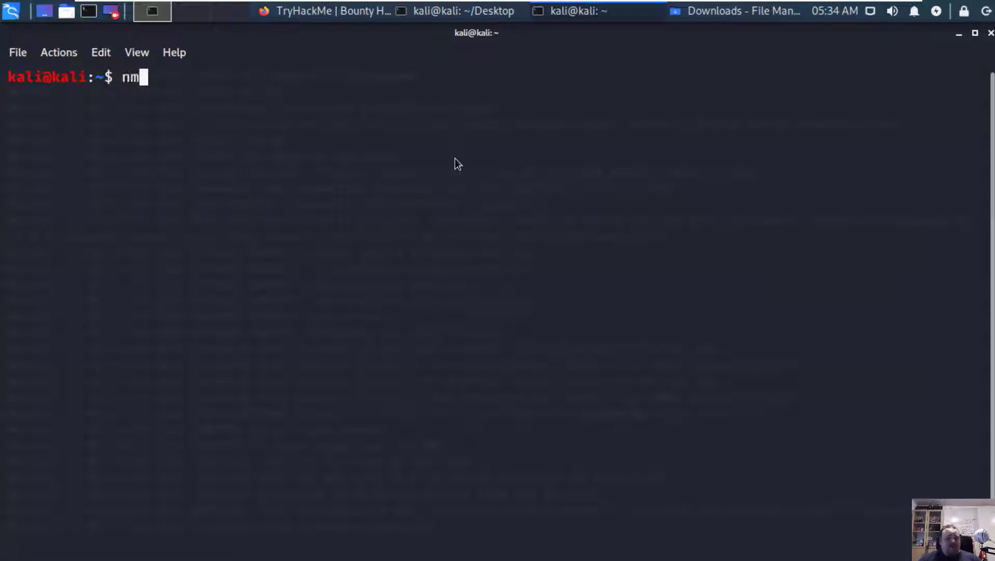
type("ap 10.10.180.54")
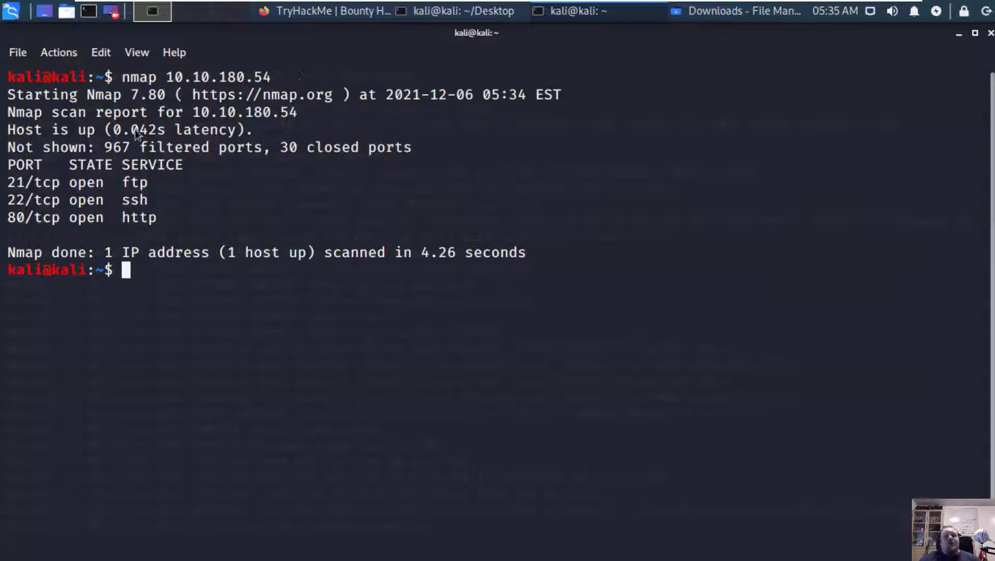
left_click_drag(6, 200, 175, 218)
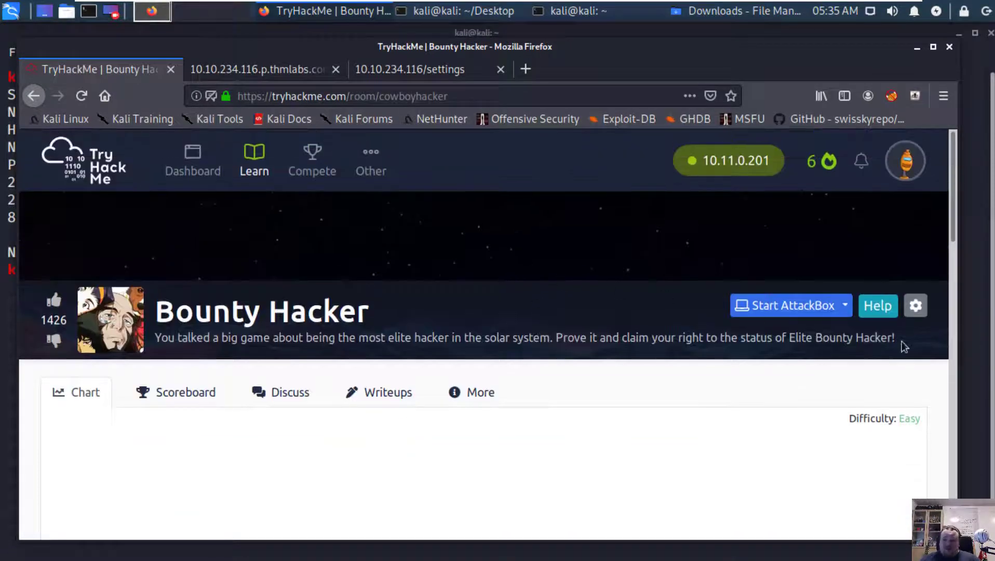
mouse_move(554, 319)
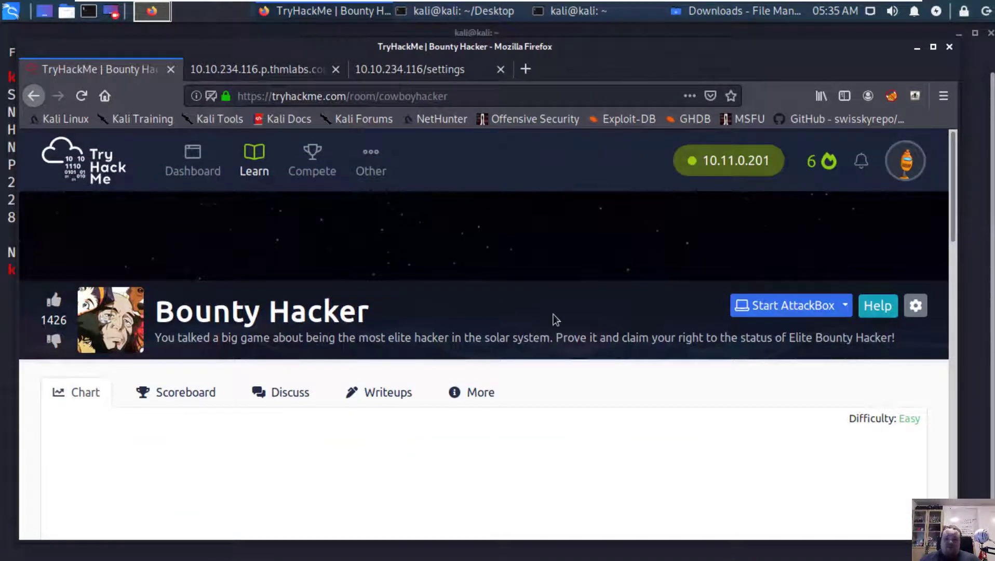
Step: Mark 'Find open ports on the machine' as Completed in Task 1
scroll("down", 3)
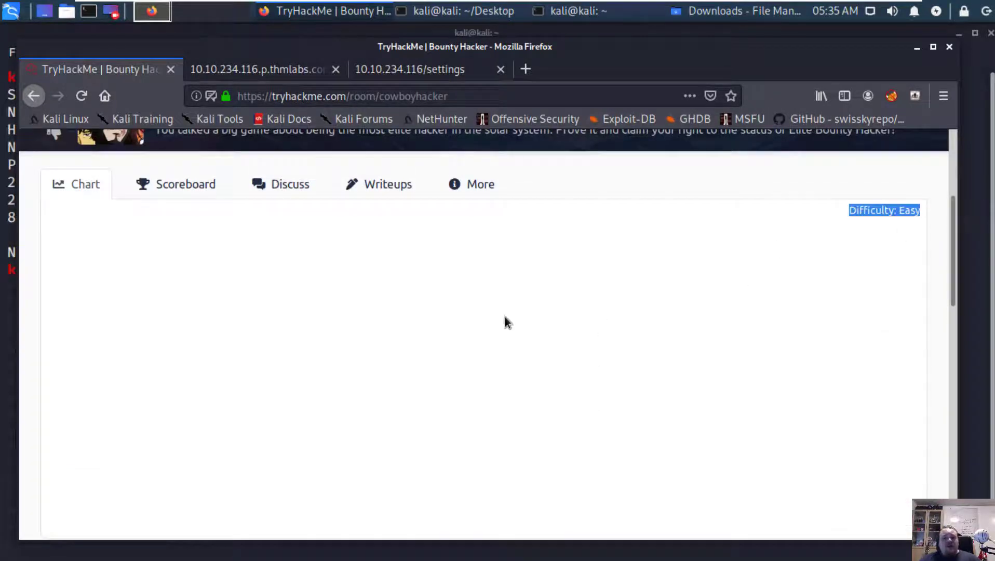
scroll("down", 3)
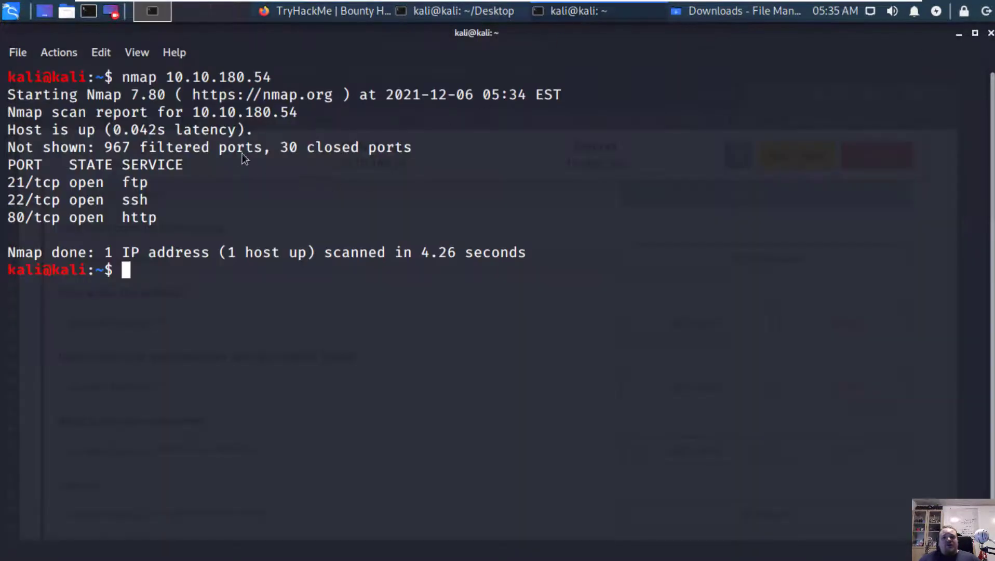
mouse_move(101, 57)
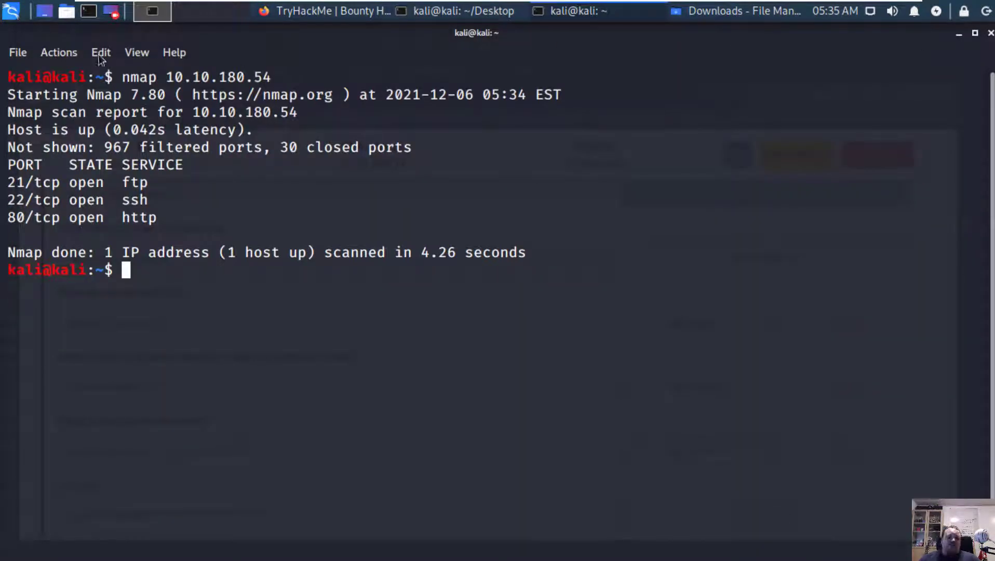
left_click_drag(7, 182, 157, 218)
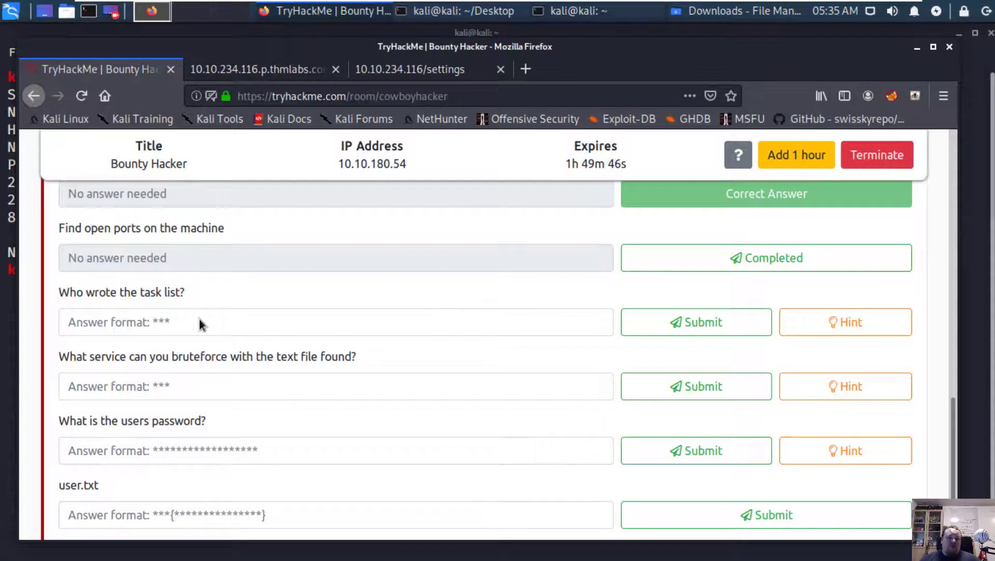
mouse_move(289, 265)
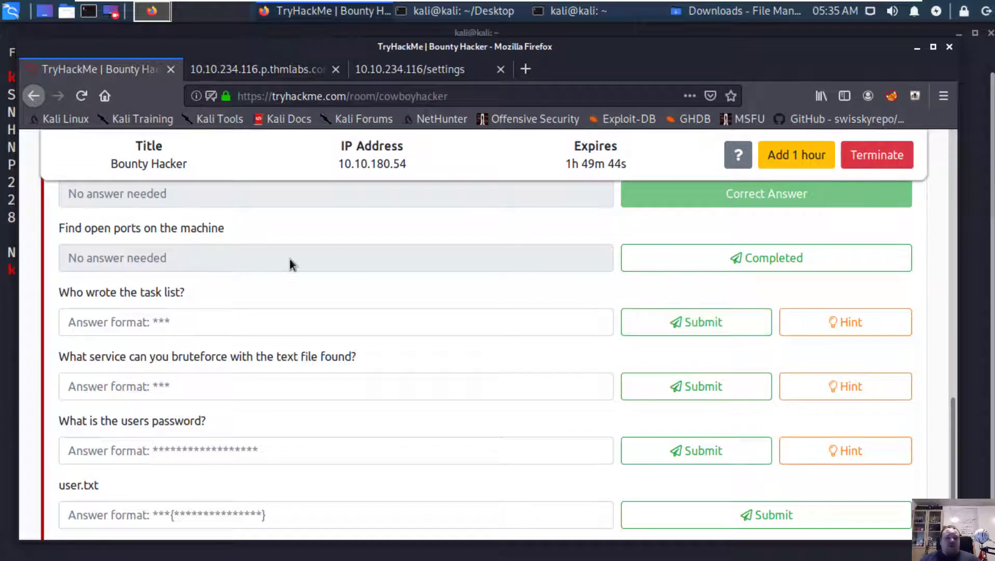
left_click(765, 258)
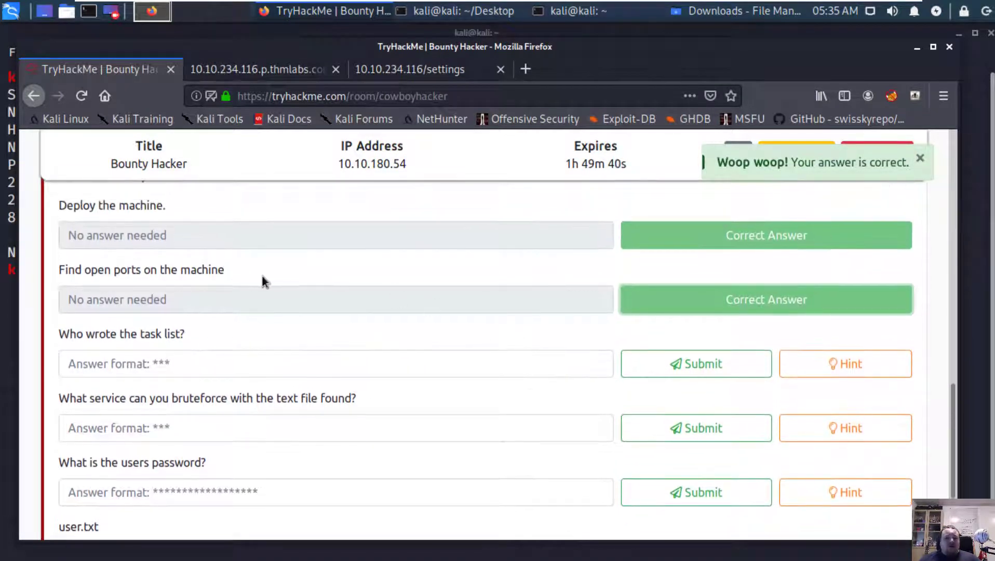
Step: Highlight the word list in the next question about who wrote the task list
scroll("down", 3)
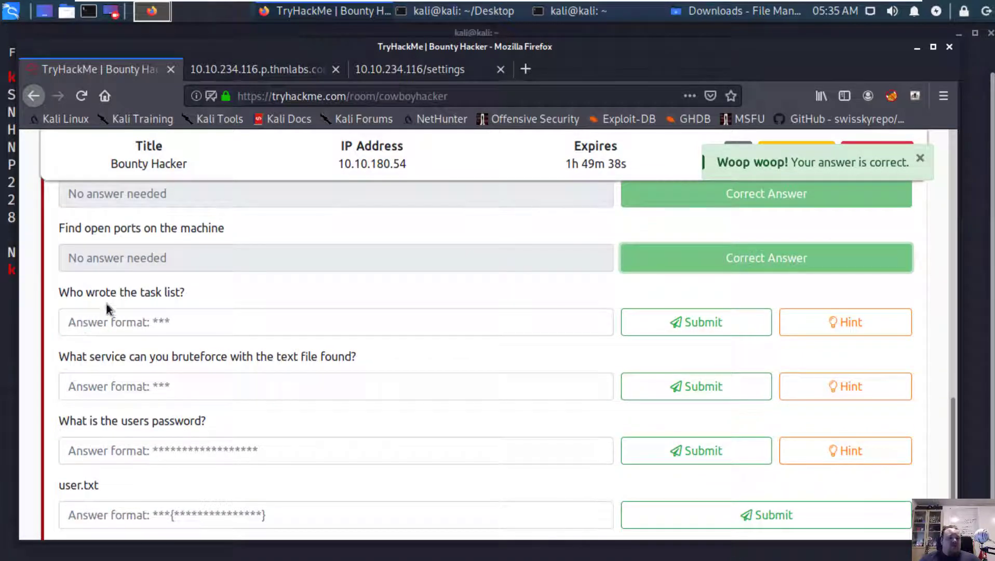
left_click_drag(93, 292, 138, 291)
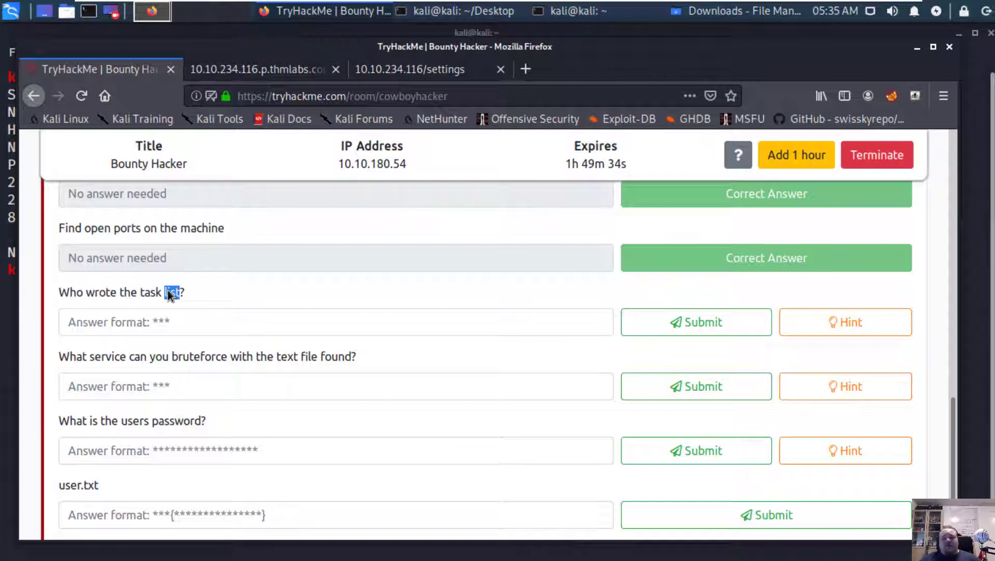
left_click_drag(168, 292, 70, 292)
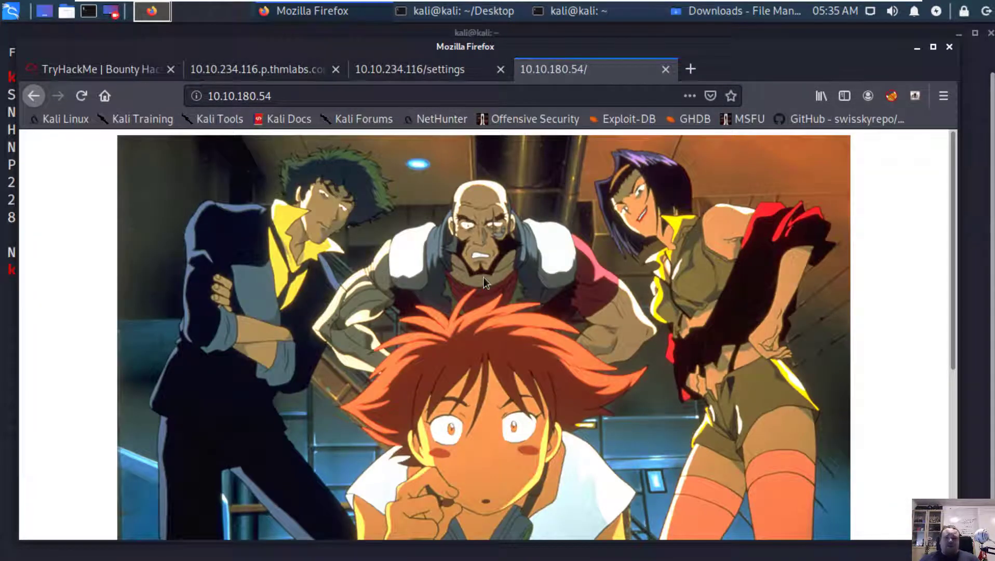
Step: Review the target page source to the bottom and close the view-source tab
scroll("down", 3)
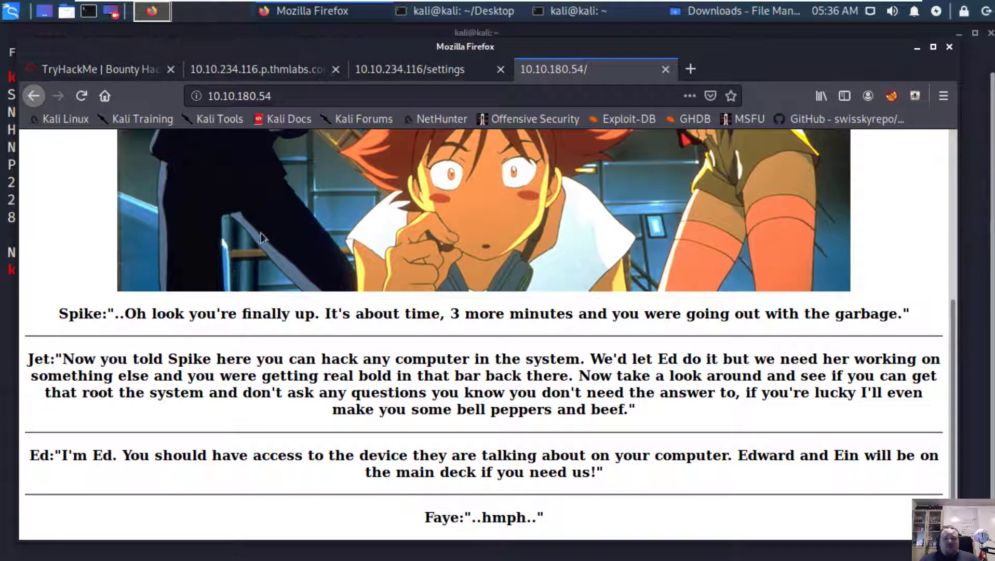
mouse_move(51, 360)
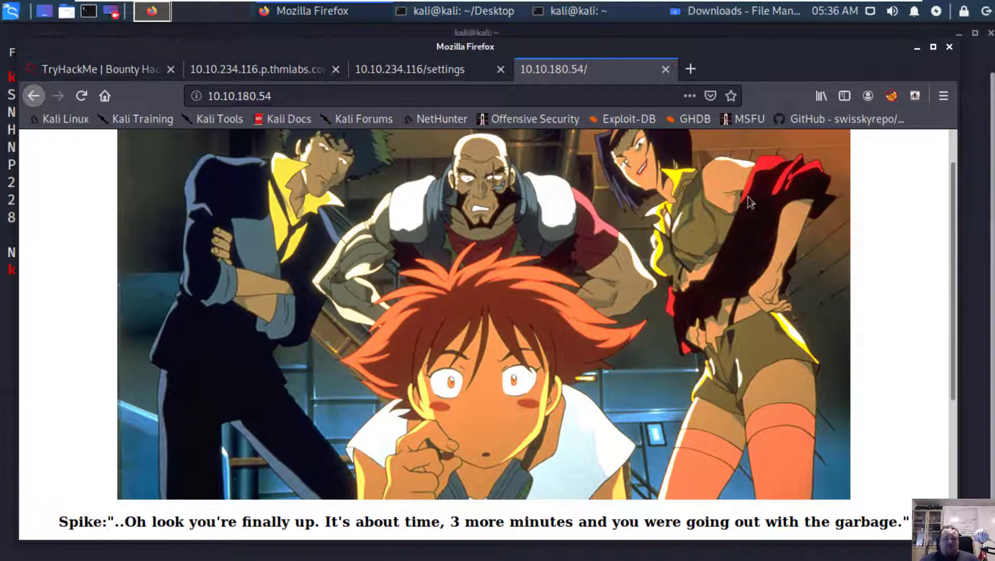
scroll("down", 3)
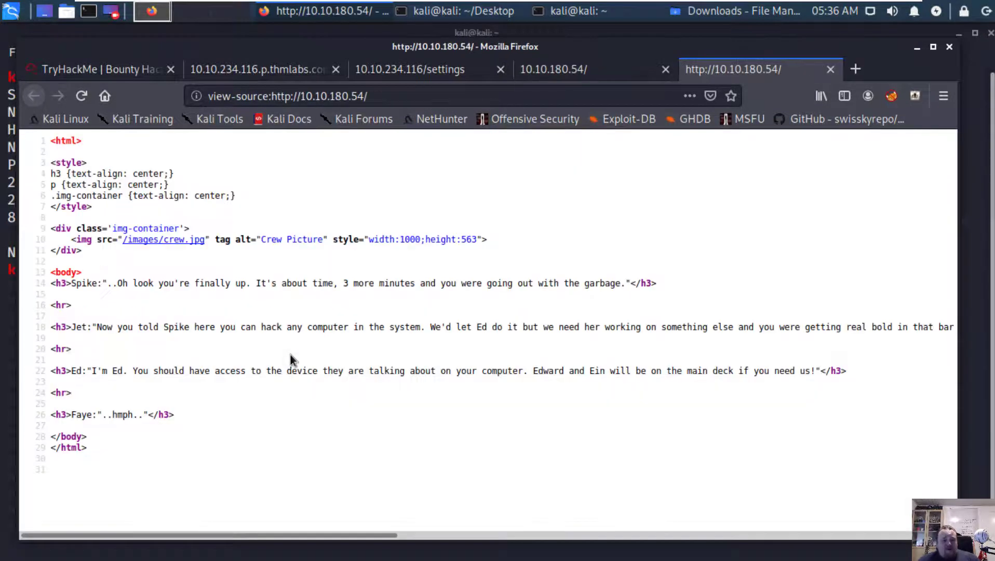
mouse_move(273, 279)
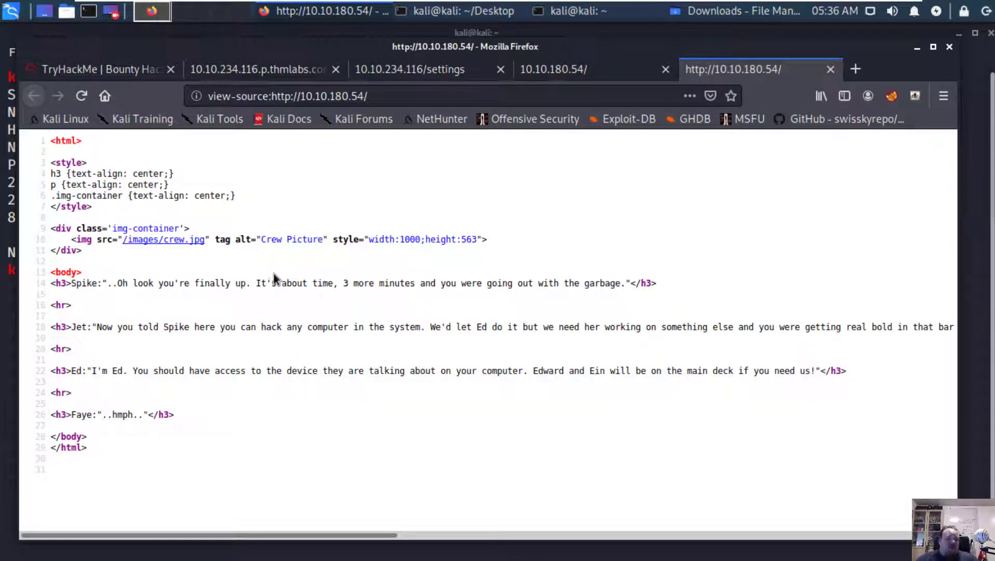
mouse_move(193, 276)
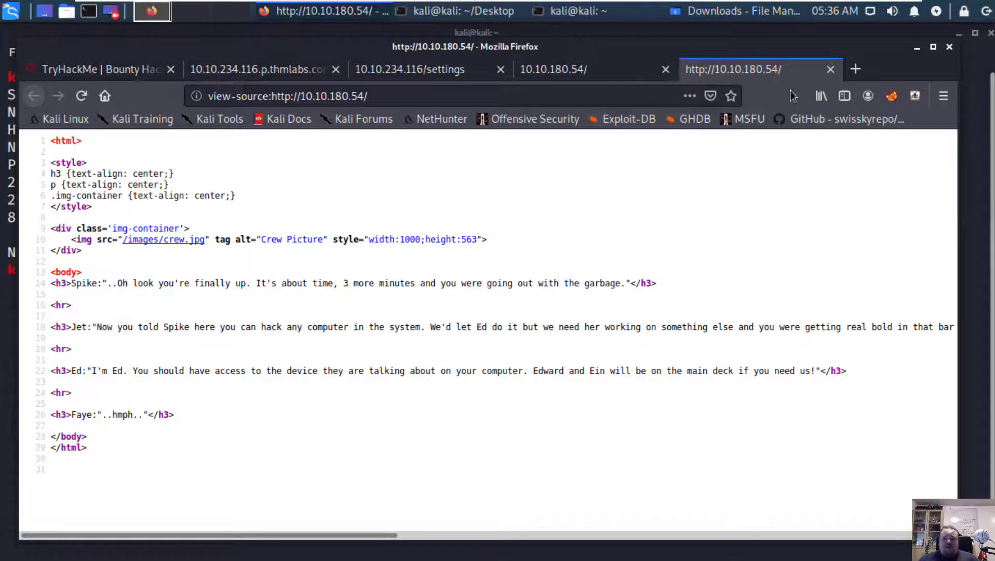
mouse_move(831, 70)
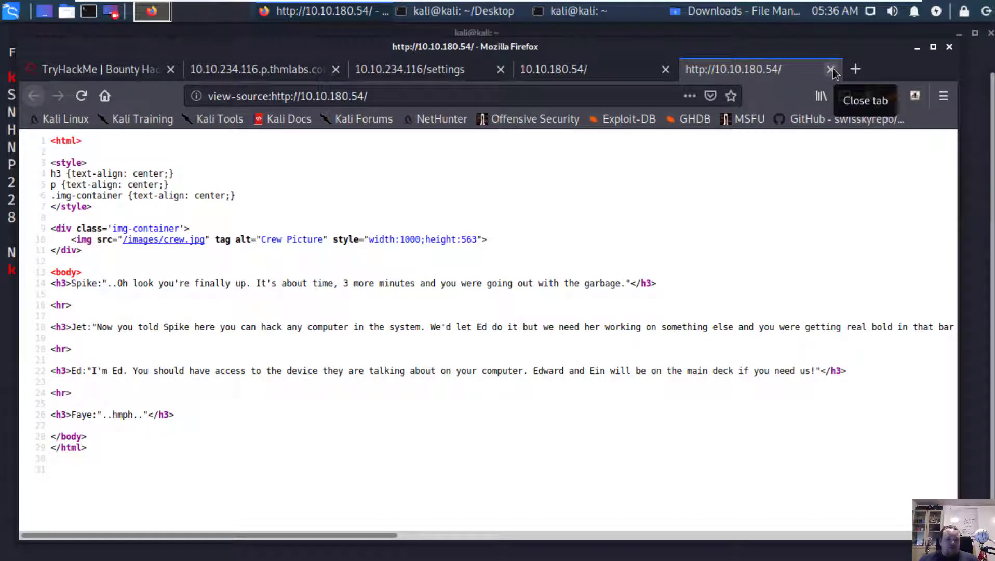
left_click(831, 70)
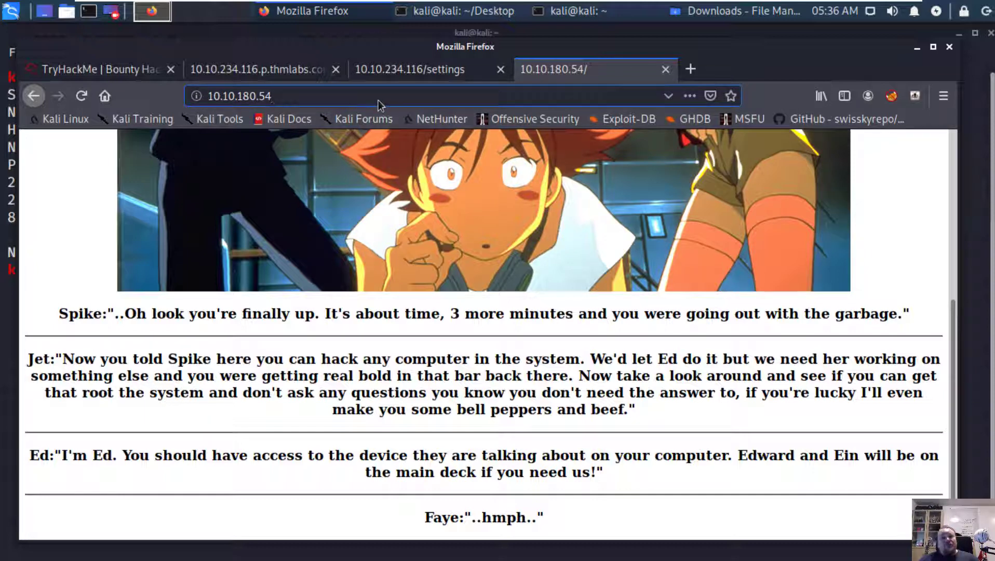
Step: Switch back to the 'TryHackMe | Bounty Hacker' tab to see the next question
left_click(96, 70)
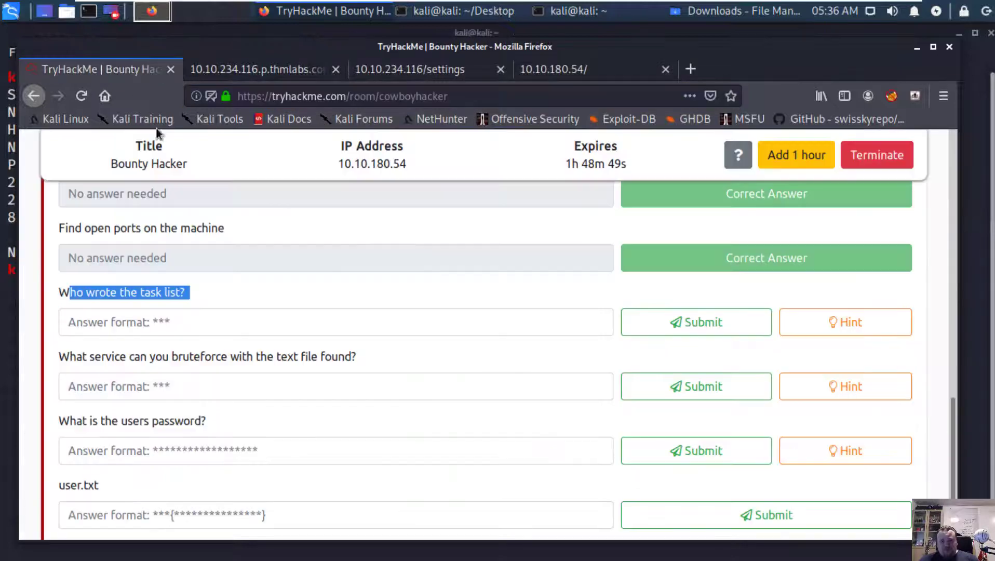
mouse_move(229, 324)
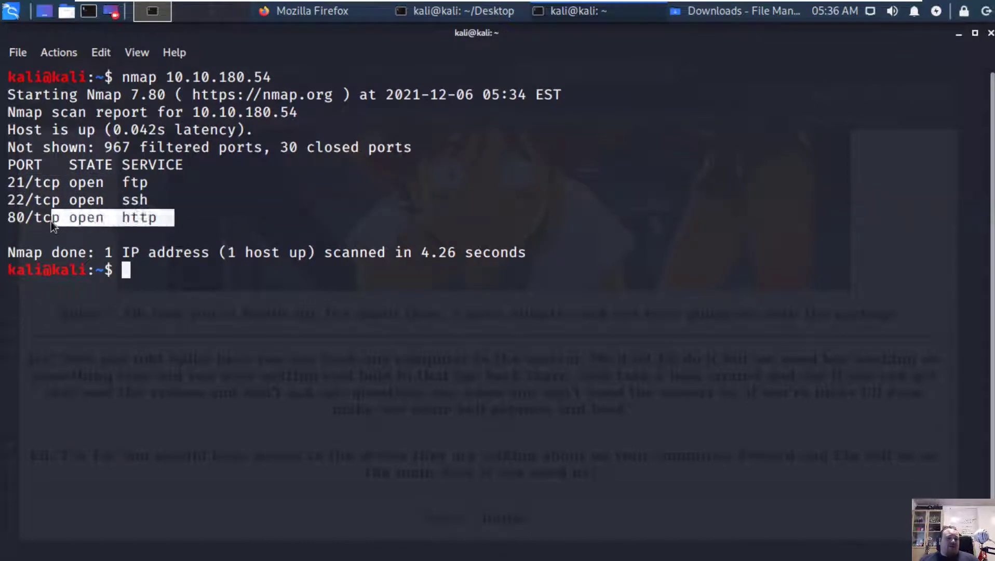
Step: Start 'ftp 10.10.180.54', copying the target IP from the room page after a first aborted attempt
left_click(204, 271)
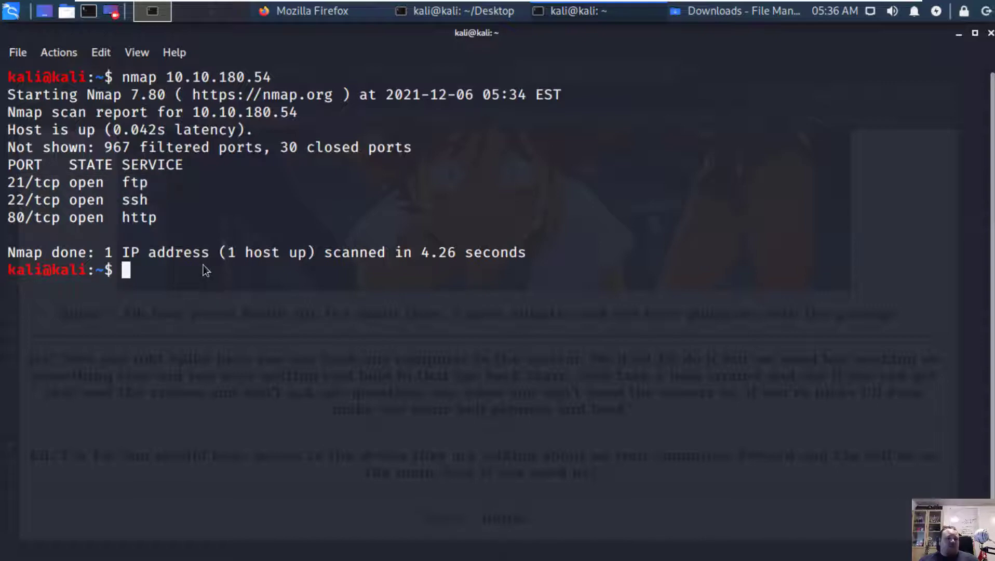
type("ftp 1/tcp open  ftp")
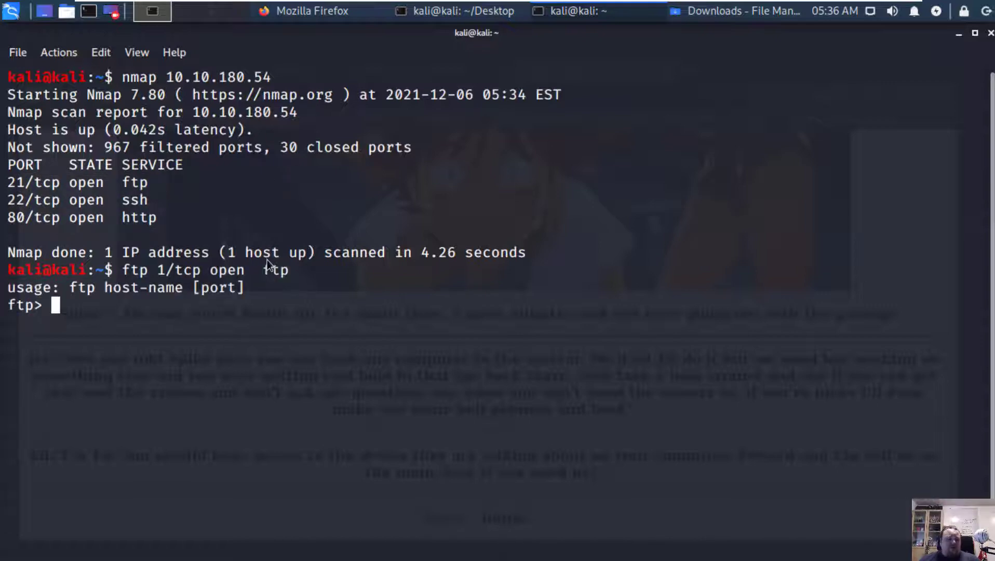
key("ctrl+c")
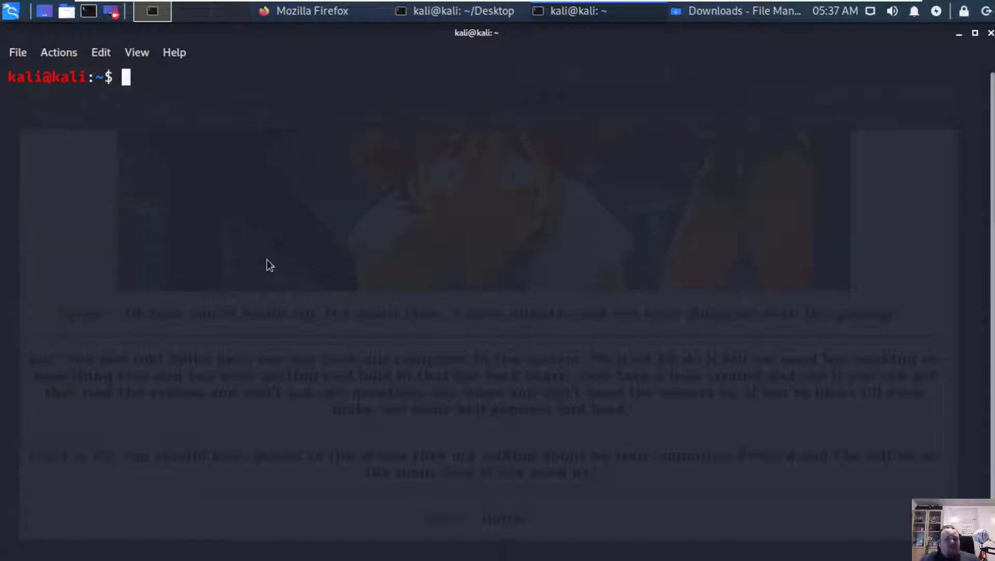
type("ftp")
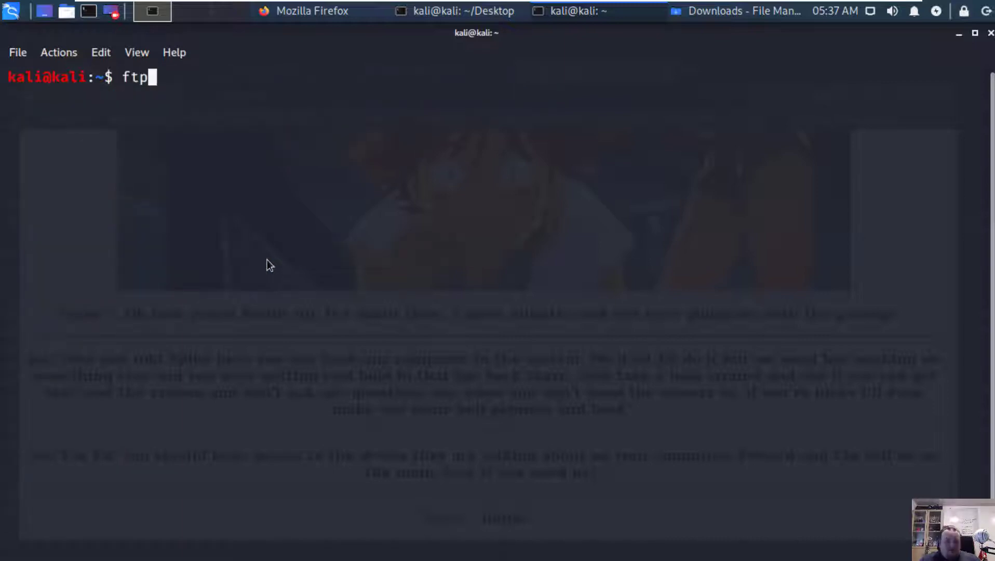
left_click(152, 10)
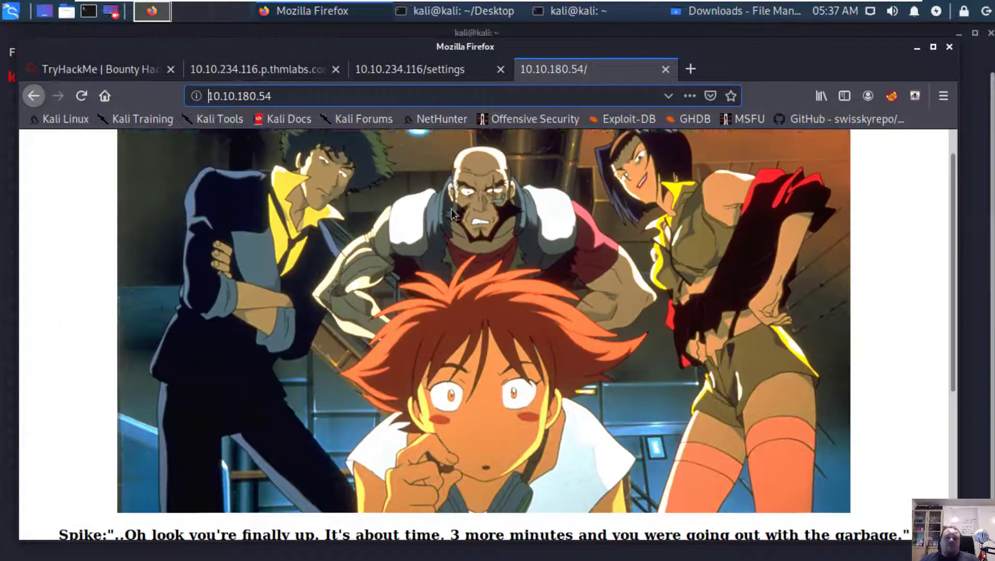
left_click(96, 68)
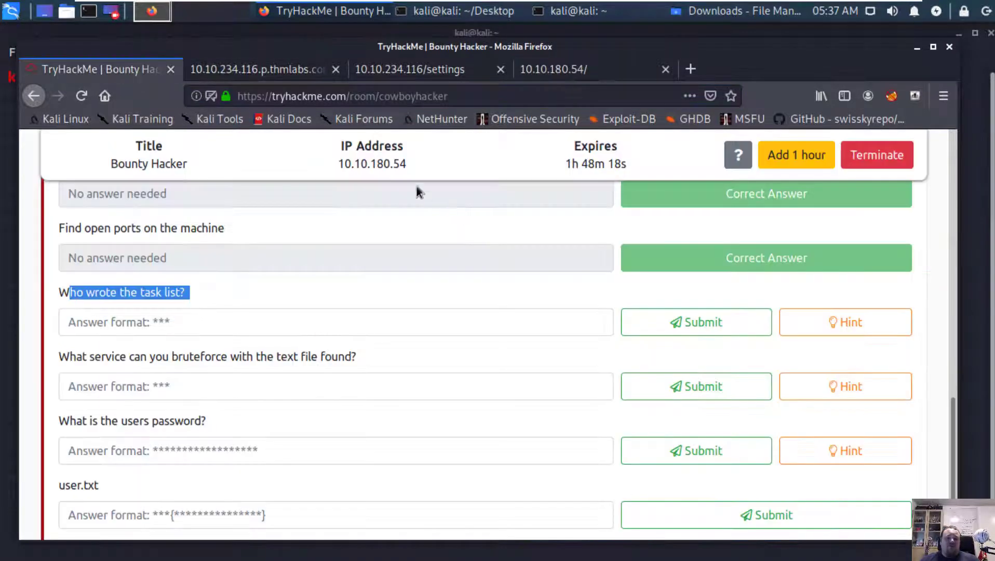
right_click(371, 164)
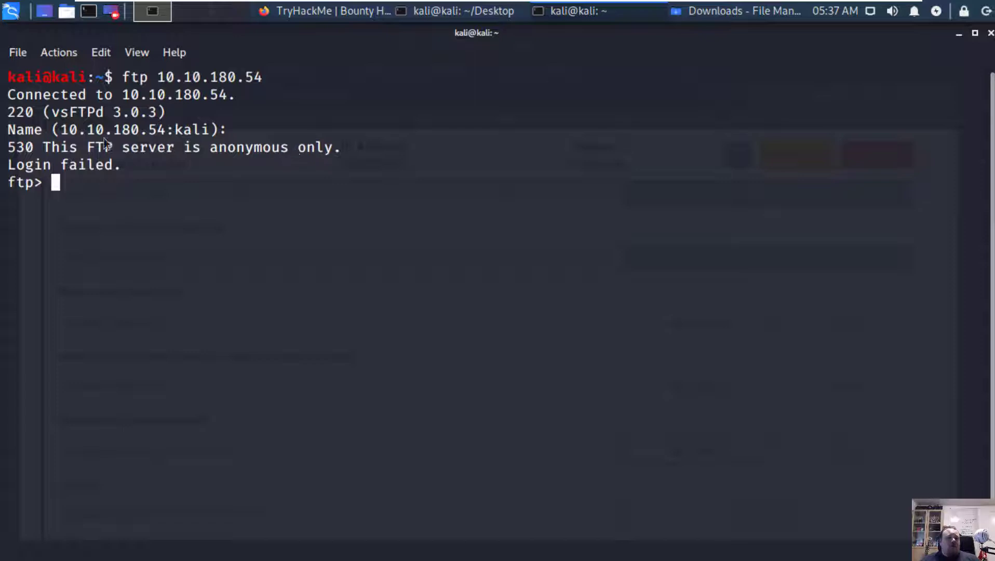
Step: Note the anonymous-only login error, mark the word anonymous for reuse and exit the refused session
left_click_drag(38, 147, 203, 147)
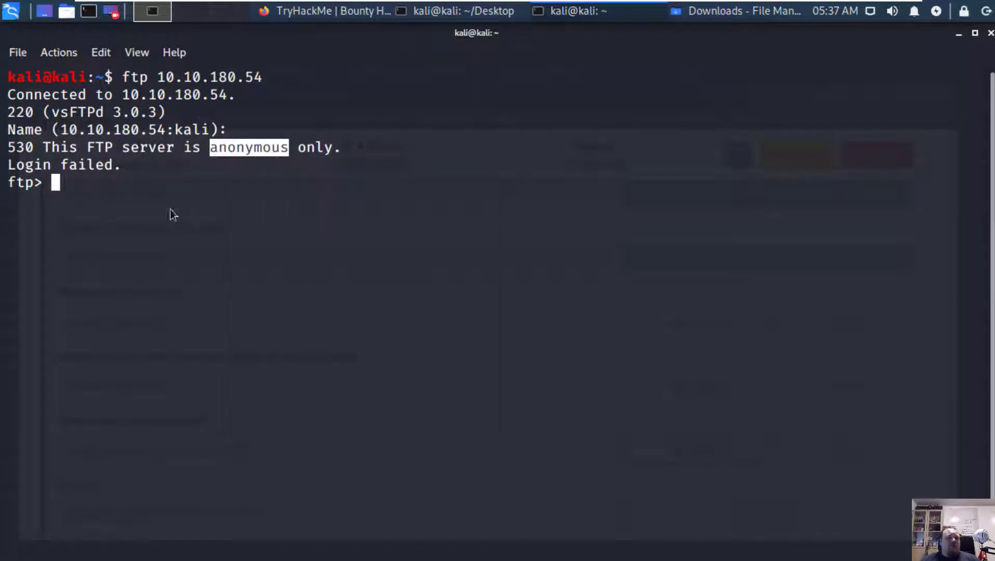
type("exit")
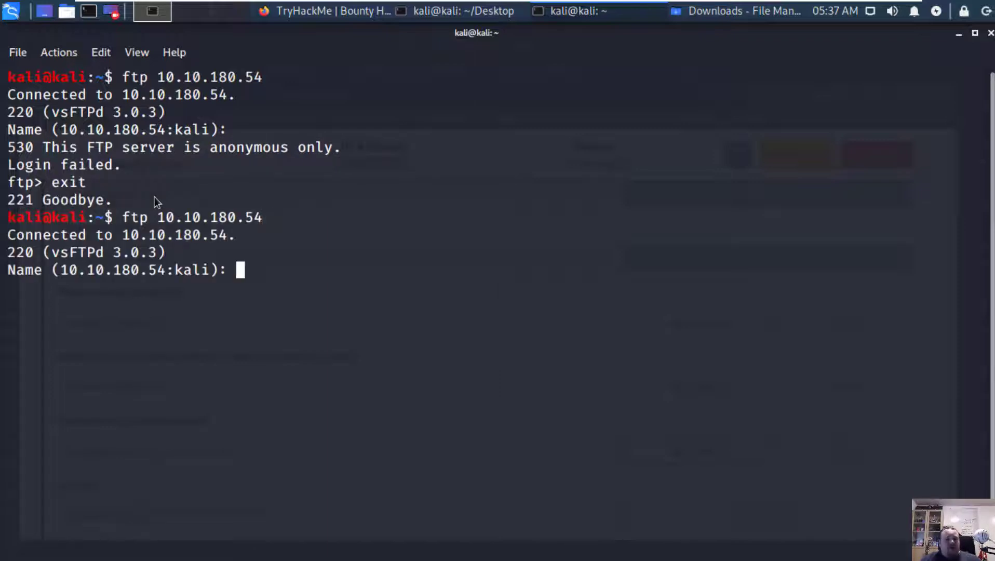
Step: Log in to the FTP server as anonymous and note the vsFTPd 3.0.3 version
right_click(238, 270)
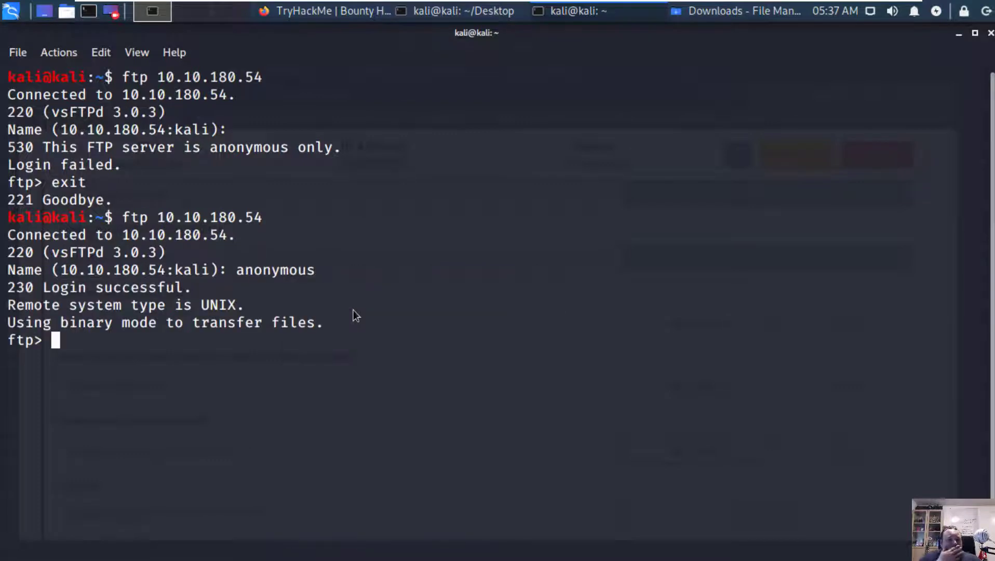
mouse_move(317, 273)
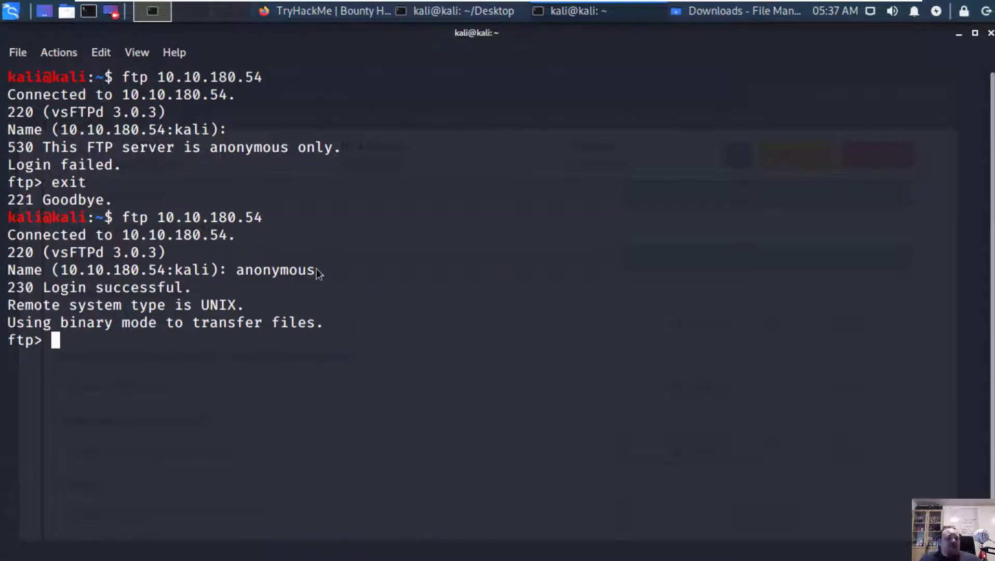
double_click(275, 270)
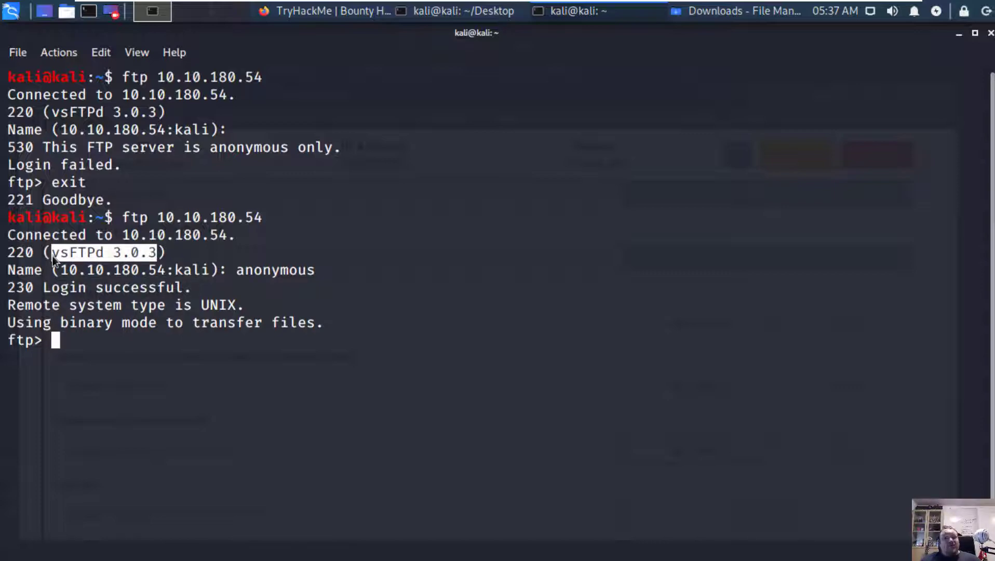
mouse_move(248, 261)
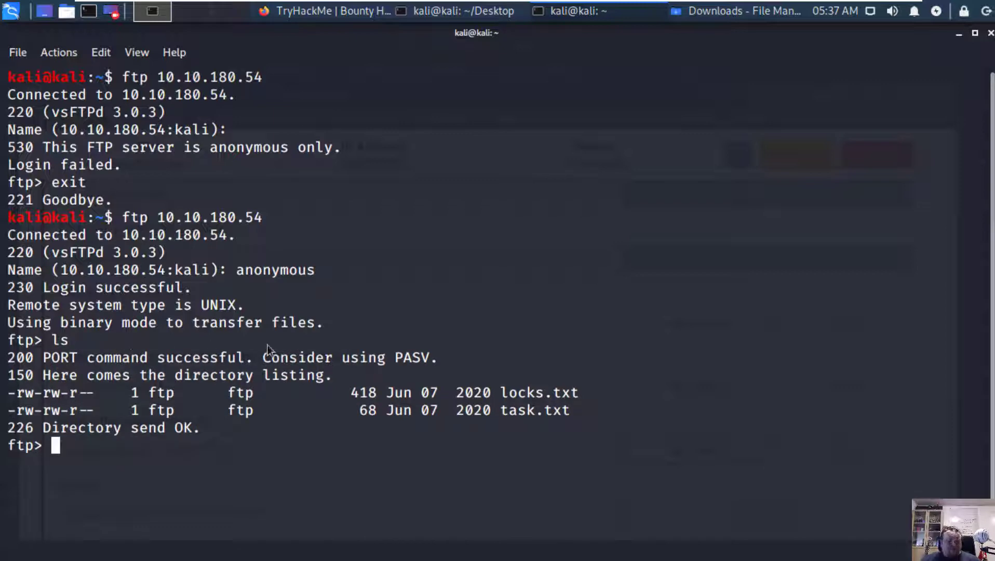
mouse_move(301, 273)
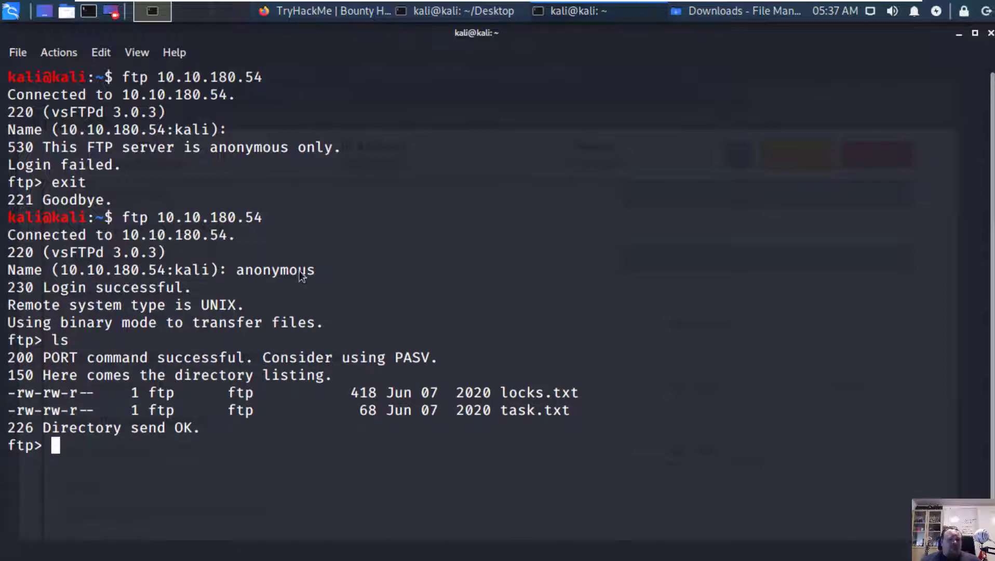
mouse_move(317, 403)
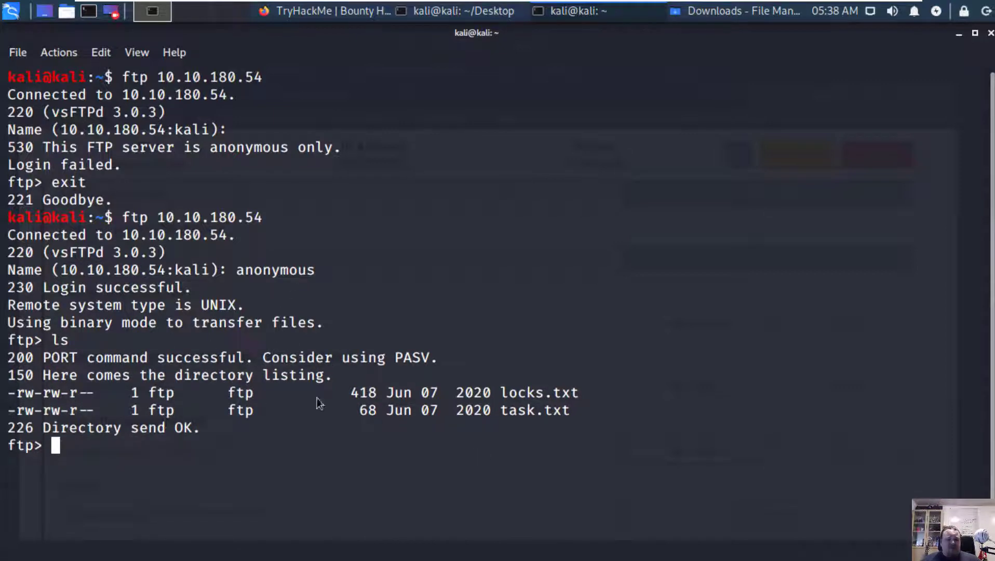
Step: Download task.txt and locks.txt from the FTP server with get
double_click(535, 410)
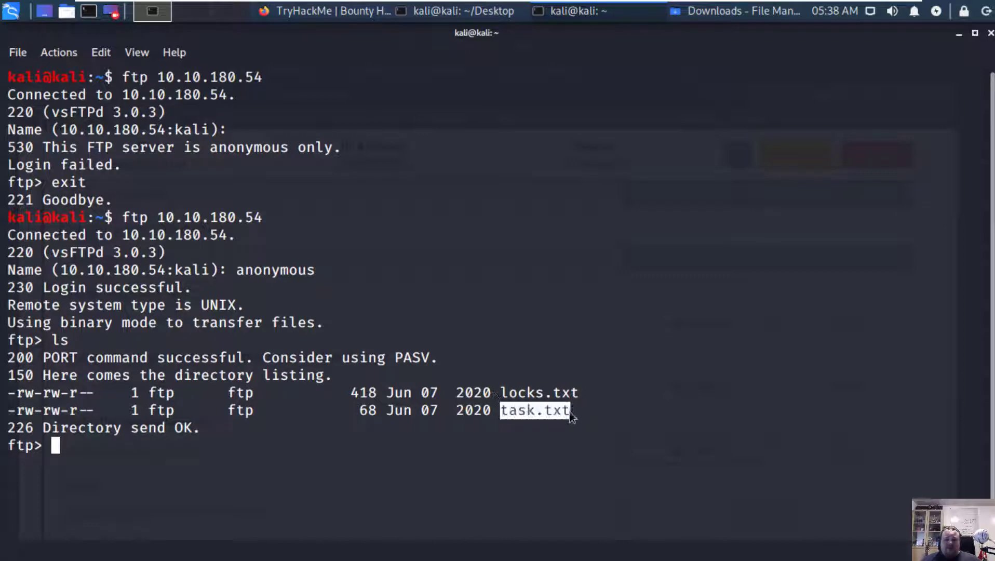
type("get t")
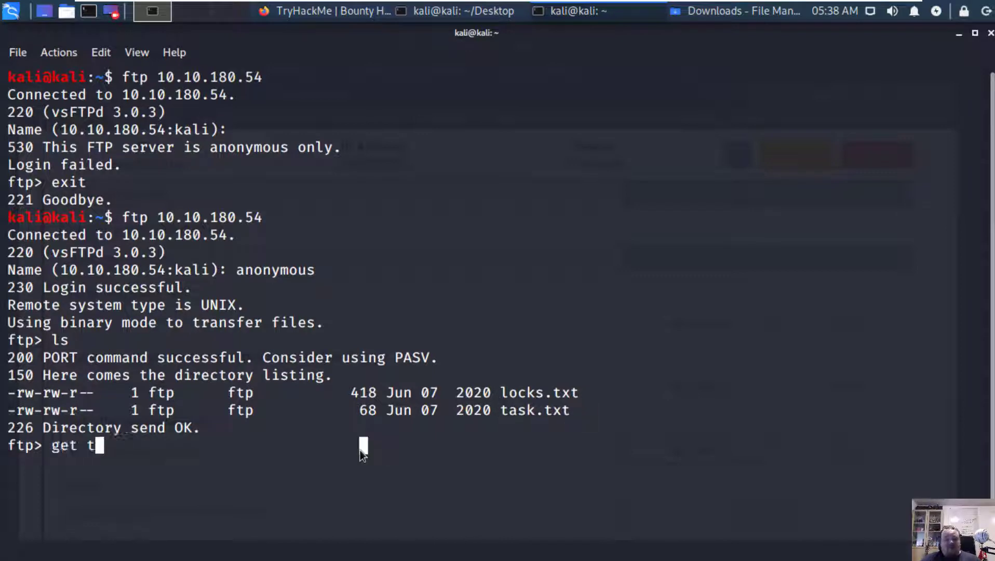
type("ask.txt")
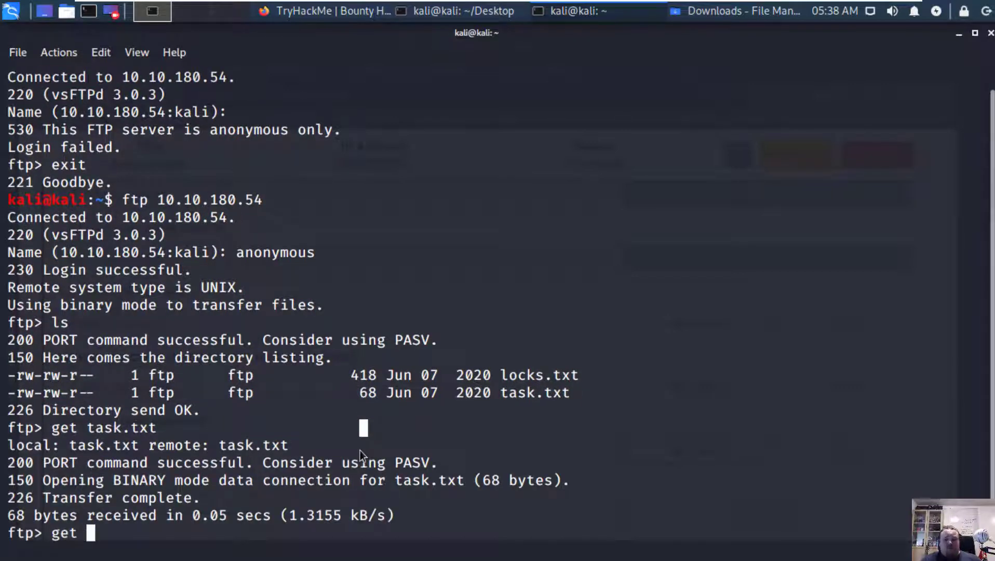
type("locks.txt")
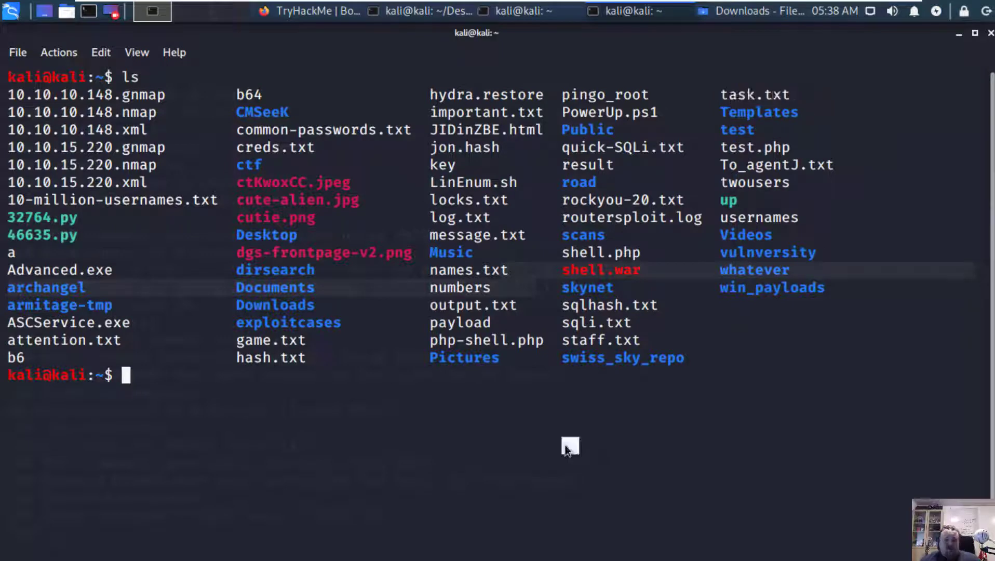
Step: Open task.txt in nano to read its two tasks signed by lin
type("nano tast.tx")
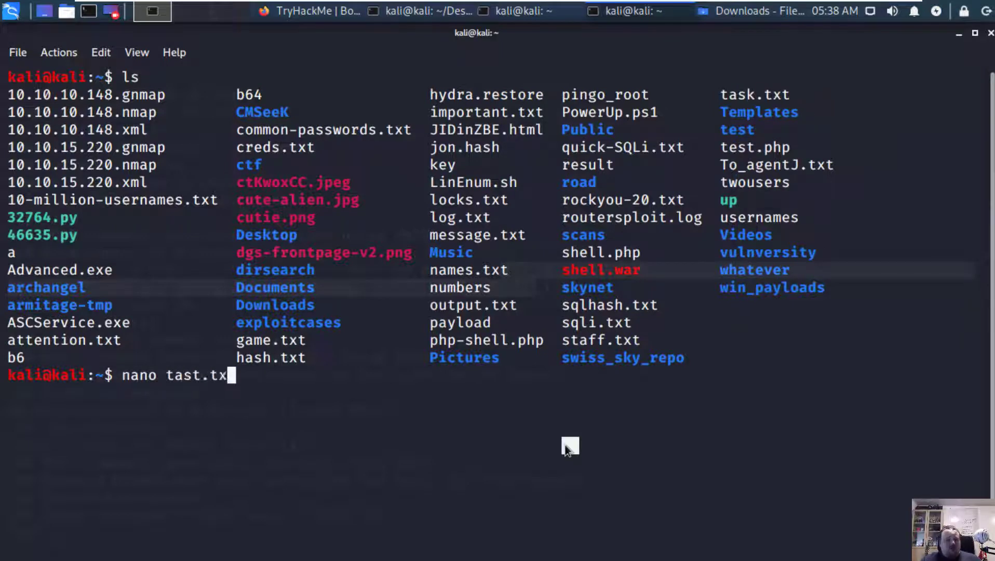
key("BackSpace")
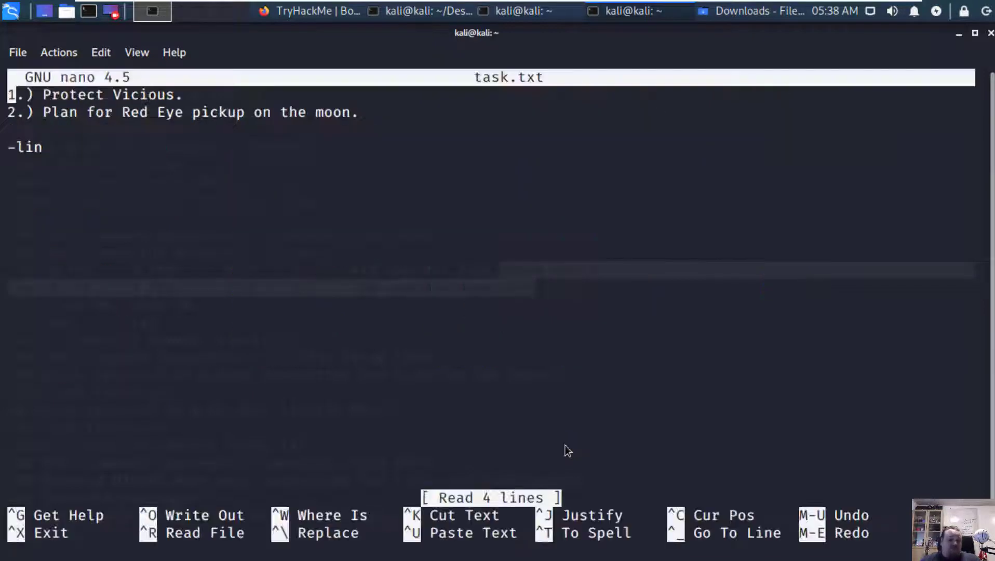
mouse_move(44, 106)
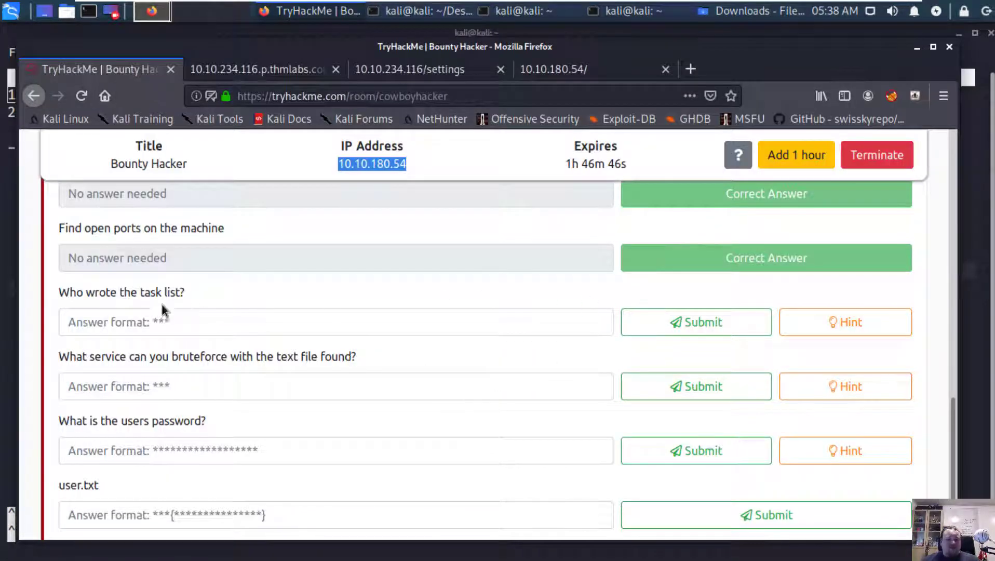
Step: Submit lin as the author of the task list
type("lim")
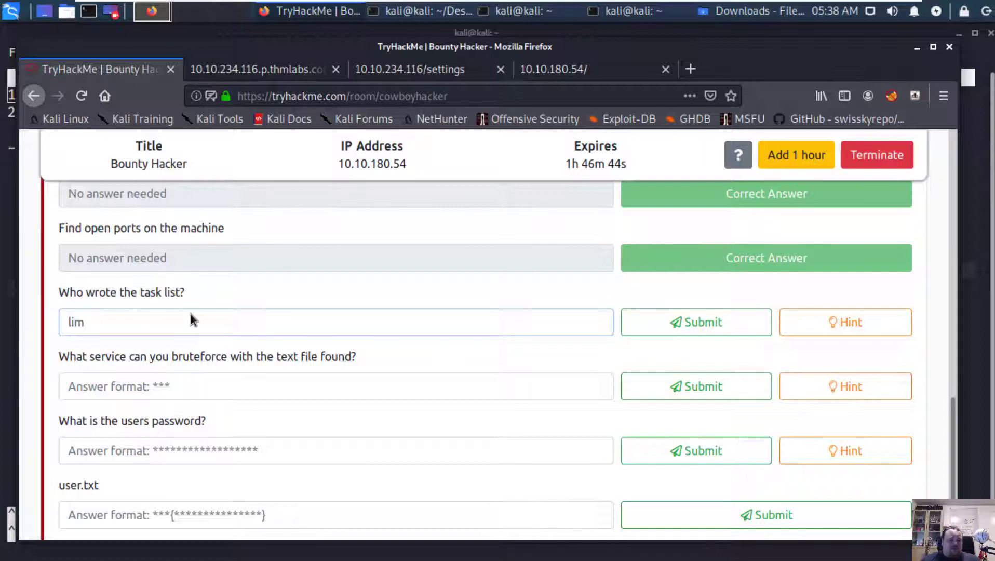
left_click(696, 322)
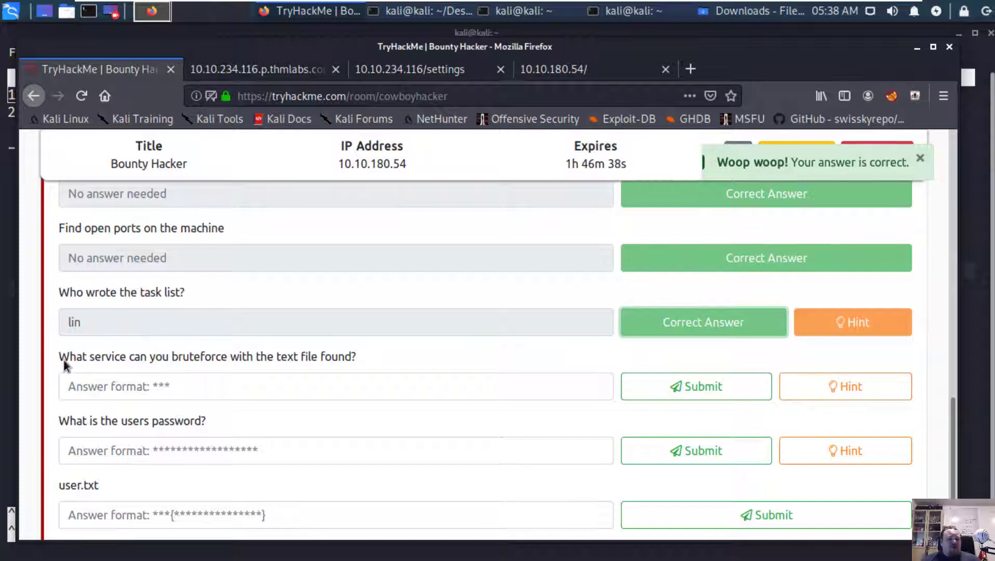
Step: Submit ssh as the service to bruteforce, then return to the terminal
left_click_drag(60, 356, 253, 356)
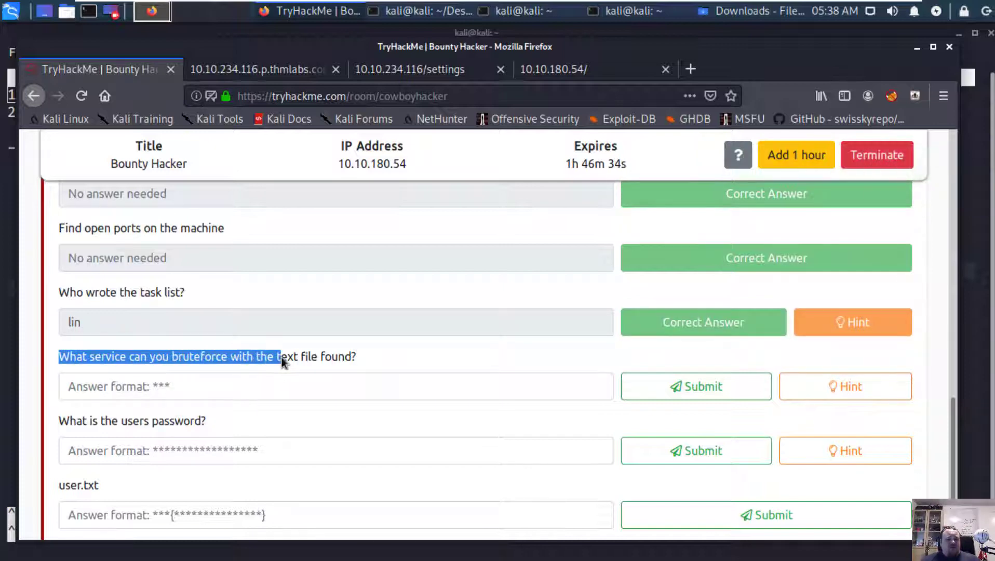
left_click(252, 397)
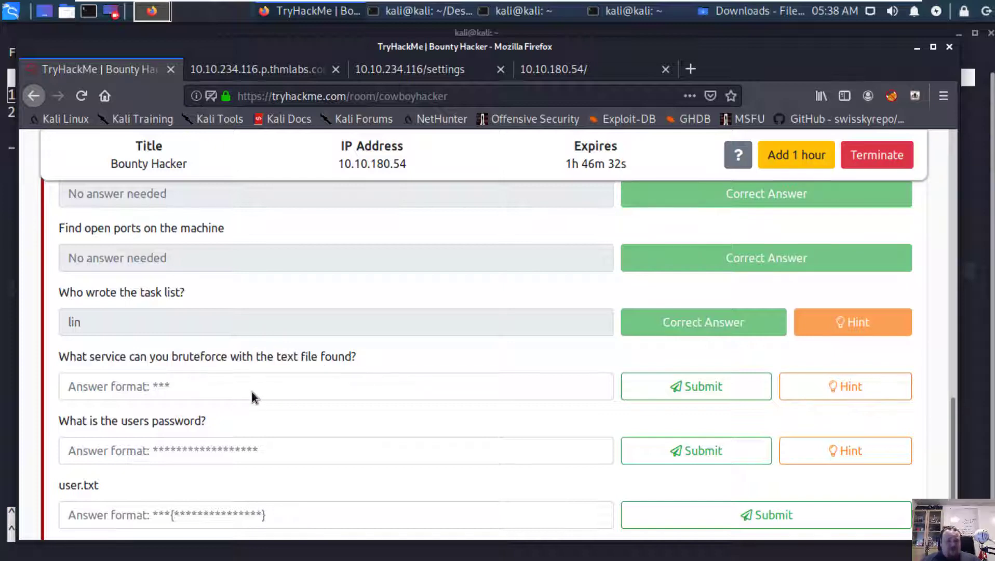
type("ssh")
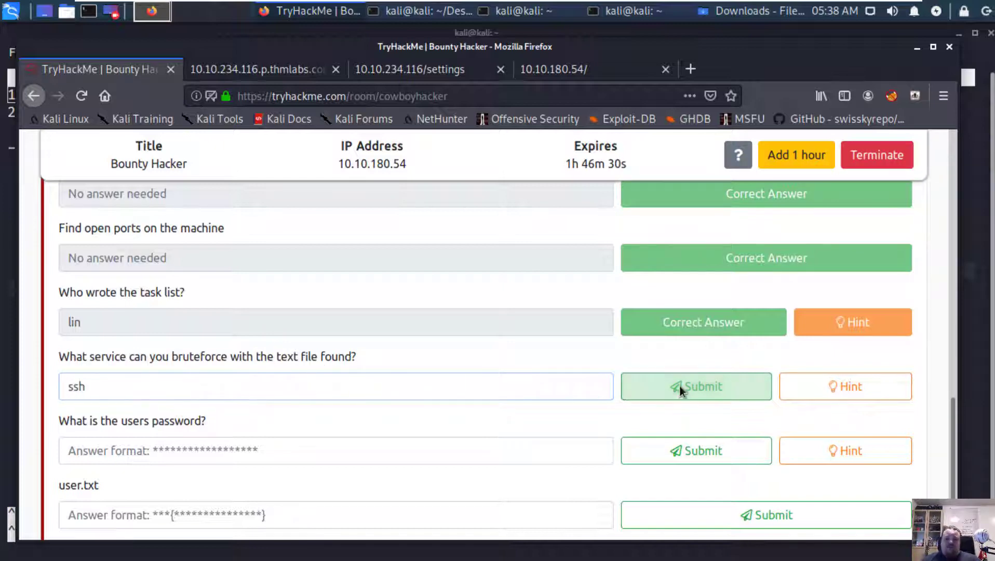
left_click(696, 386)
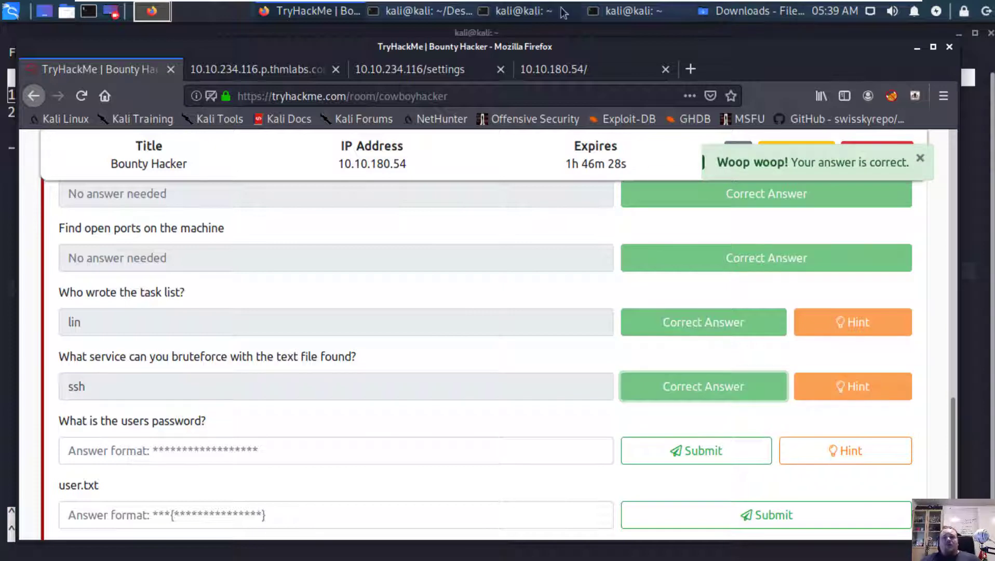
left_click(514, 10)
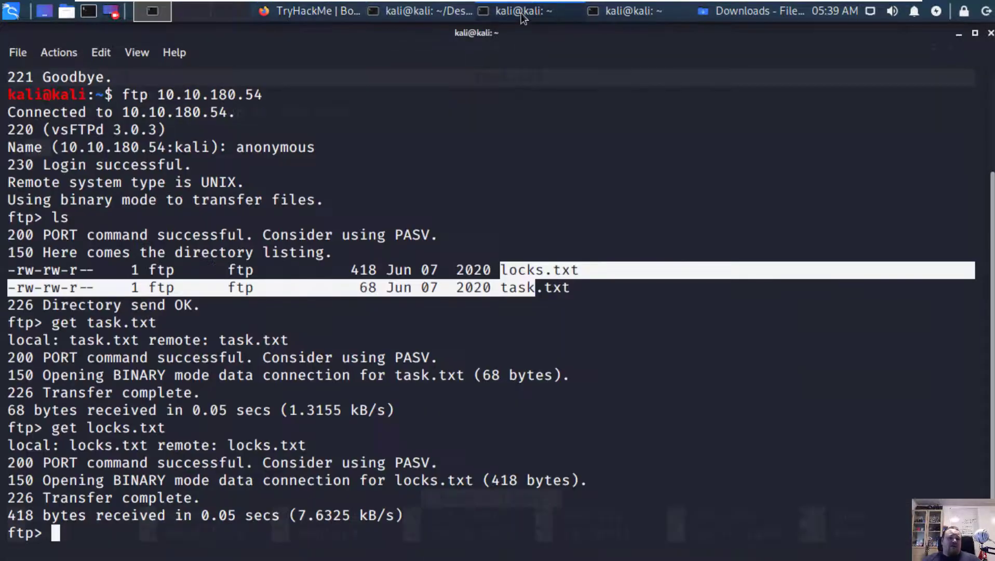
mouse_move(341, 291)
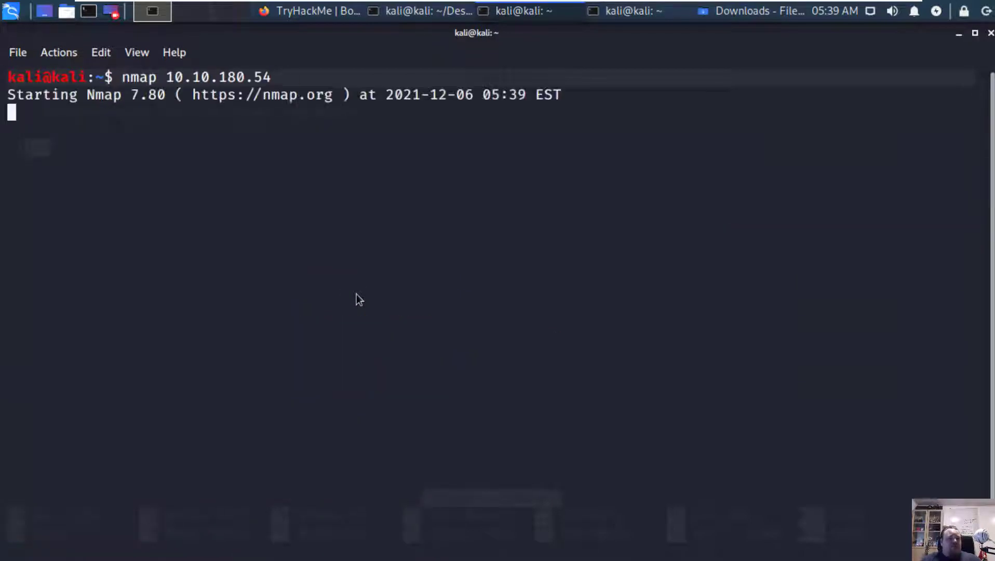
mouse_move(381, 196)
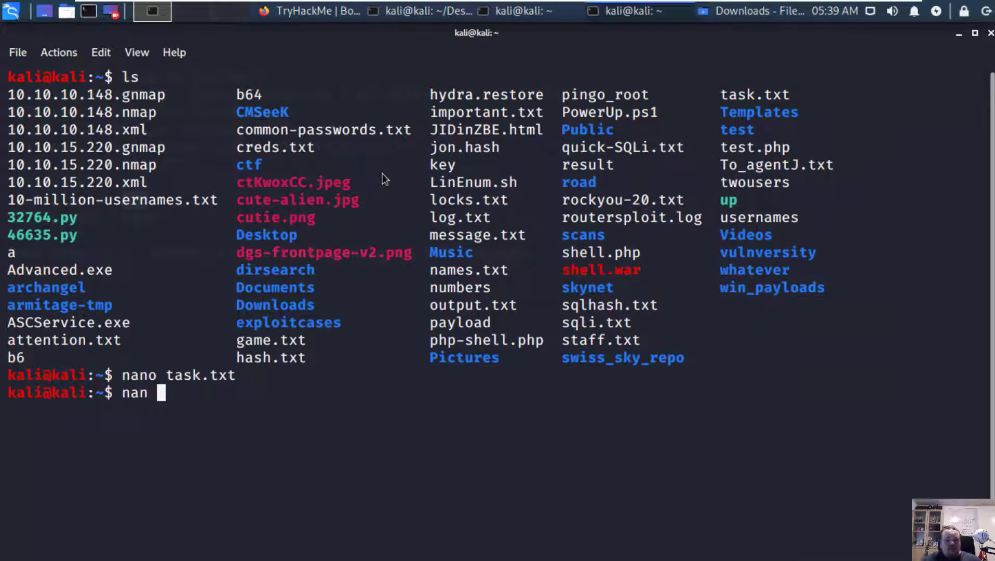
Step: Open locks.txt in nano to review the dragon/syndicate password variants, then close it
type("o")
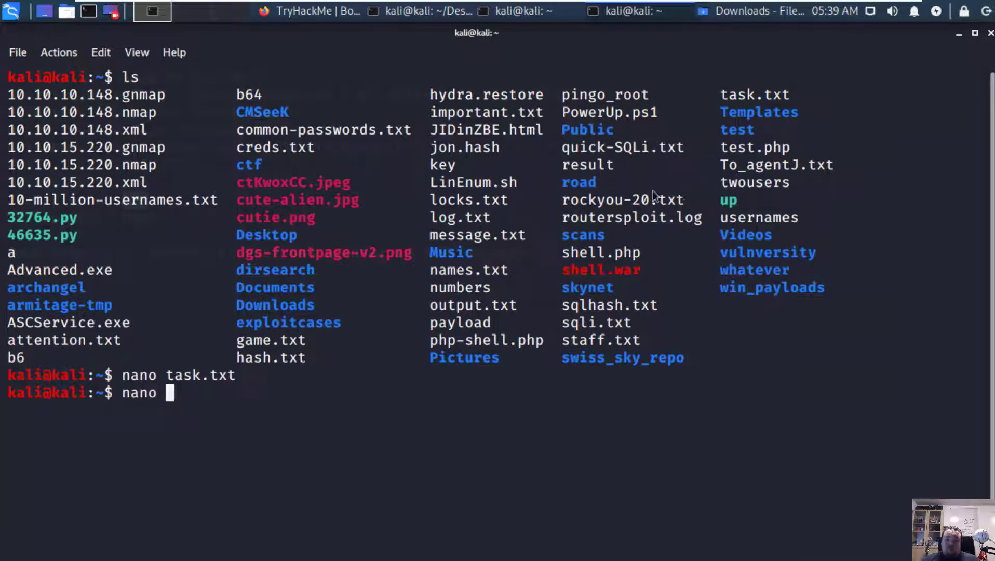
mouse_move(508, 282)
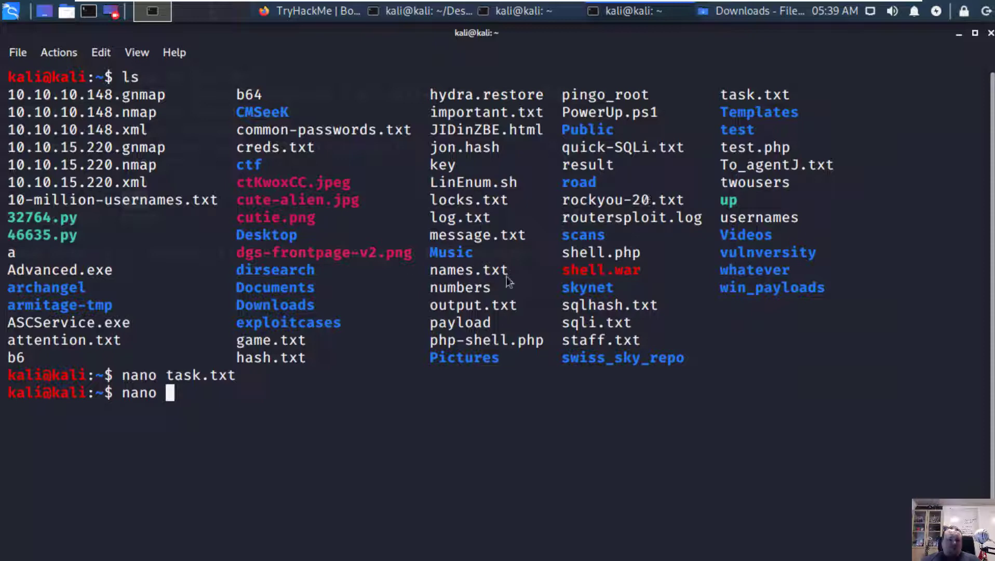
mouse_move(500, 293)
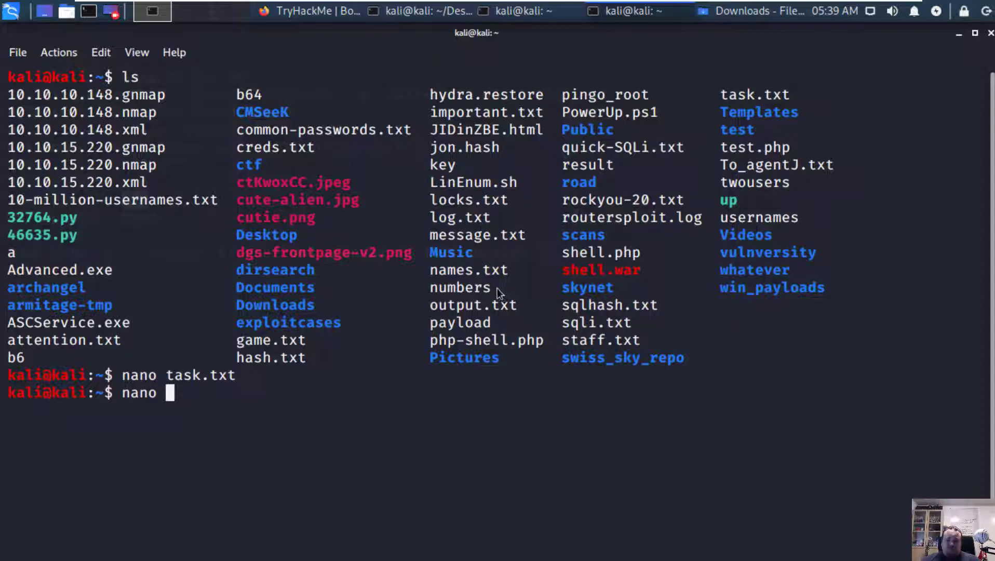
mouse_move(599, 210)
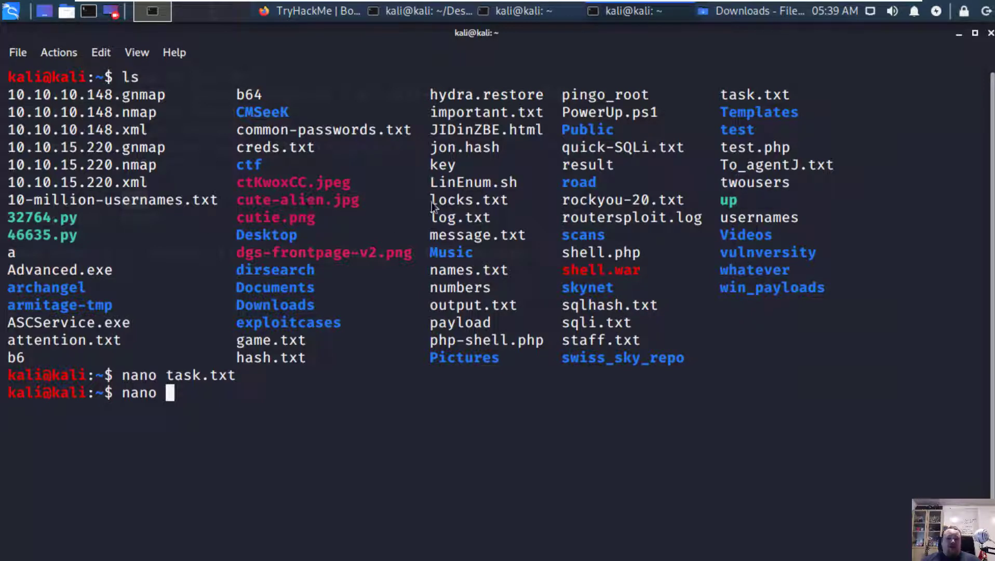
type("locks.txt")
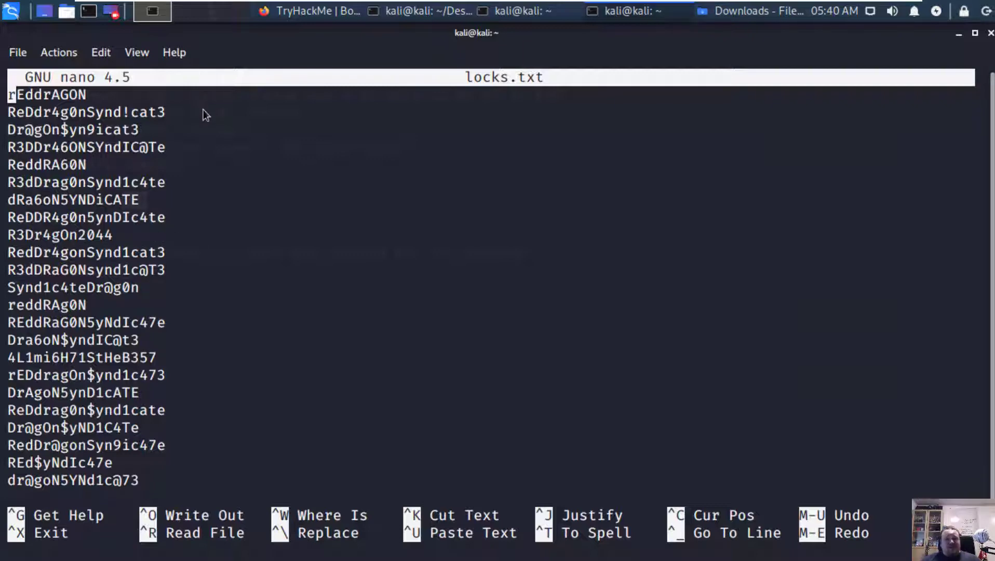
mouse_move(76, 365)
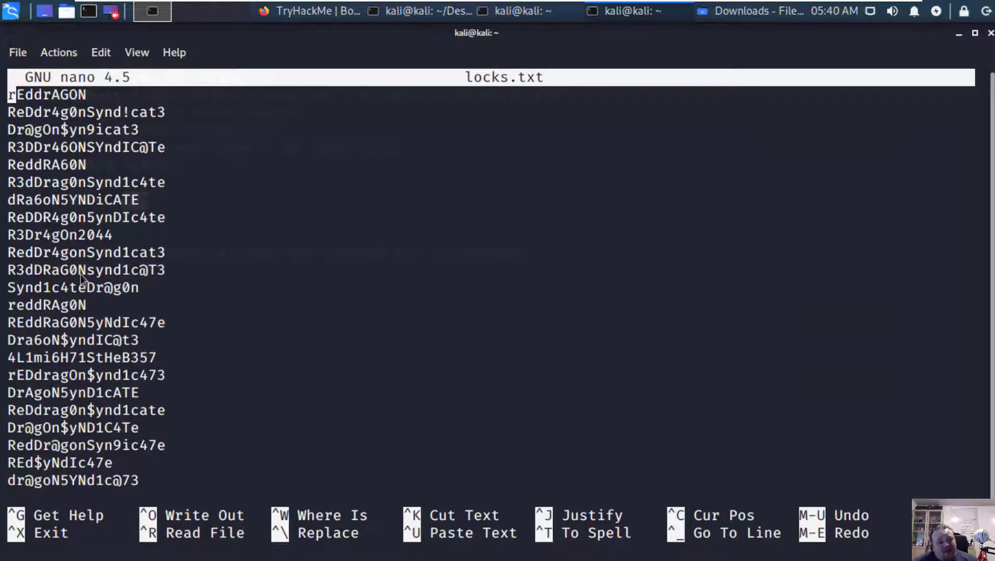
mouse_move(63, 310)
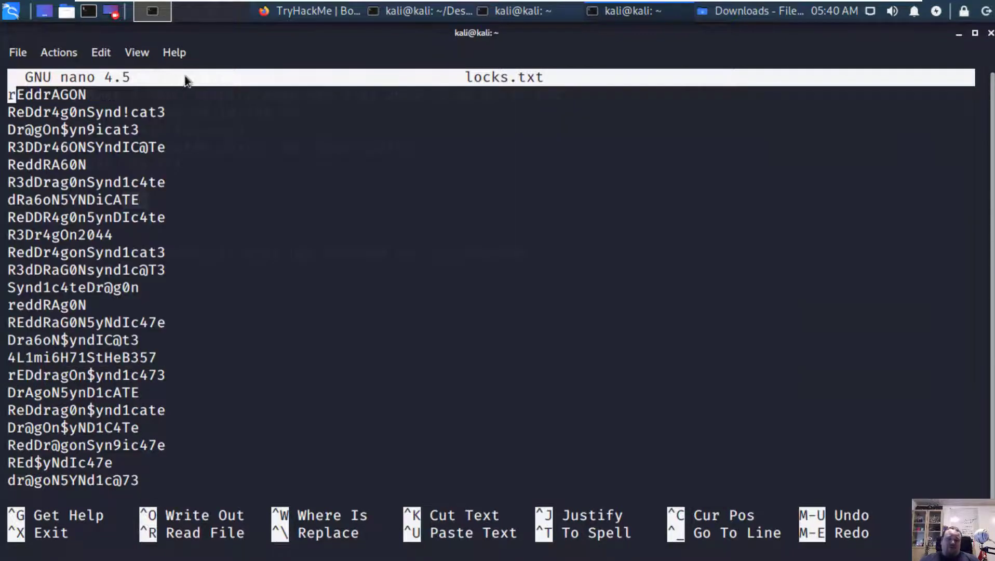
left_click(628, 11)
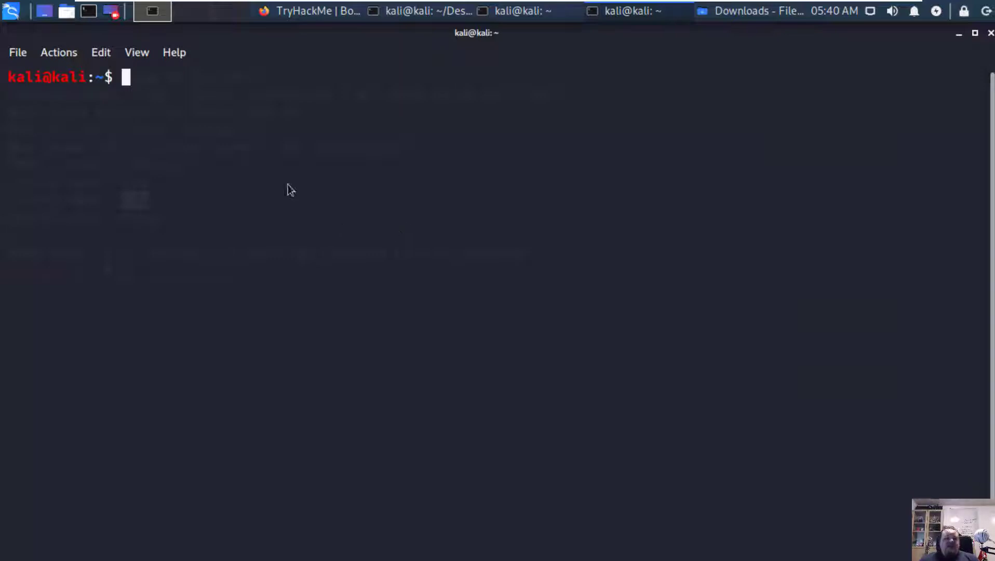
Step: Start composing a hydra command for user lin with the locks.txt password list
type("hyd")
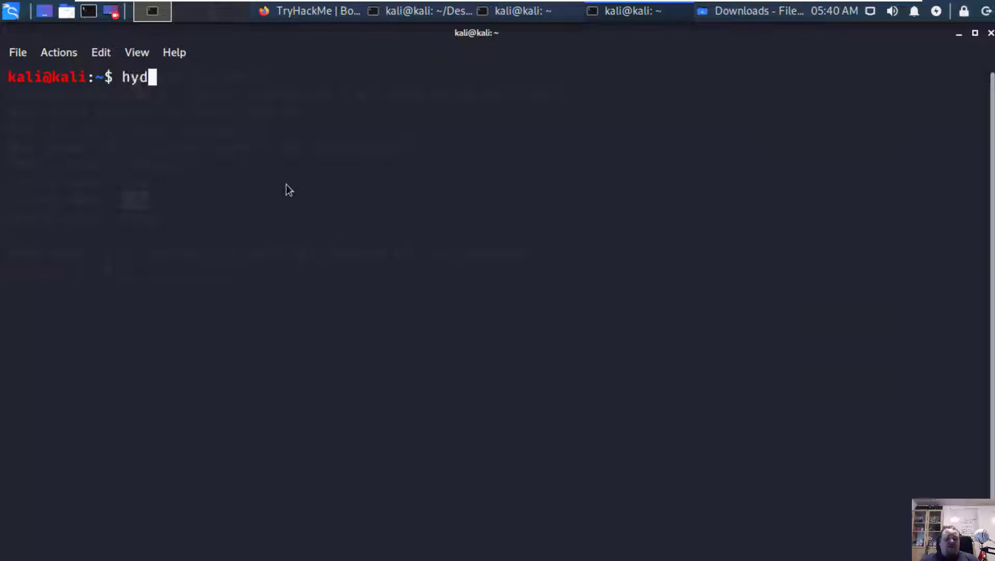
type("ra -l")
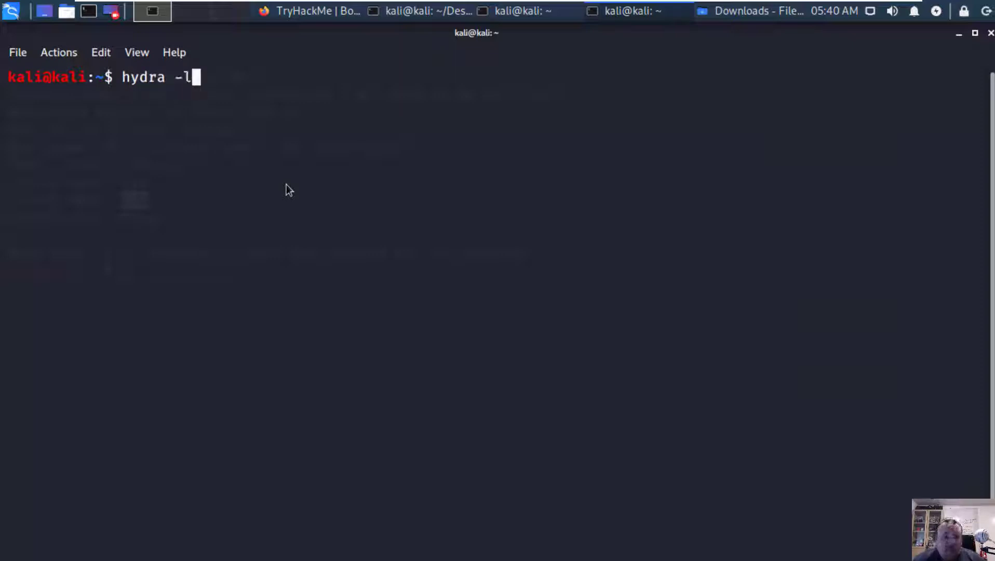
type("in")
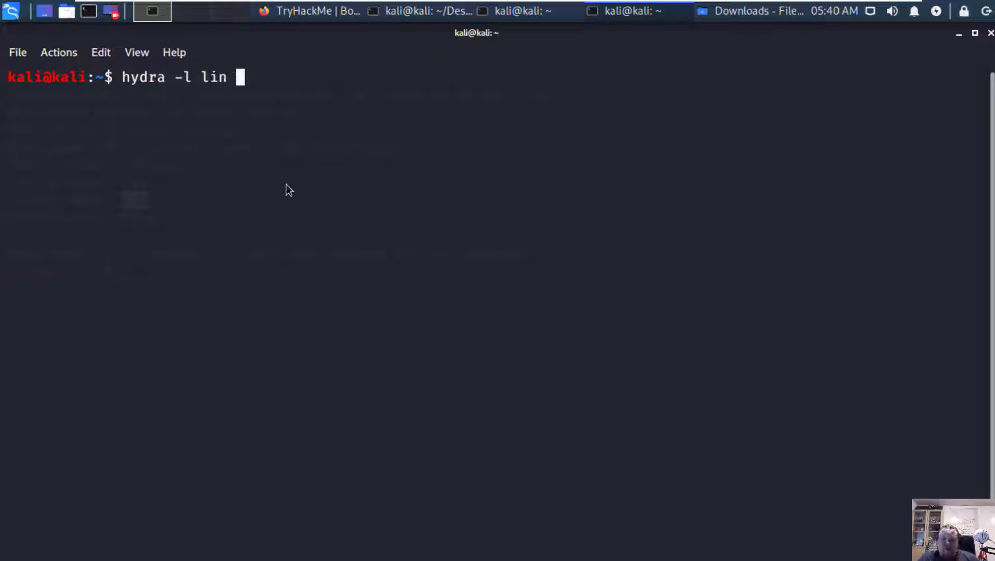
type("-P locks.txt")
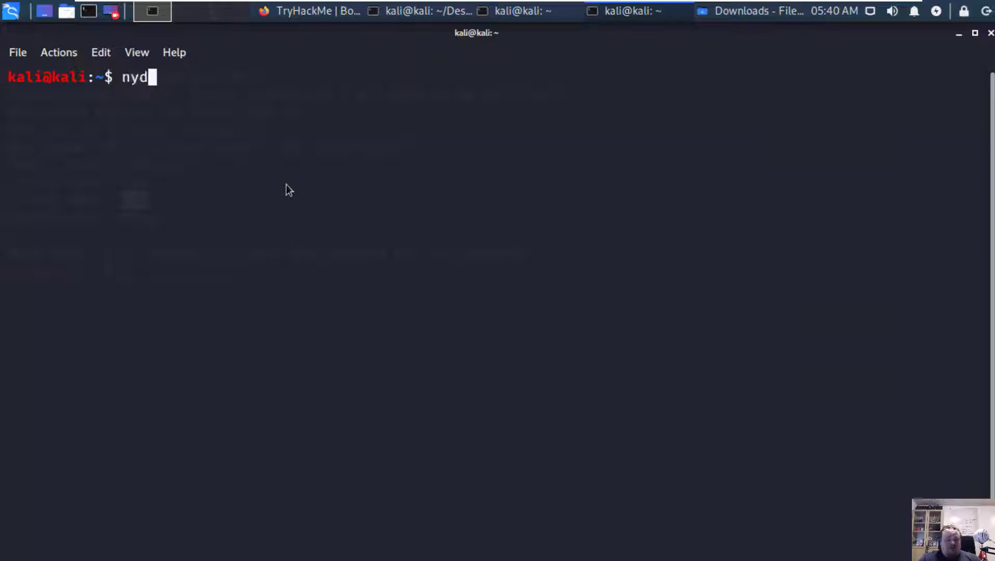
Step: Retype hydra -l lin -P locks.txt and grab the target IP 10.10.180.54 from the room header
type("hydra -l")
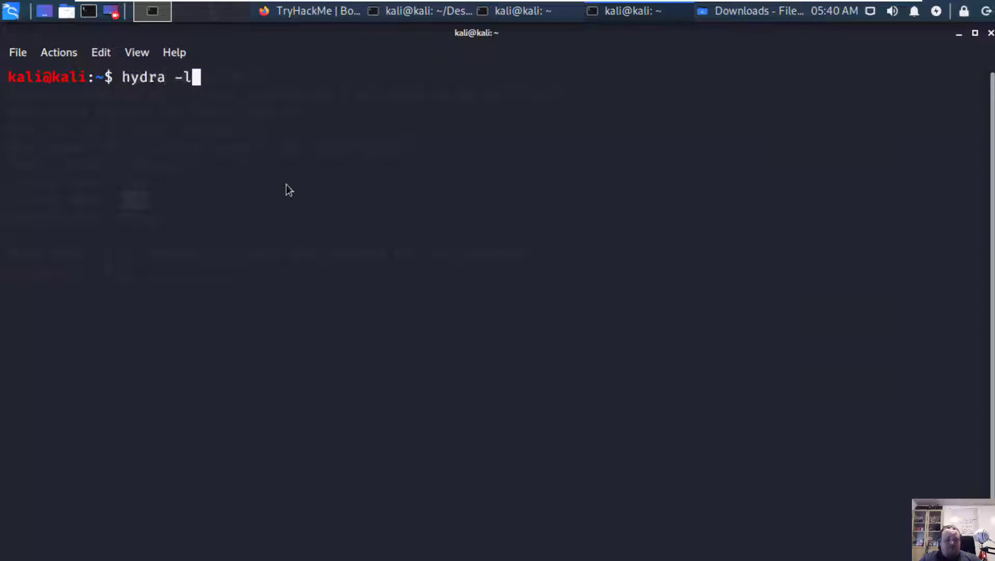
type("in")
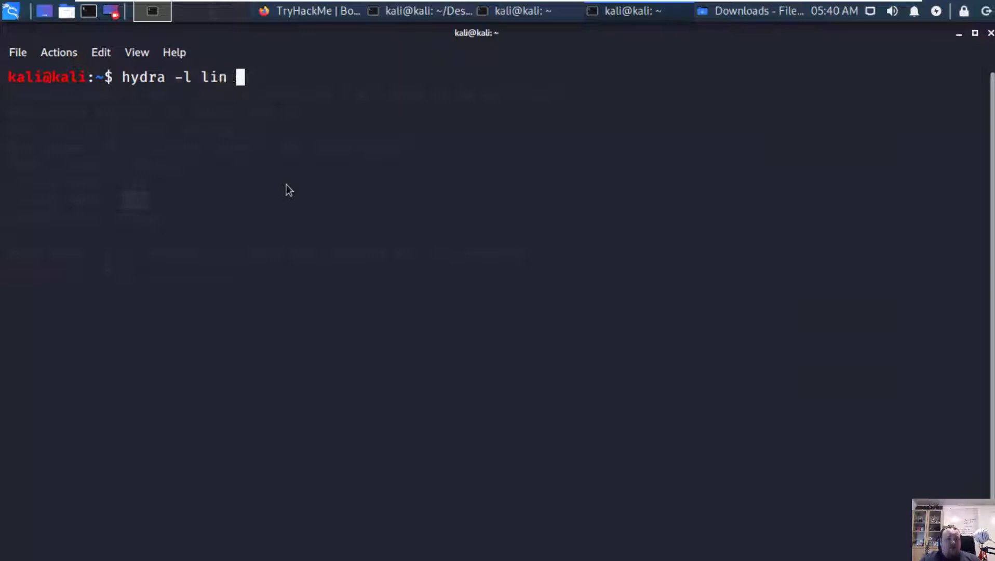
type("-P locks.txt")
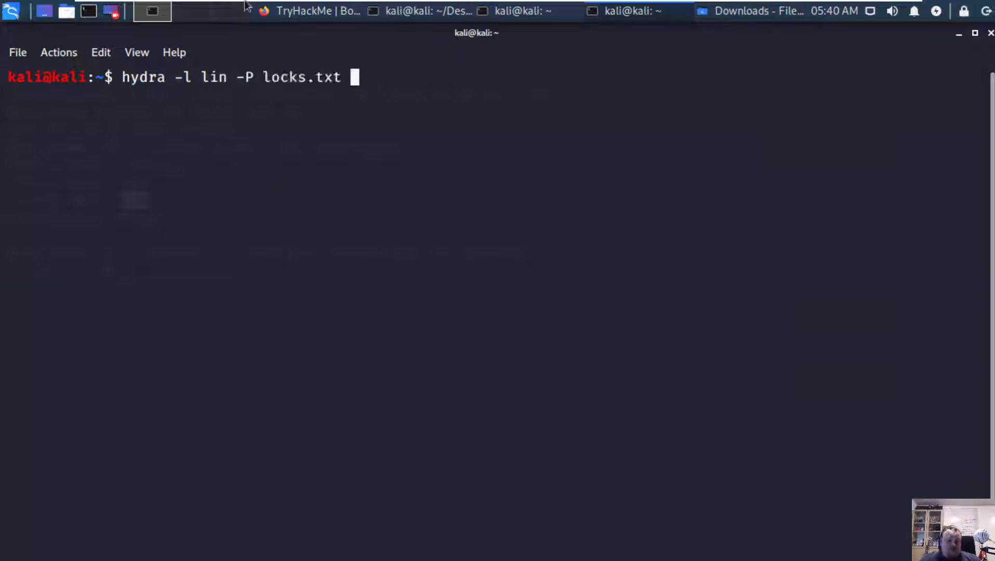
mouse_move(311, 10)
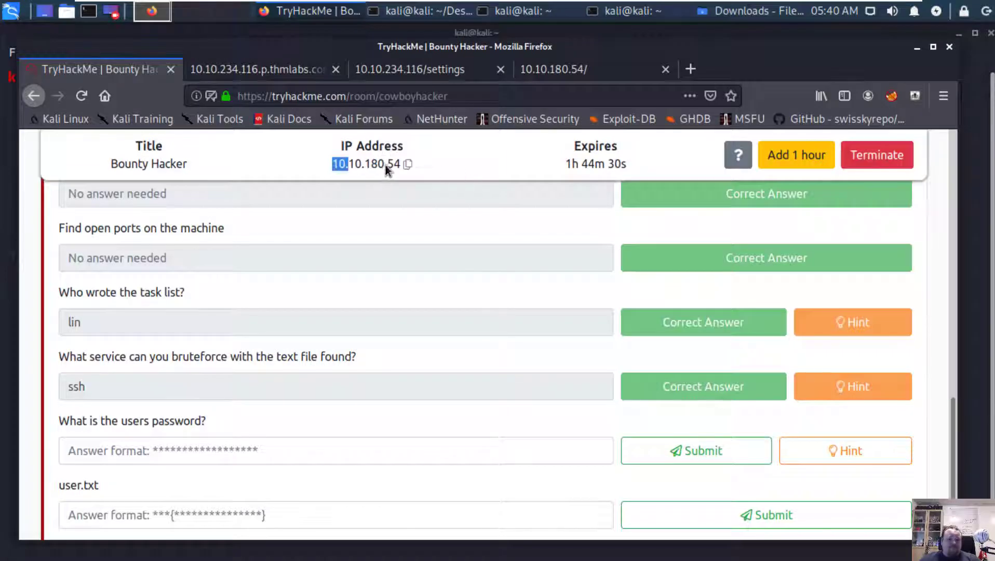
triple_click(371, 164)
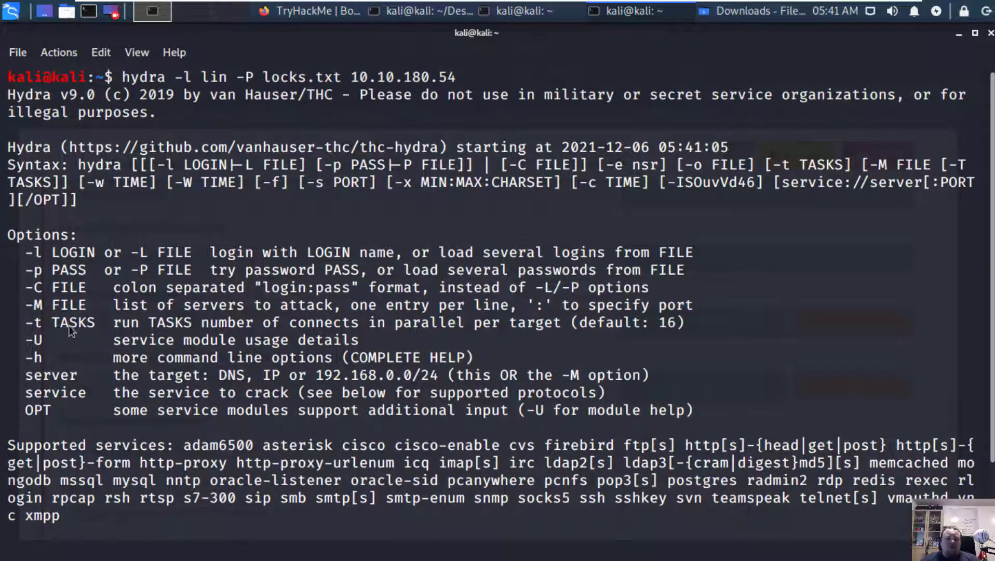
scroll("down", 3)
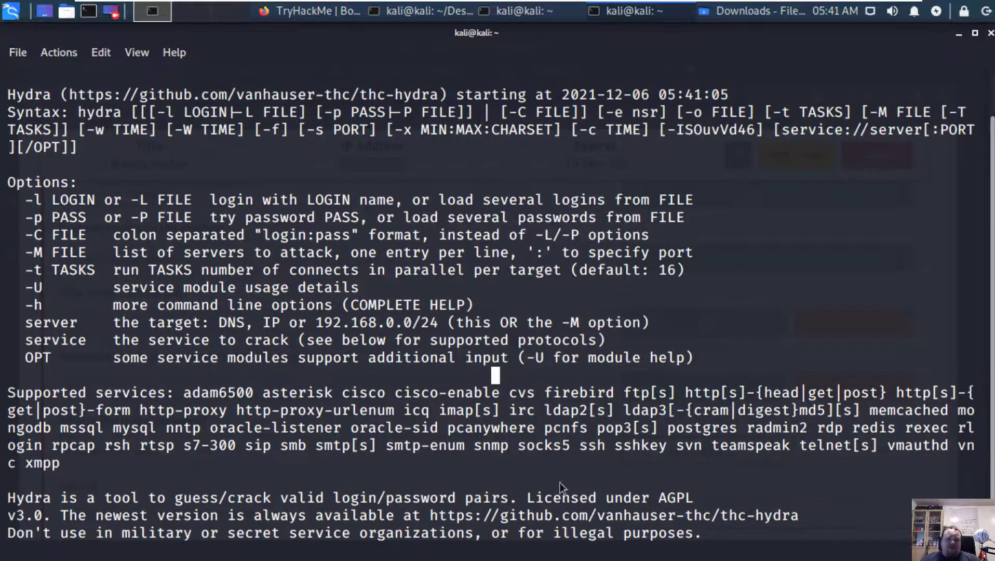
type("hydra -l lin -P locks.txt 10.10.180.54")
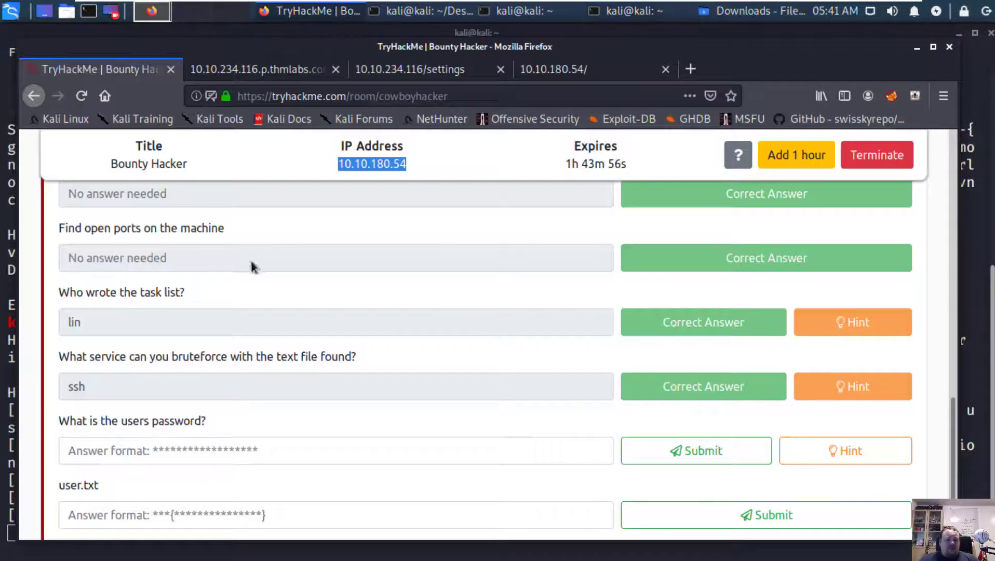
scroll("down", 3)
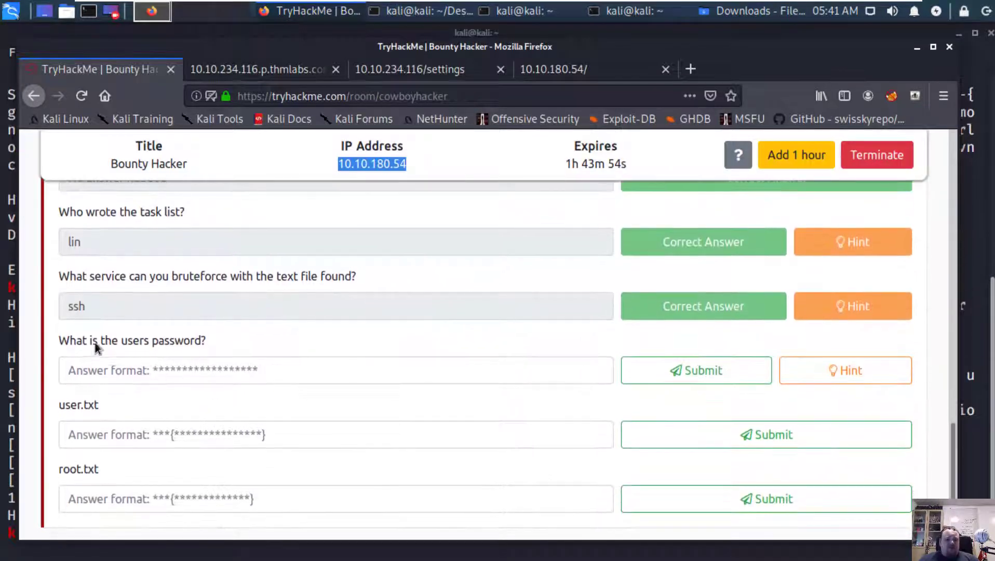
left_click_drag(82, 339, 177, 339)
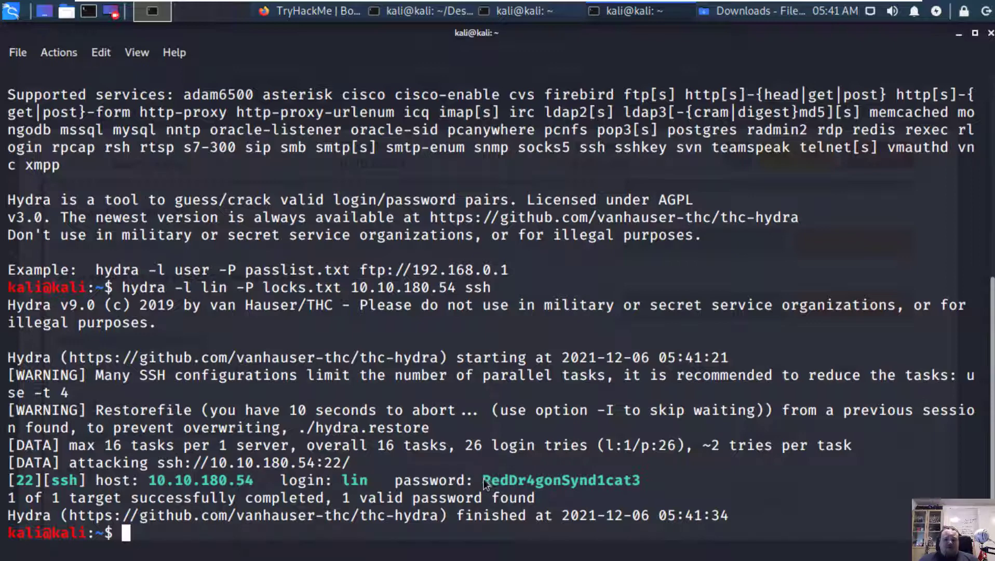
right_click(559, 479)
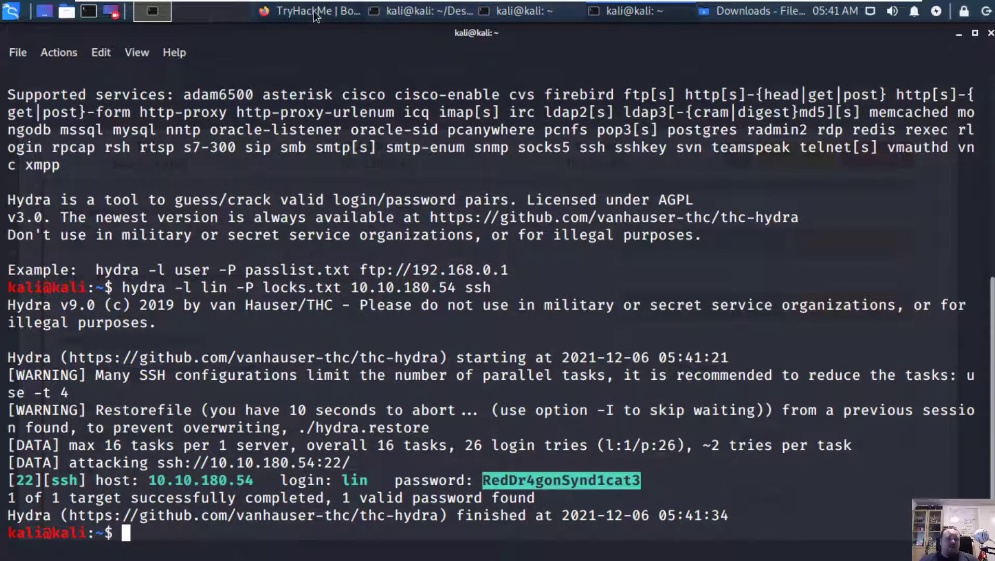
left_click(310, 10)
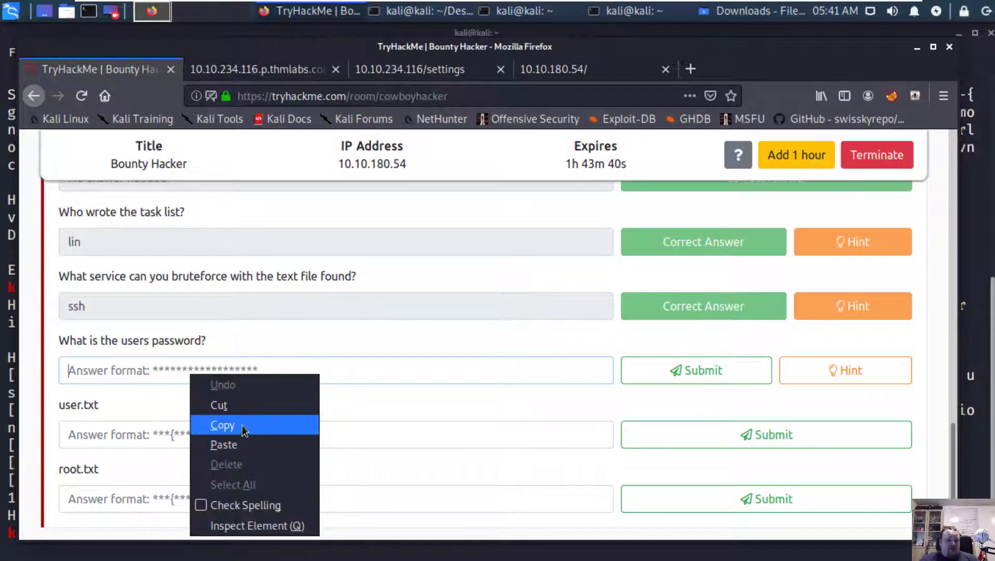
left_click(702, 369)
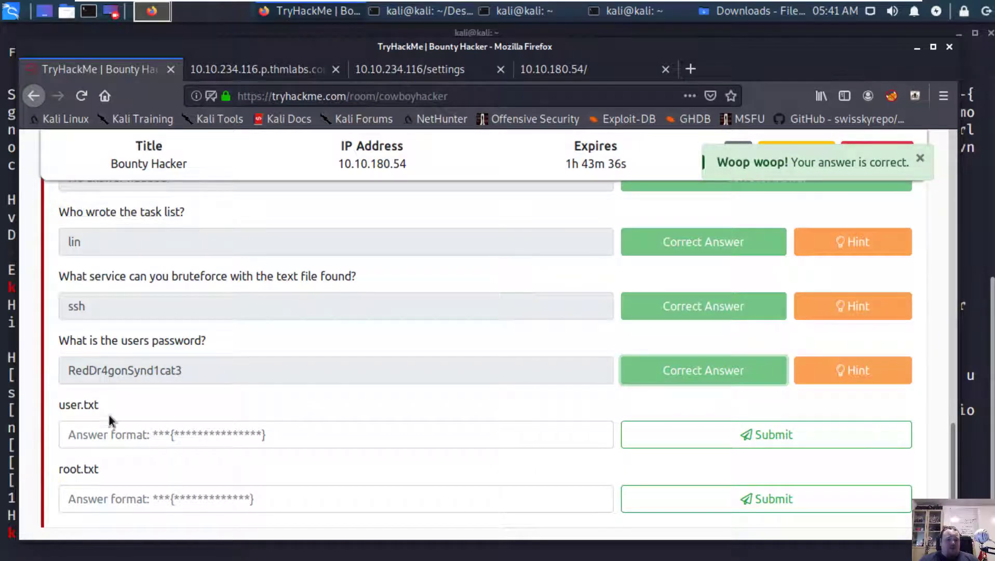
double_click(78, 405)
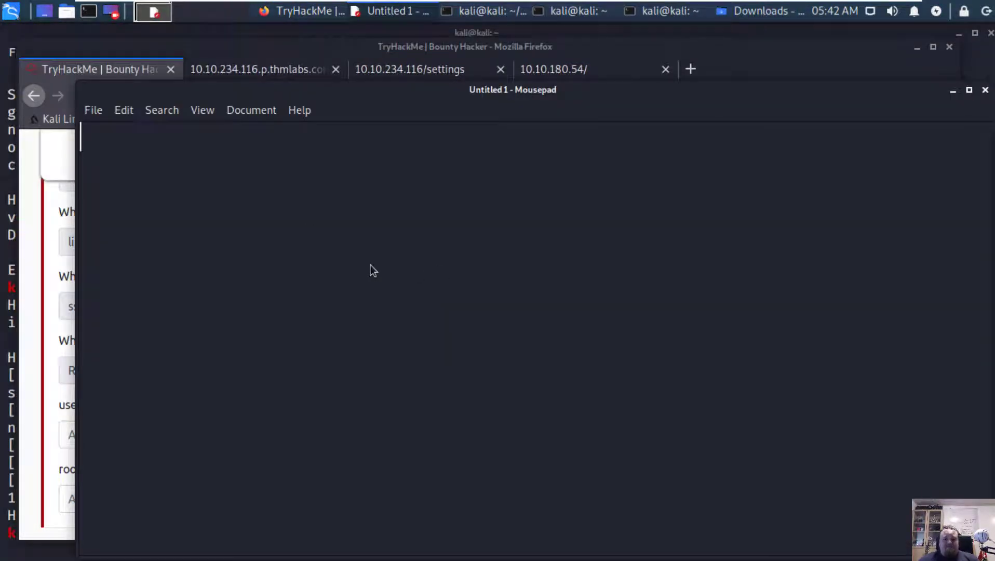
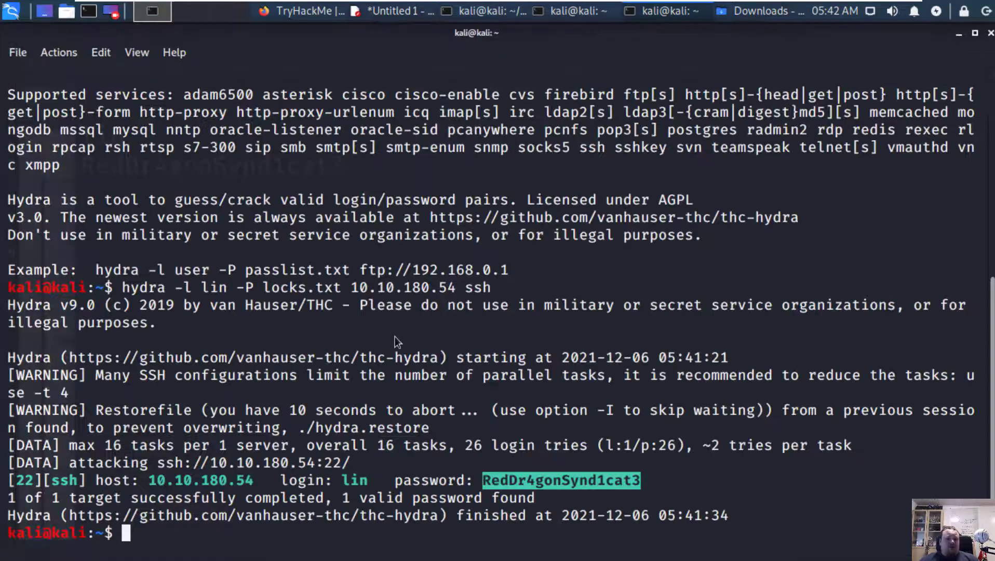
Step: Clear the terminal after a few mistyped attempts, leaving the password handy
type("clear")
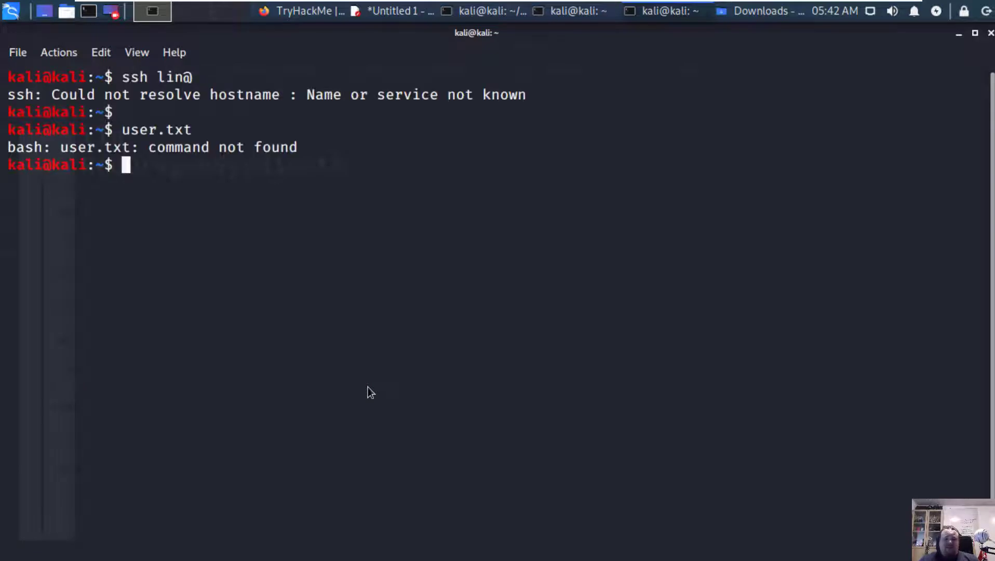
type("user.txt")
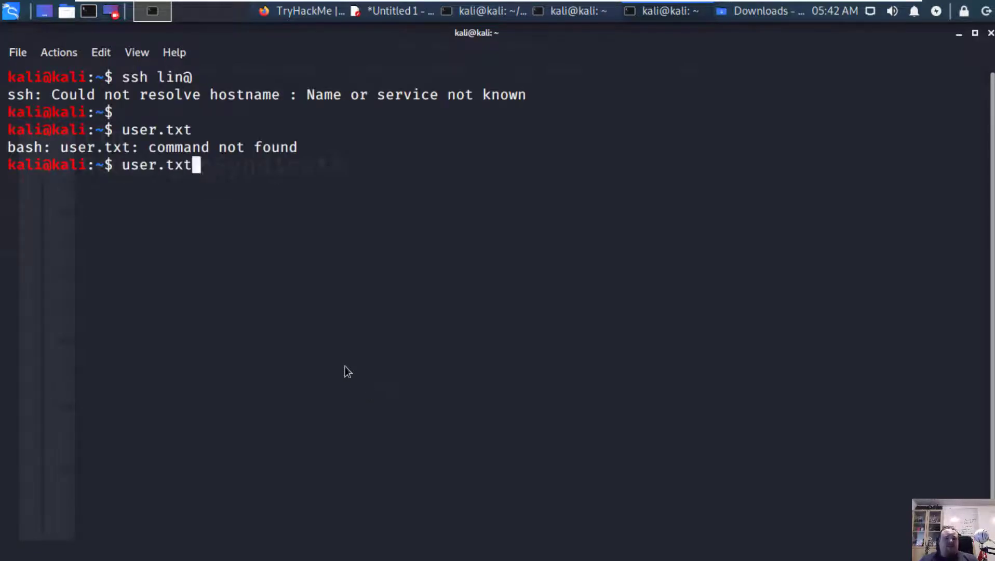
type("cæear")
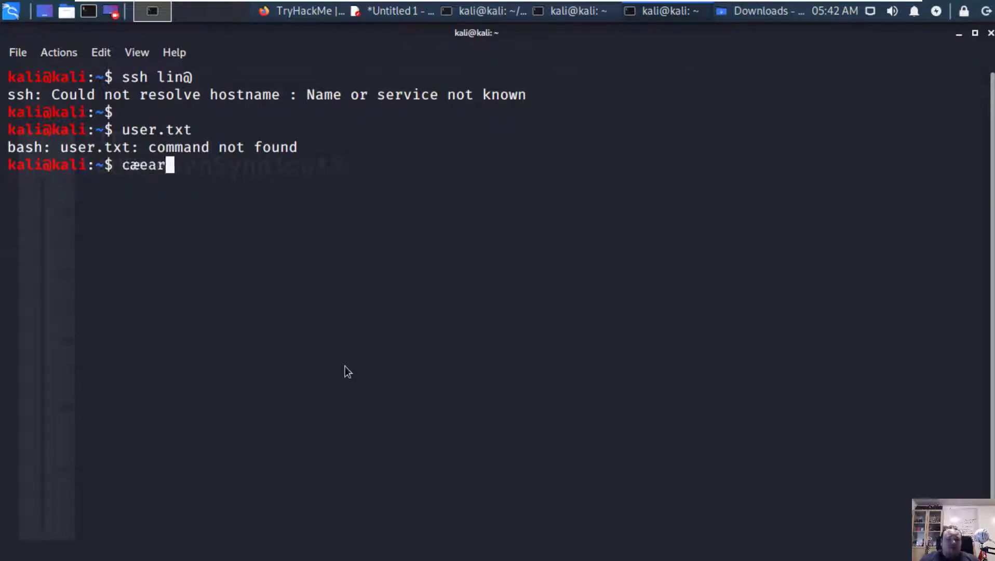
type("clear")
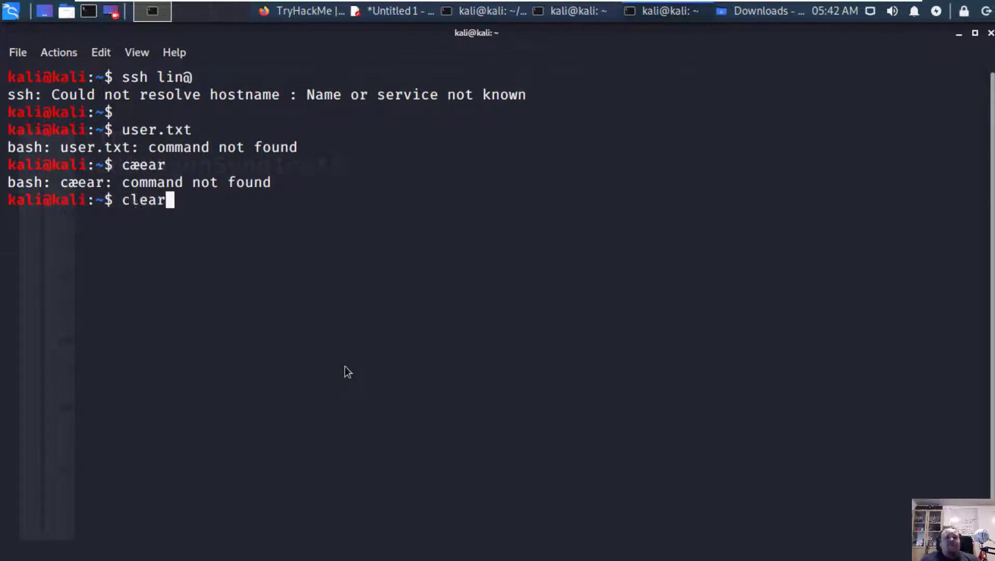
key("Return")
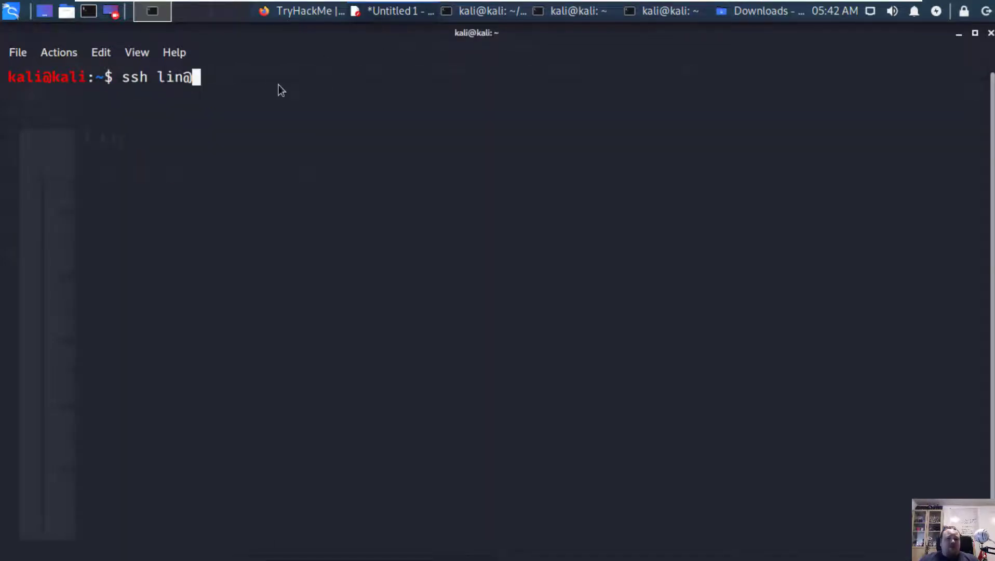
type("RedDr4gonSynd1cat3")
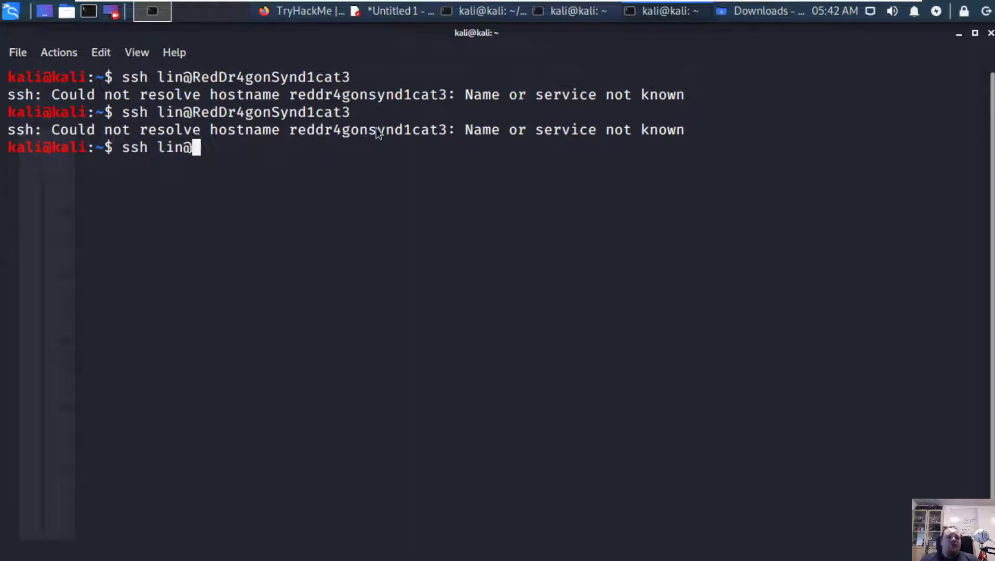
left_click(152, 10)
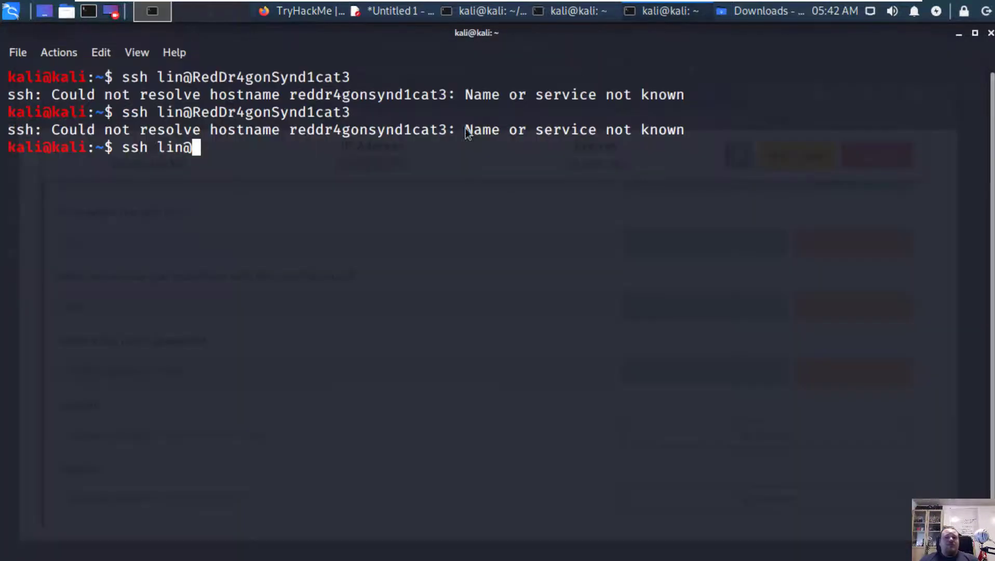
right_click(466, 132)
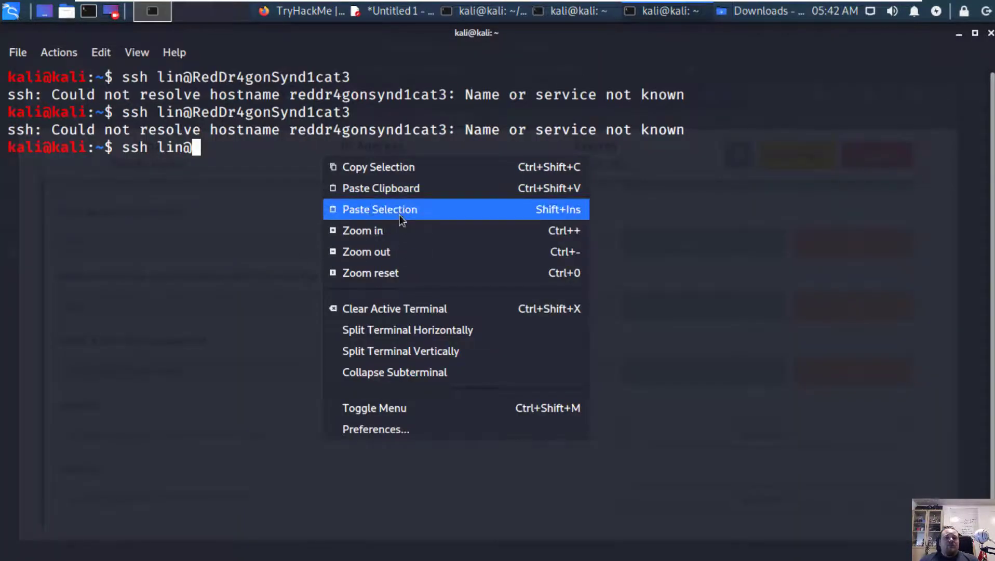
left_click(379, 209)
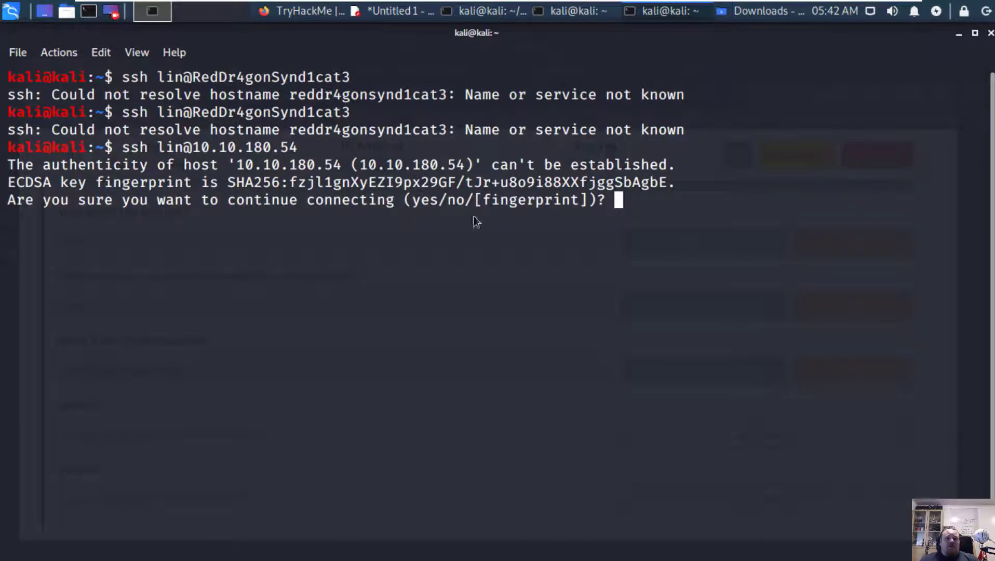
type("yes")
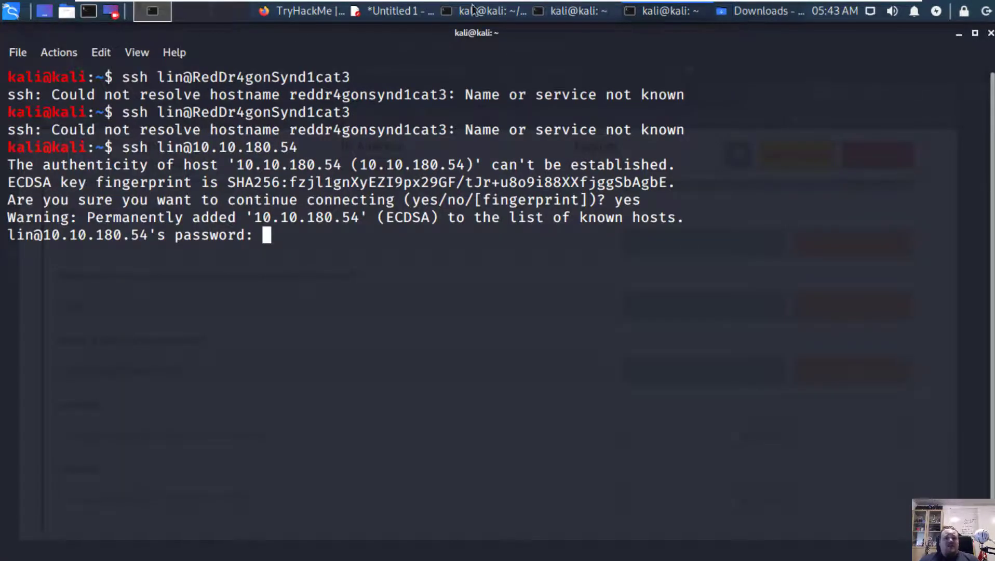
left_click(151, 10)
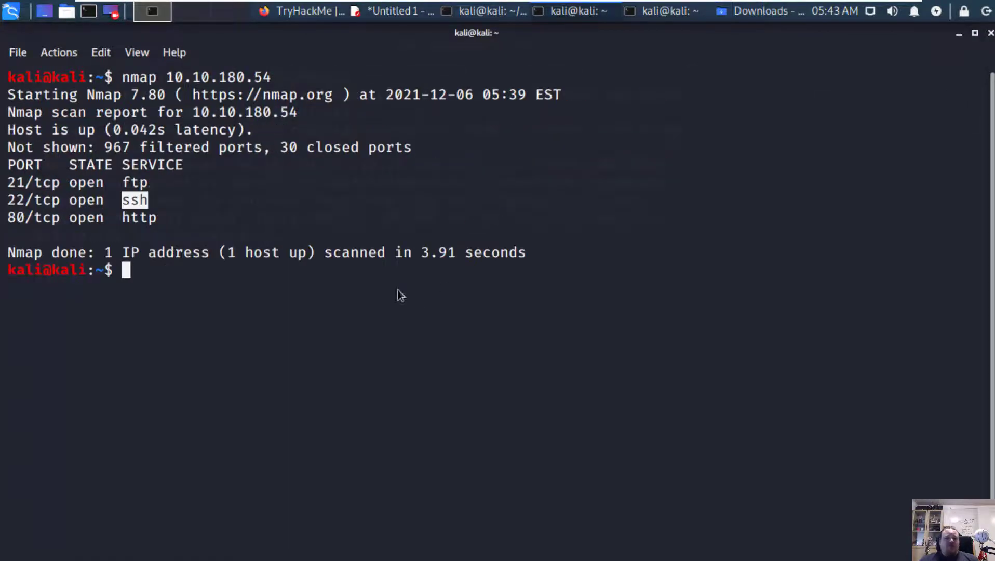
type("RedDr4gonSynd1cat3")
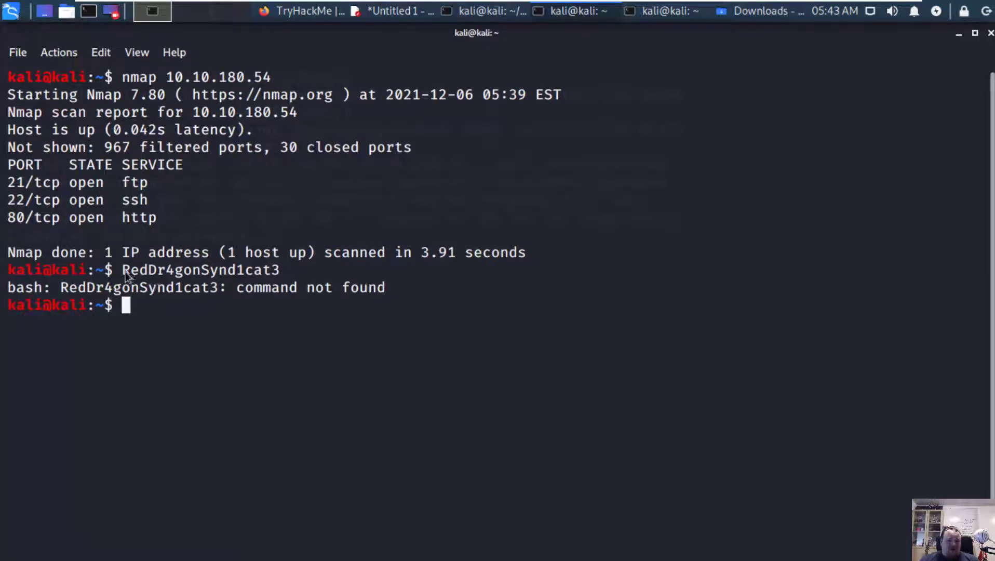
right_click(190, 270)
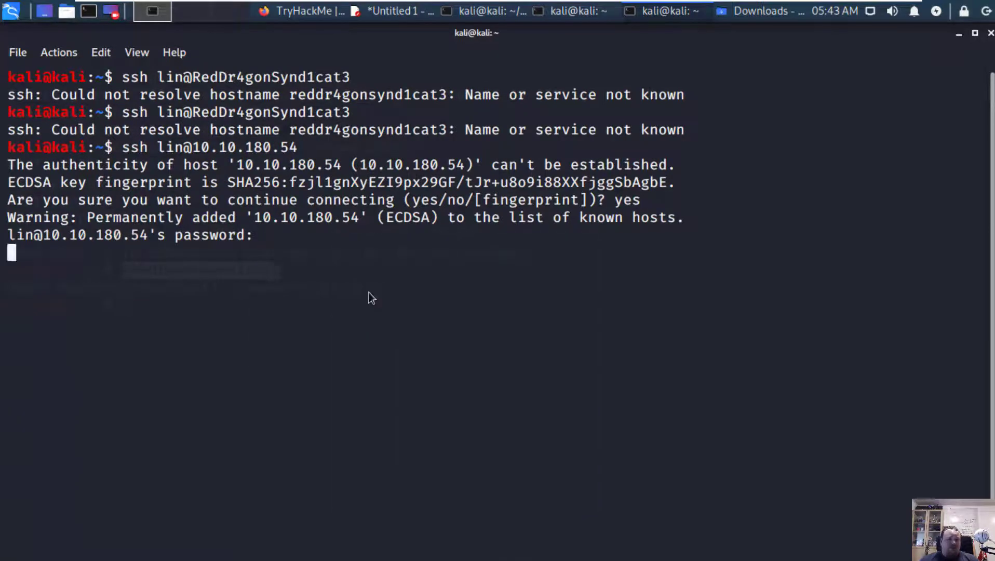
key("Return")
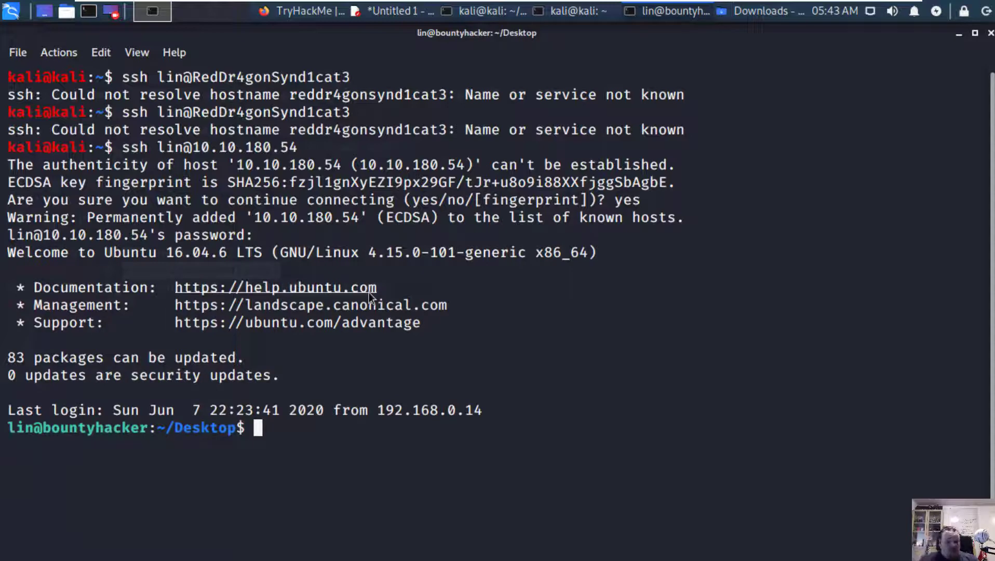
Step: Run whoami, ls and cat user.txt, then select the flag THM{CR1M3_SyNd1C4T3}
type("whoai")
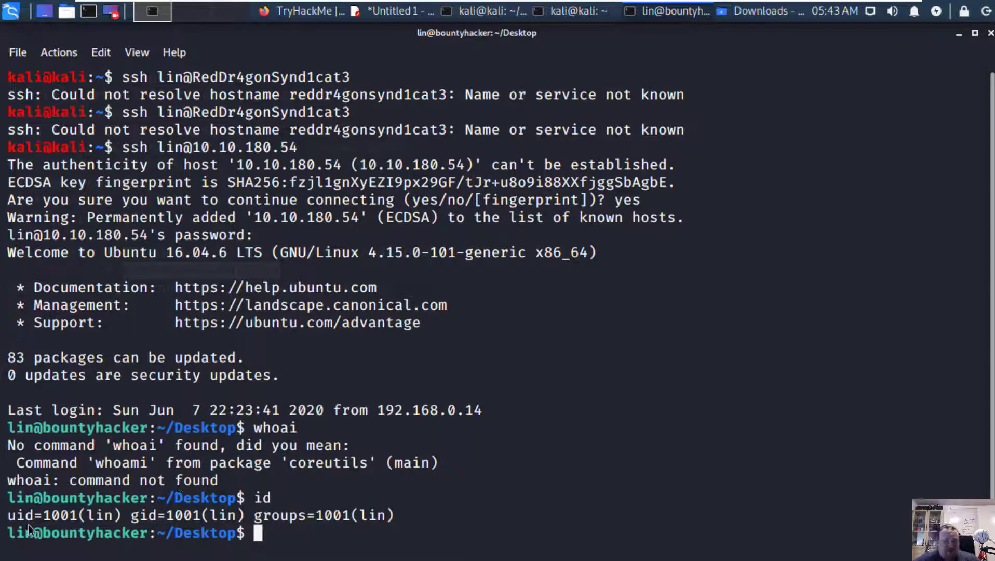
type("ls")
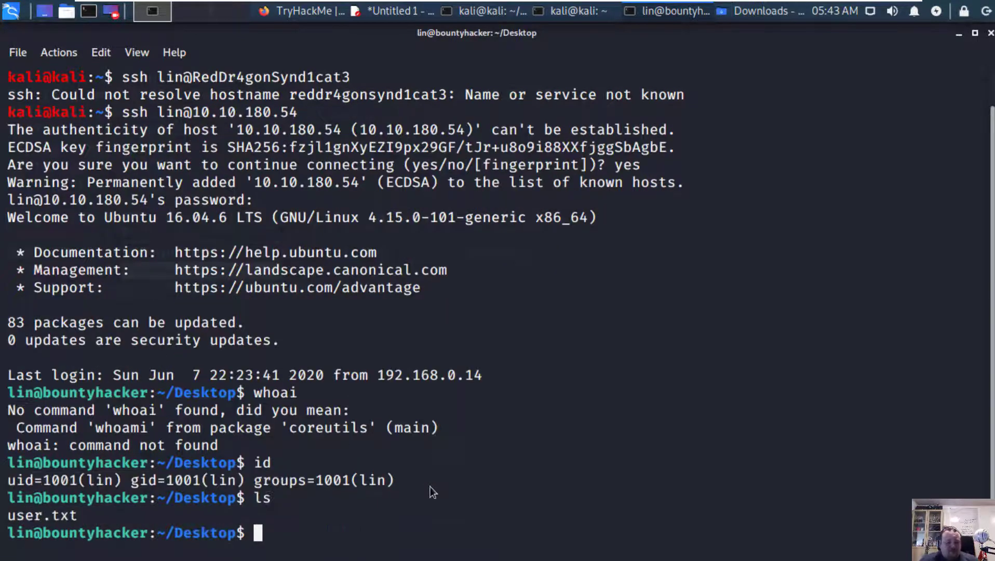
type("cat user.txt")
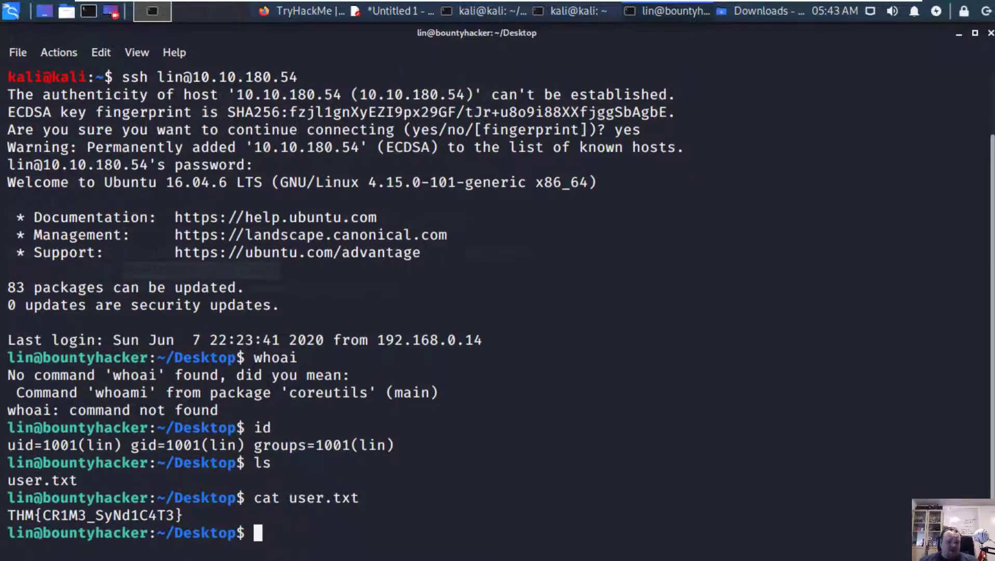
left_click_drag(7, 514, 183, 515)
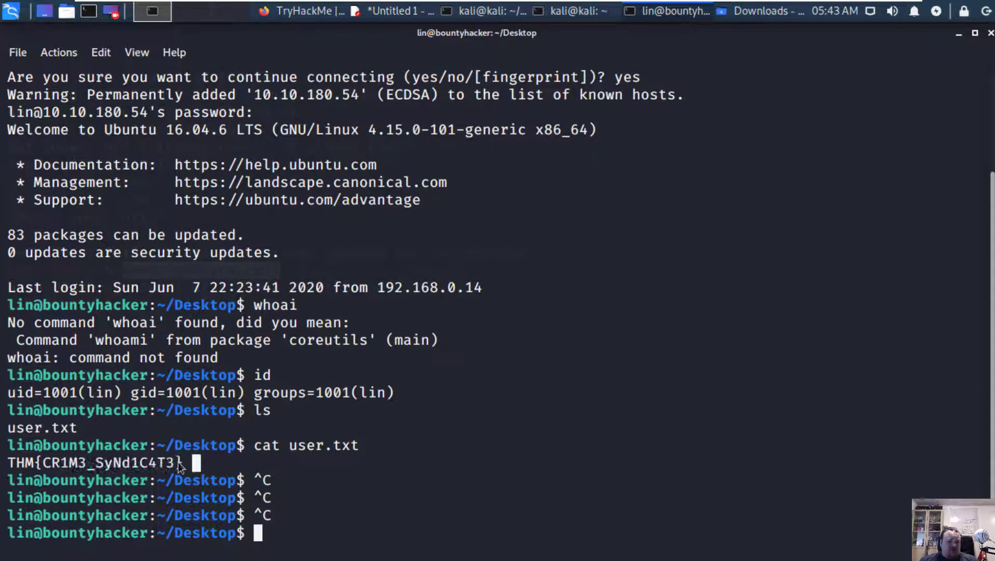
left_click_drag(180, 462, 9, 462)
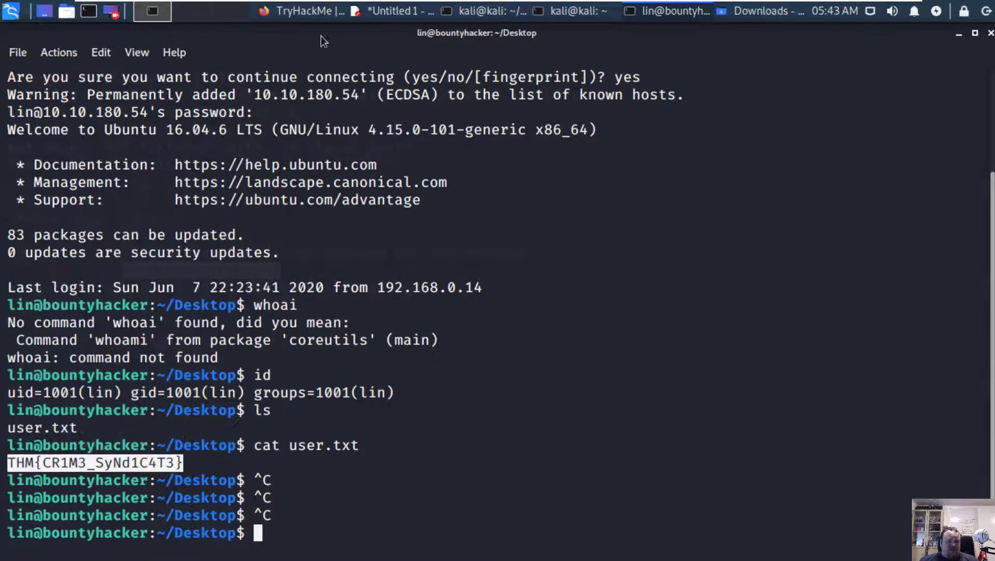
Step: Submit THM{CR1M3_SyNd1C4T3} as the user.txt answer on the TryHackMe room page
left_click(152, 11)
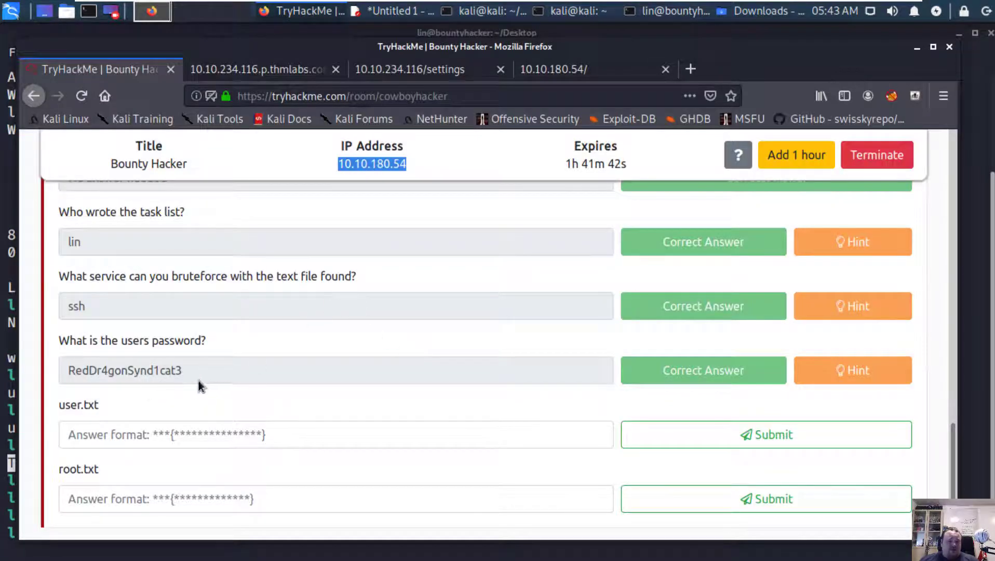
type("THM{CR1M3_SyNd1C4T3}")
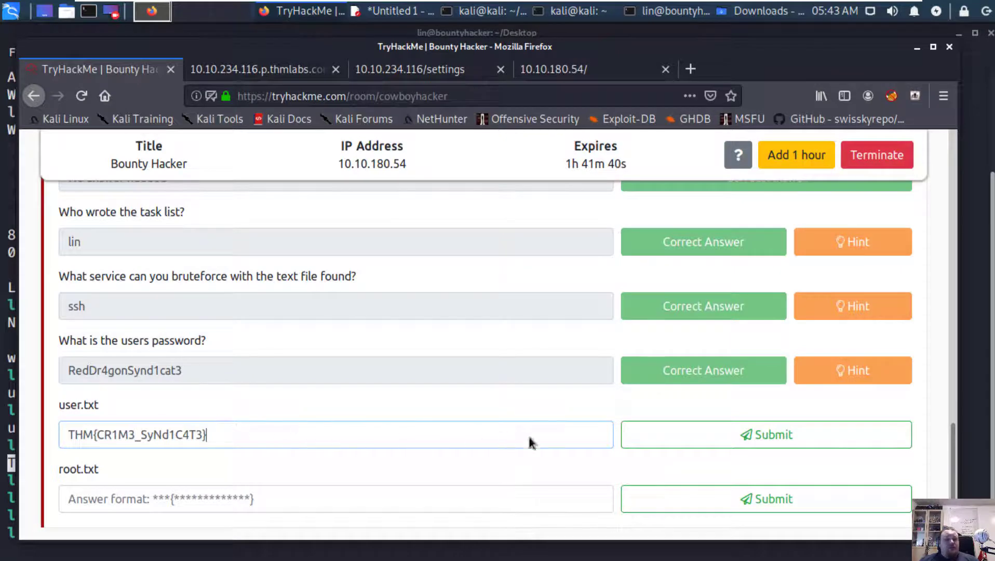
left_click(765, 434)
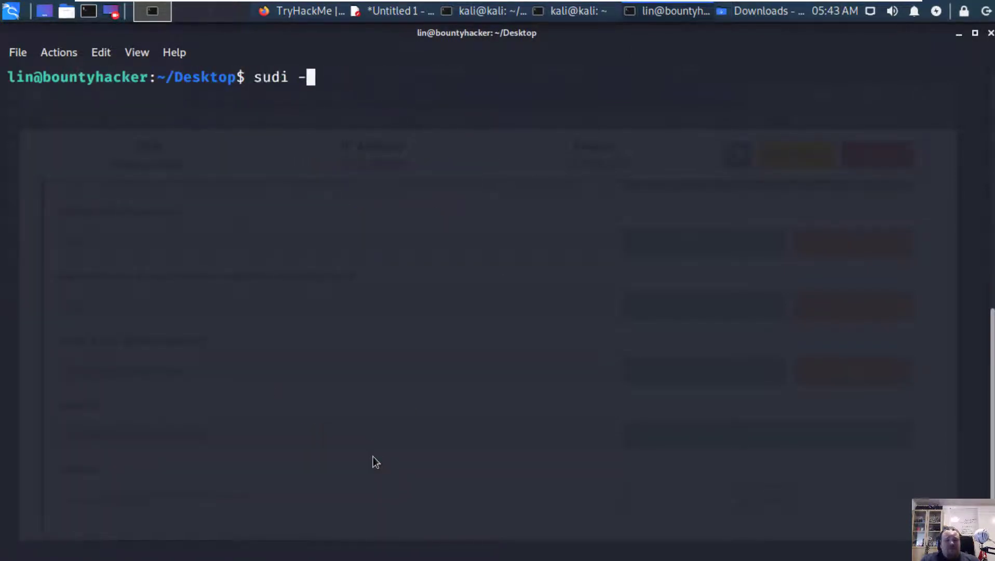
Step: Run sudo -l with lin's password, revealing /bin/tar allowed as root, then return to the browser
key("Return")
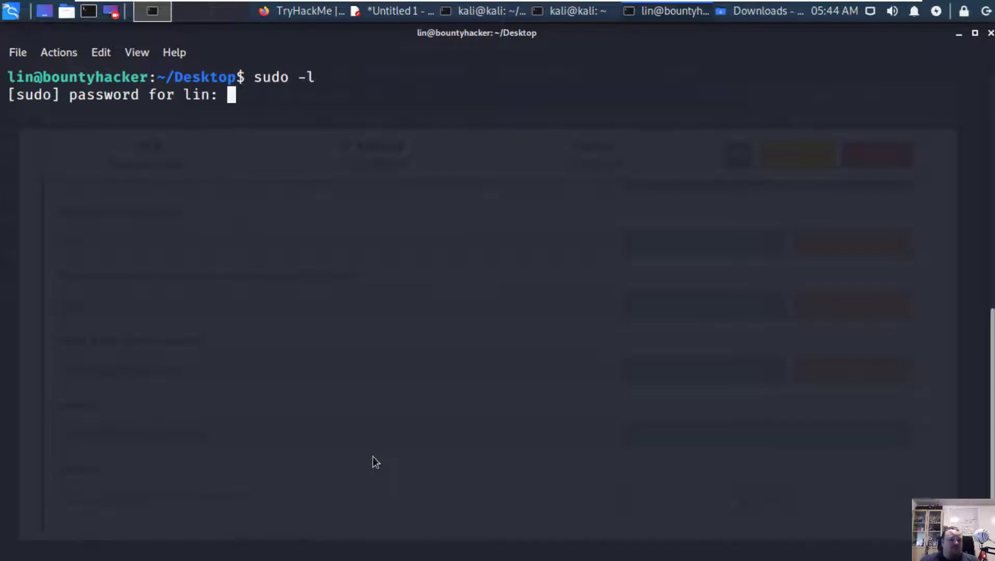
mouse_move(256, 168)
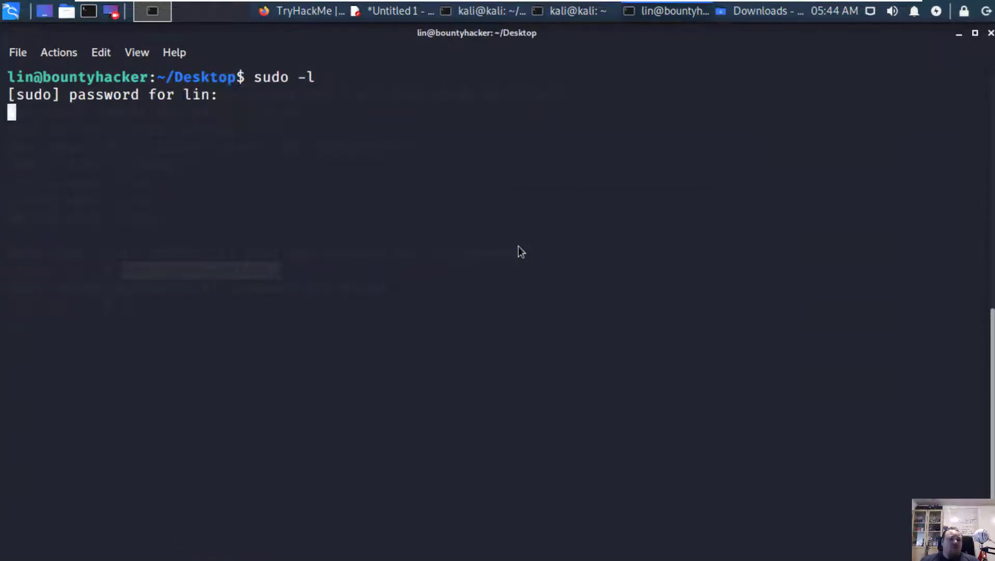
key("Return")
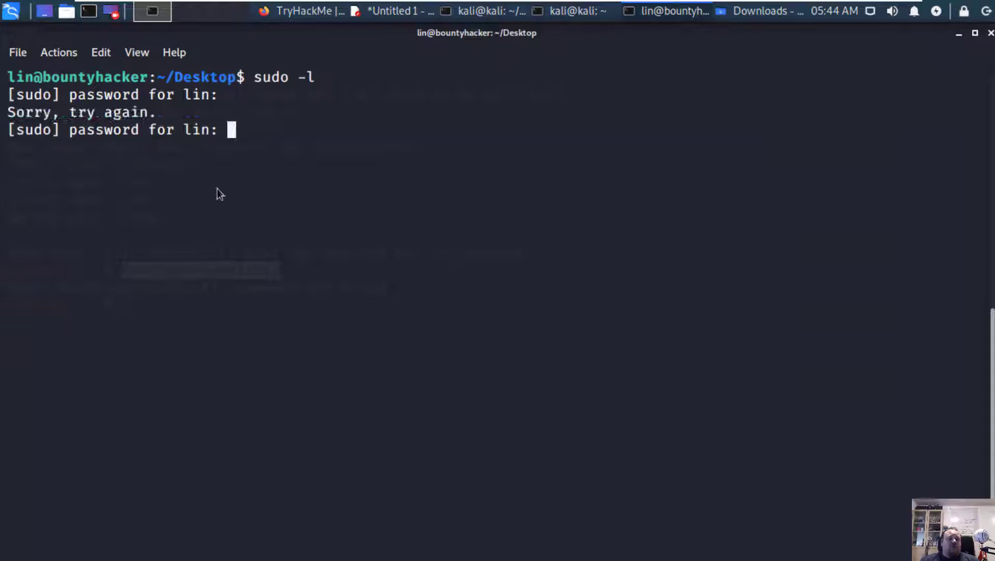
mouse_move(200, 156)
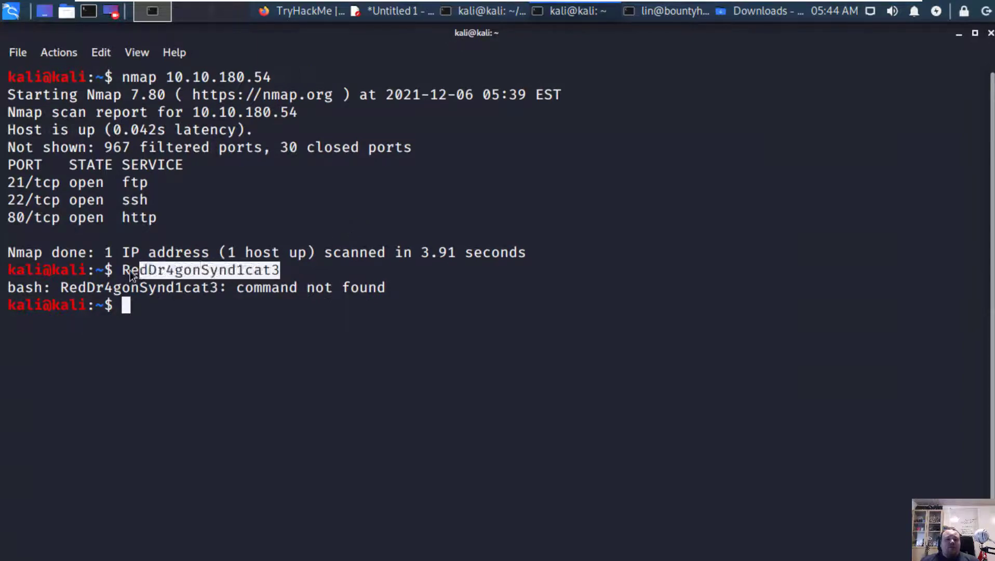
right_click(190, 279)
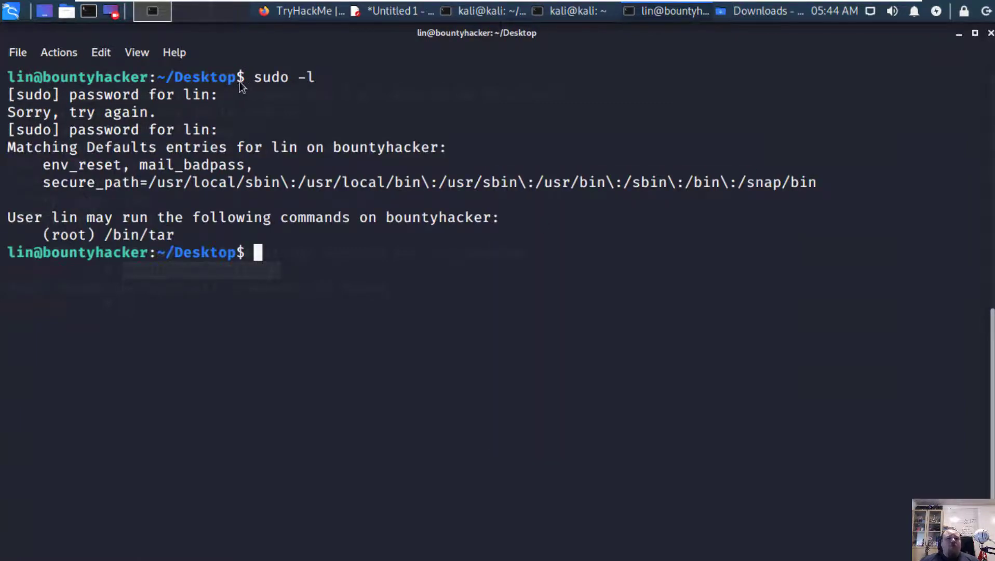
mouse_move(373, 234)
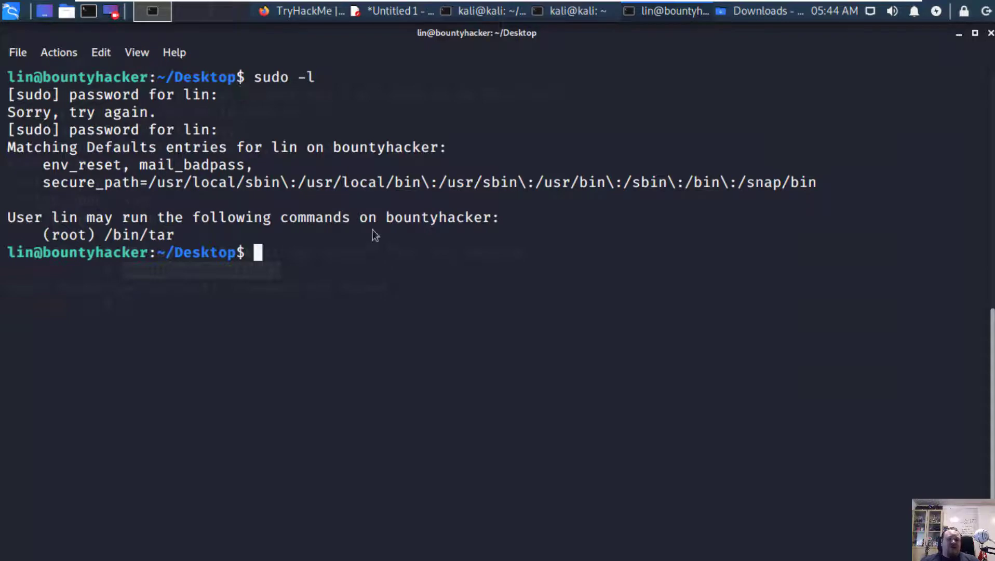
double_click(63, 235)
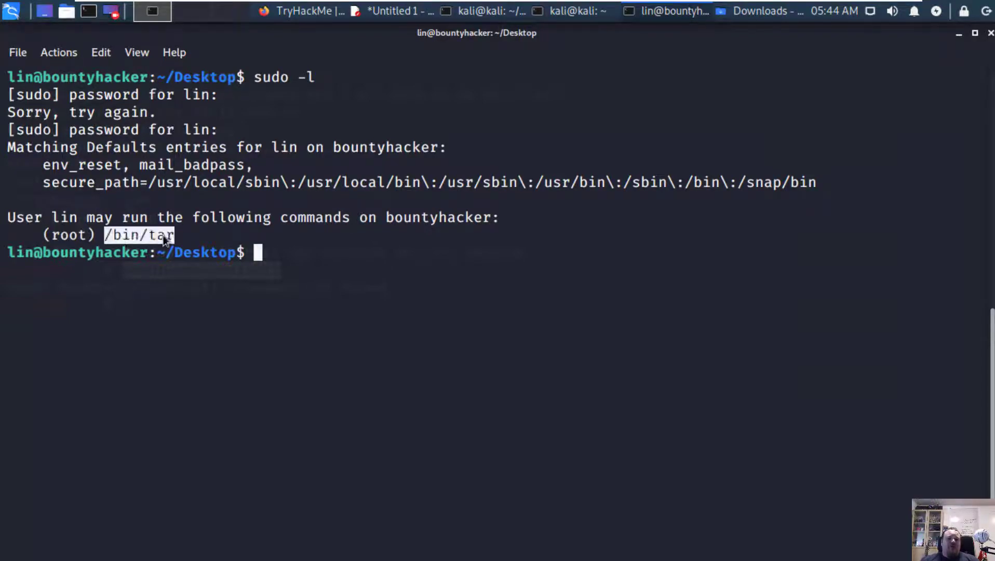
mouse_move(152, 237)
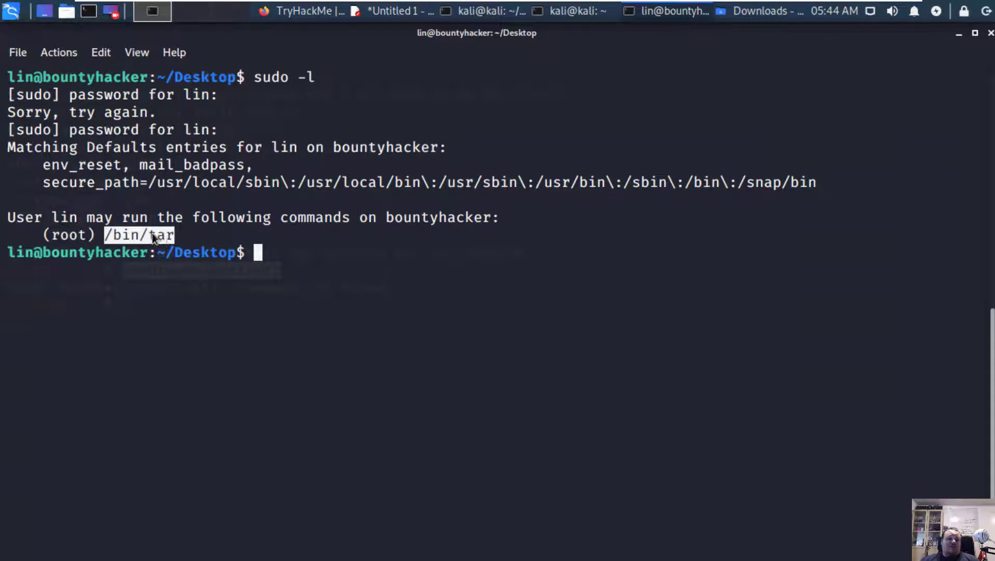
left_click(150, 11)
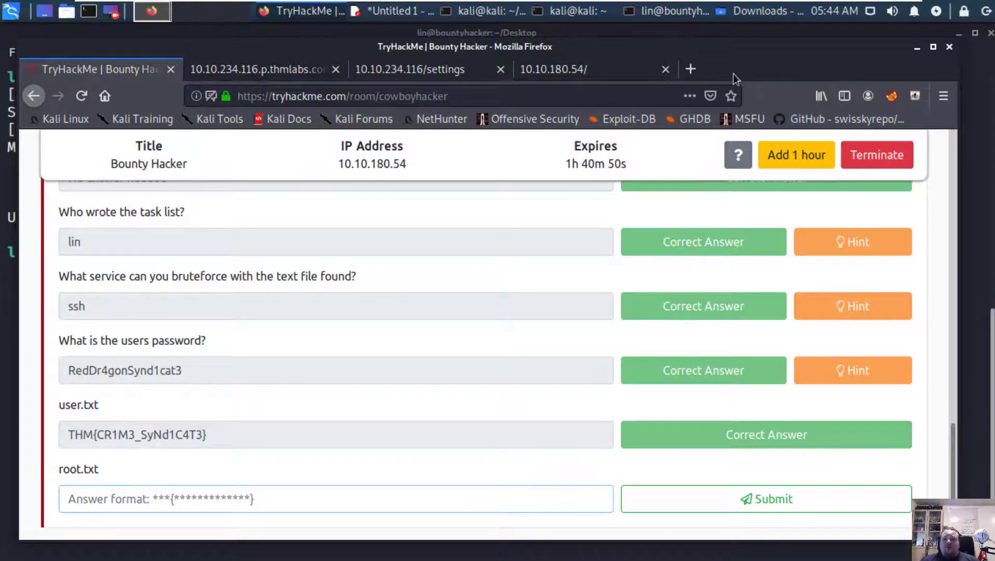
Step: Search GTFOBins for tar and open its techniques page
left_click(690, 68)
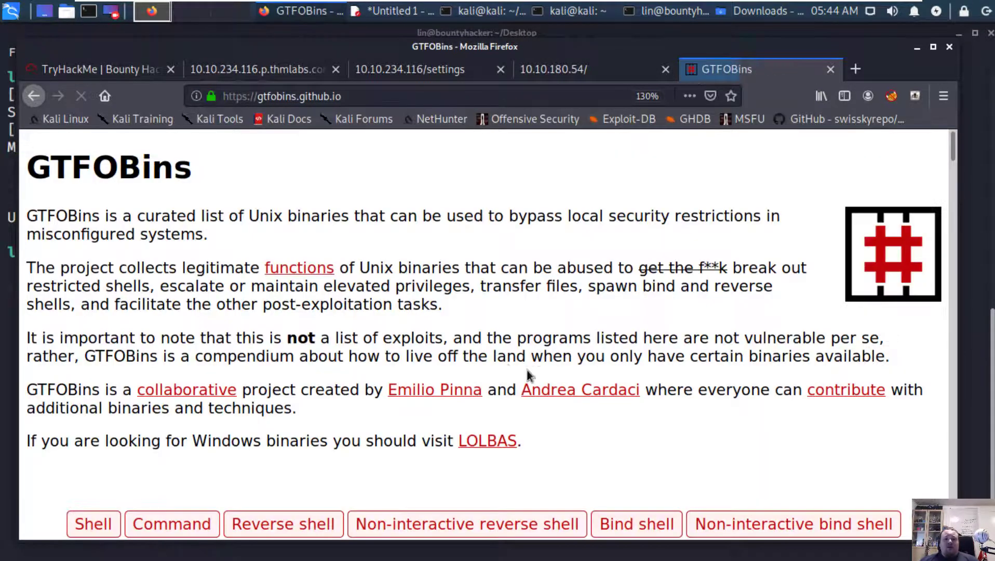
scroll("down", 3)
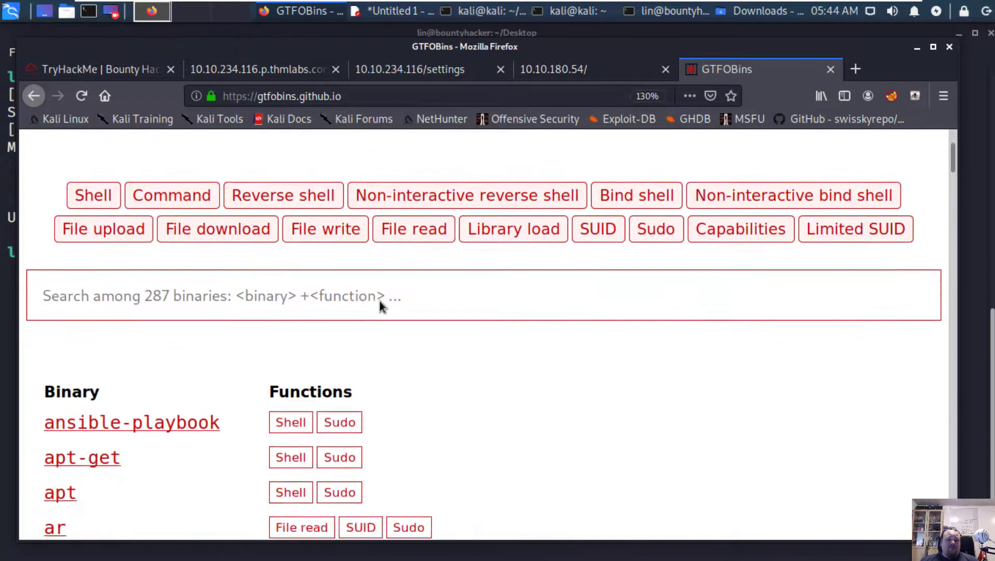
left_click(222, 296)
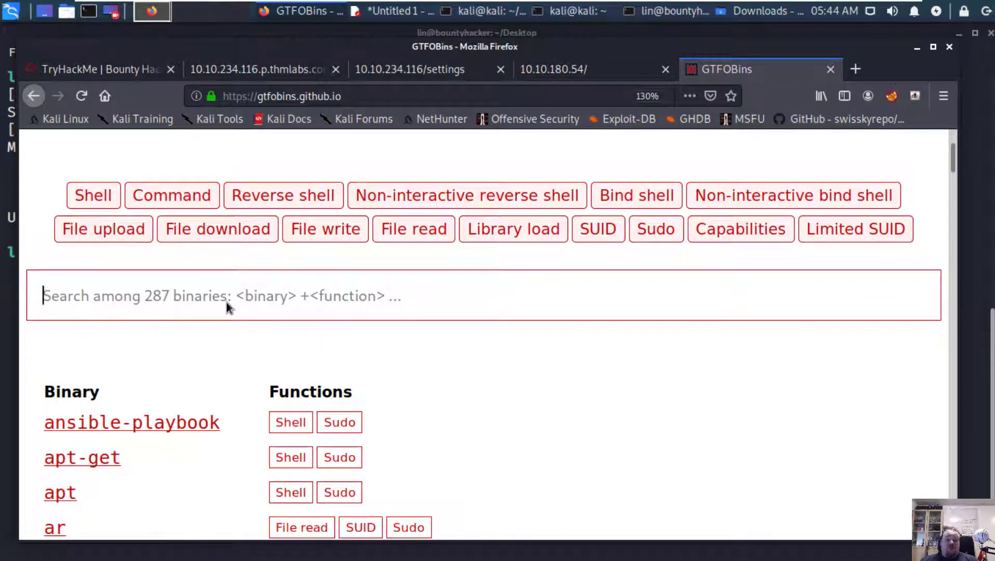
type("tar")
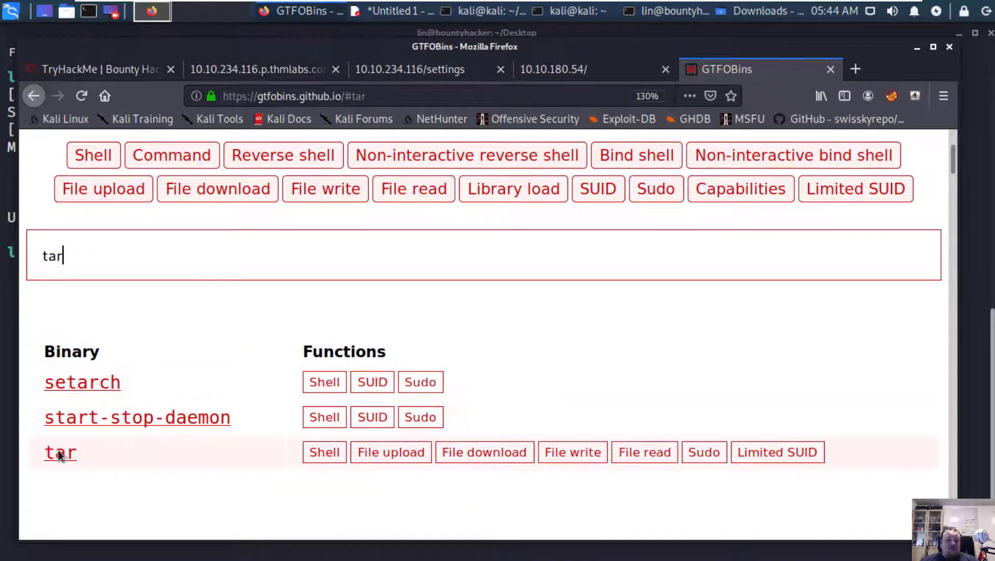
left_click(666, 10)
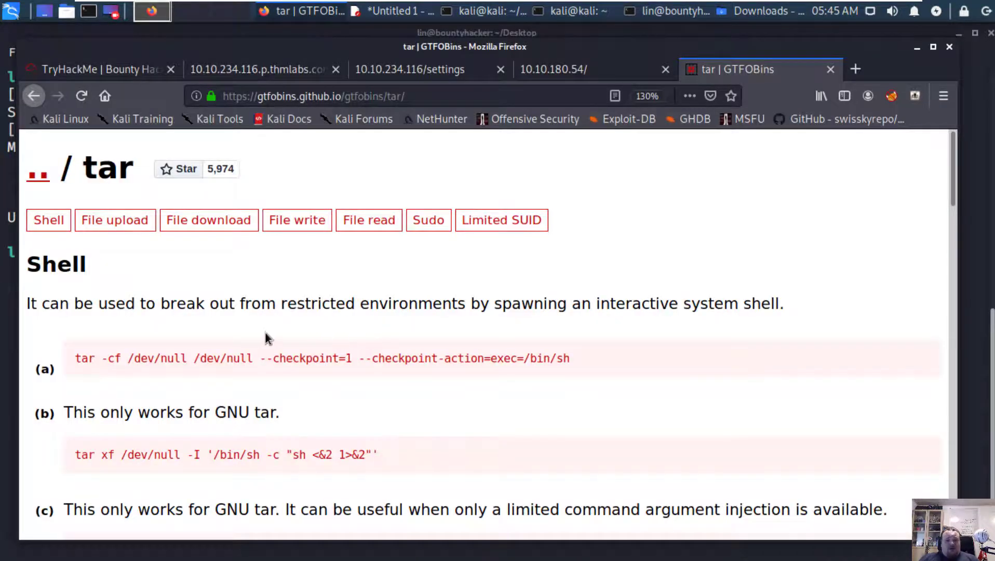
Step: Scroll to the Sudo section and copy the sudo tar shell one-liner
scroll("down", 3)
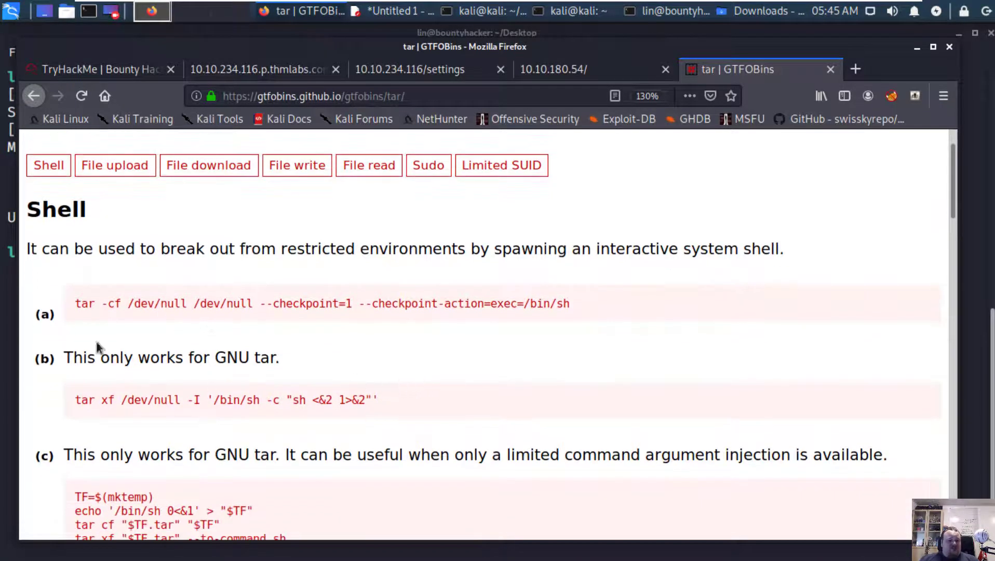
scroll("down", 3)
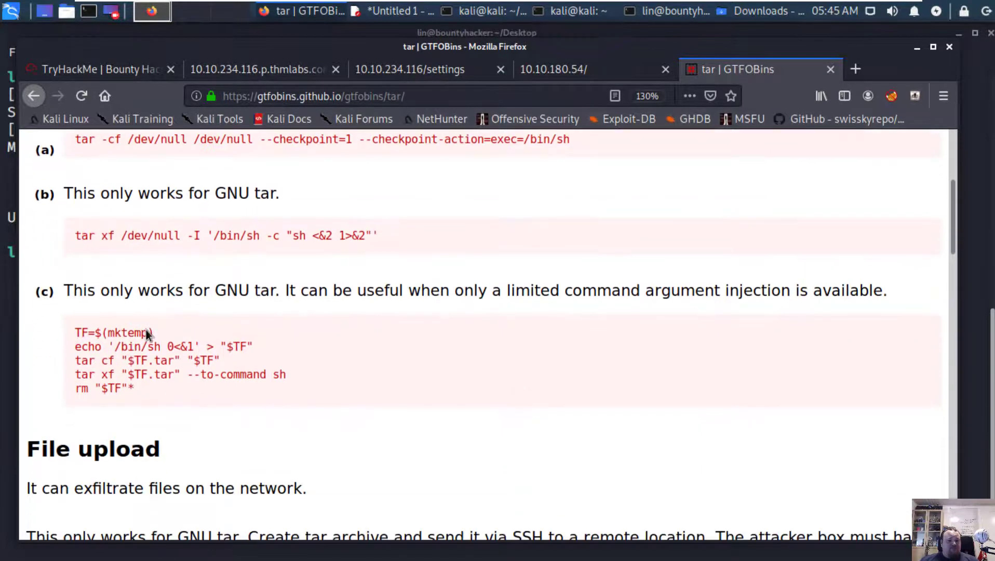
scroll("down", 3)
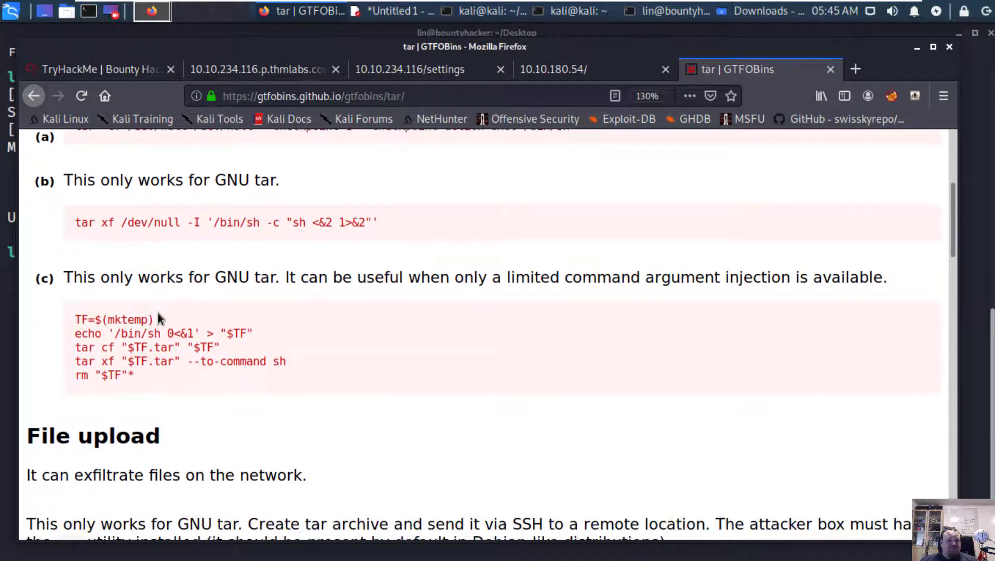
scroll("down", 3)
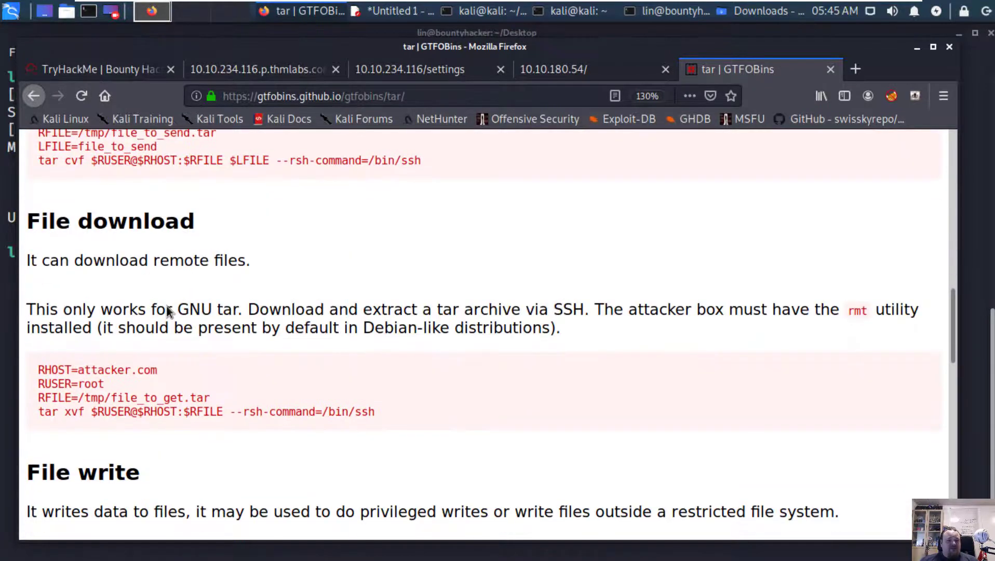
scroll("down", 3)
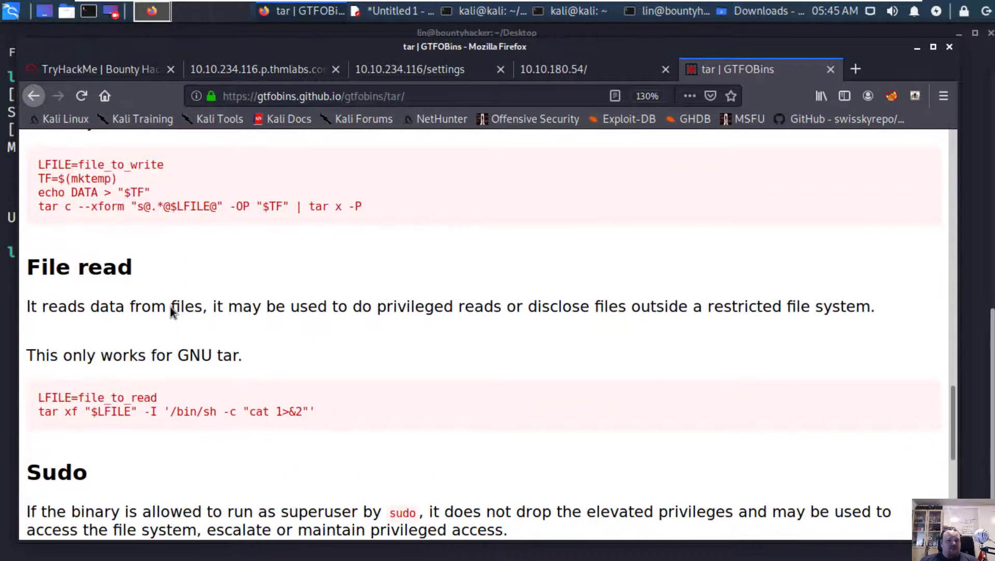
scroll("down", 3)
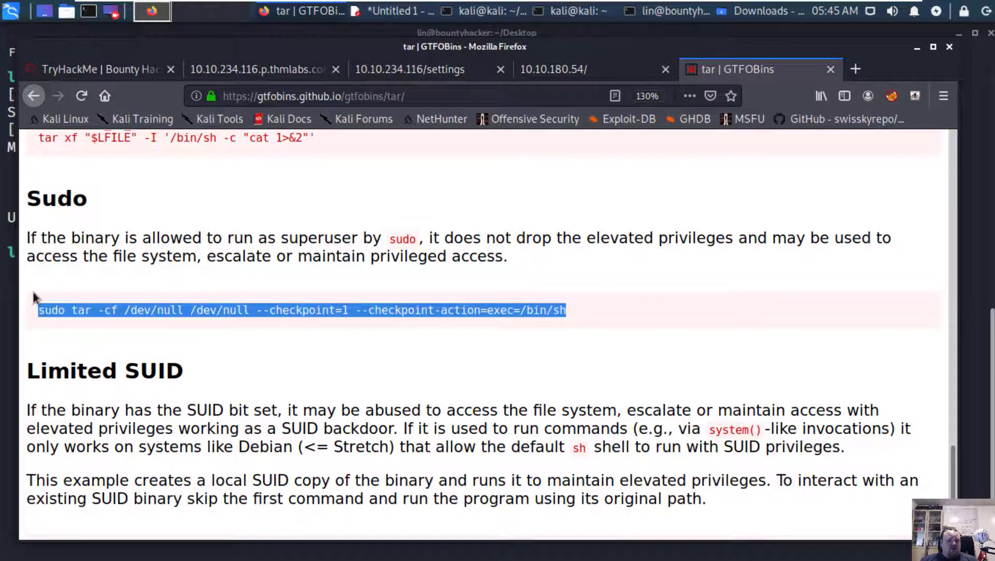
right_click(127, 309)
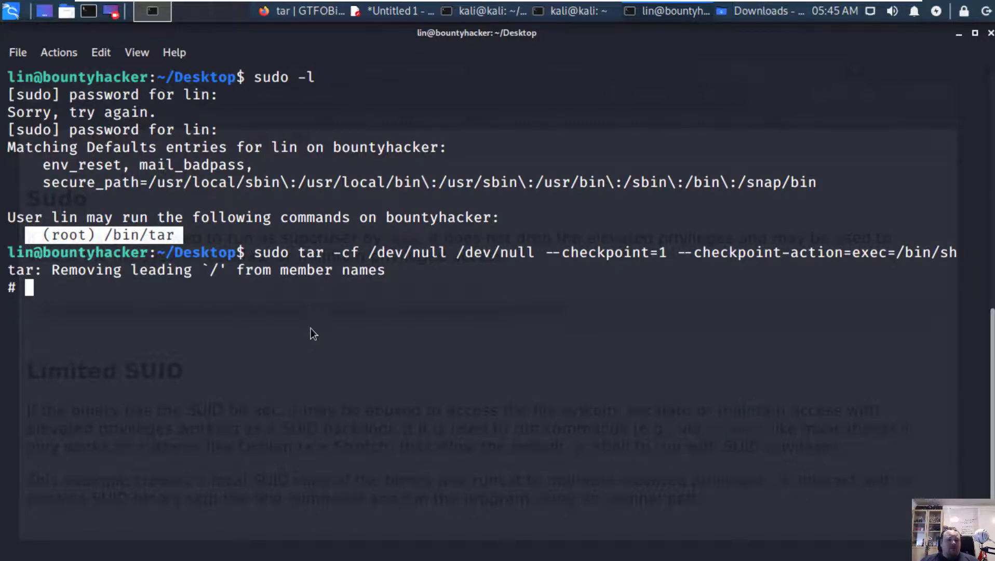
Step: Confirm root with id, list /home, enter lin's directory and move to /root
type("id")
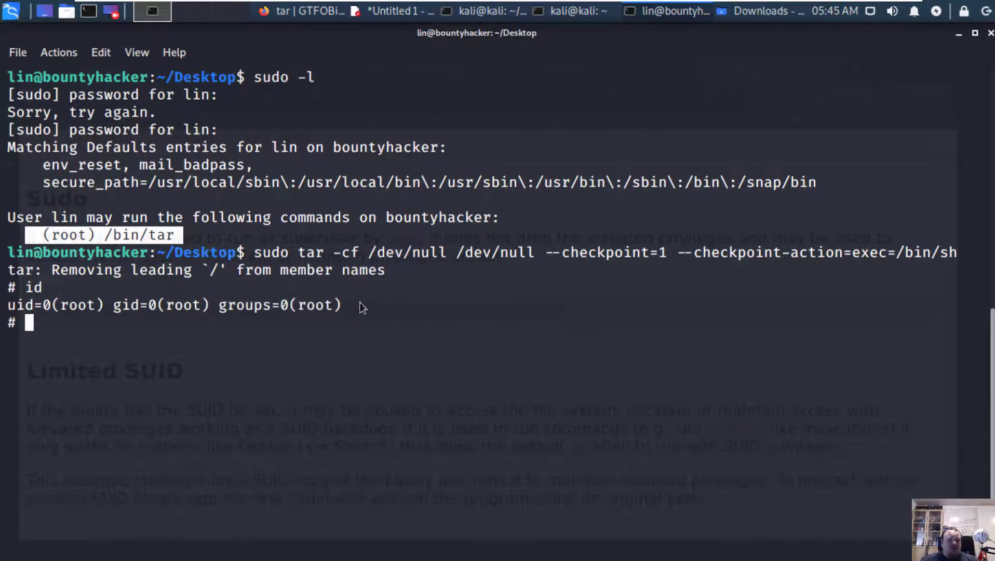
type("ls")
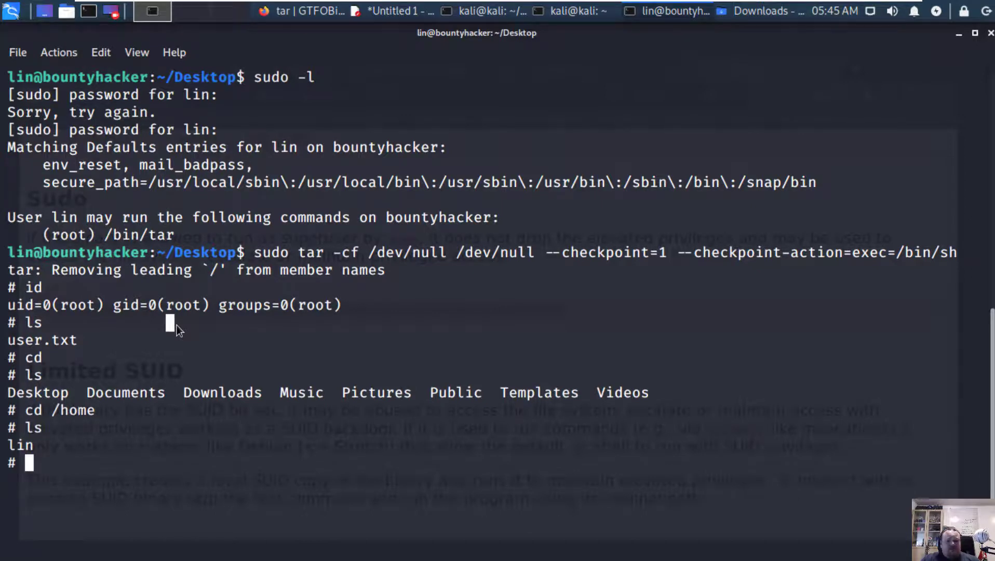
type("cdlin")
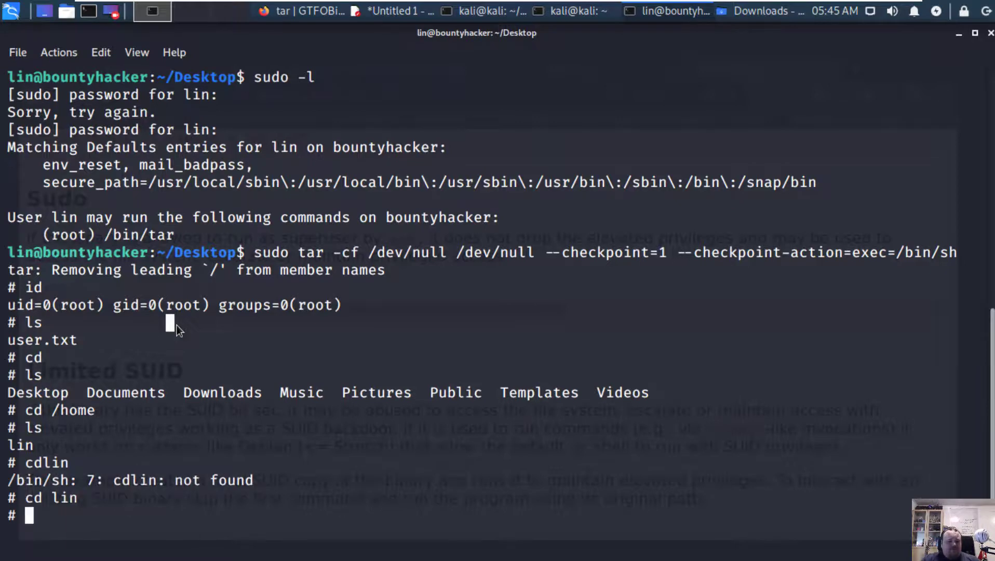
key("Return")
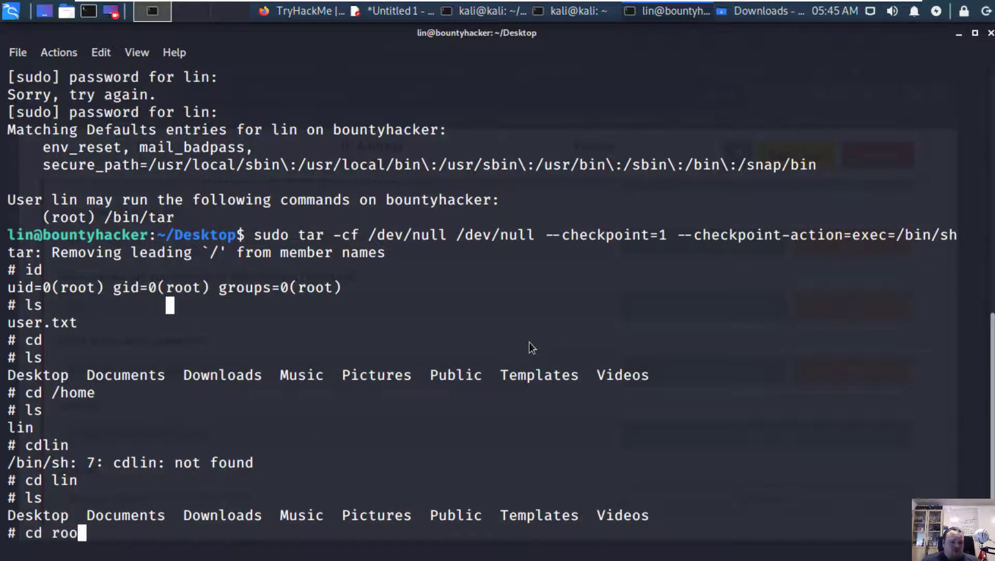
type("/root")
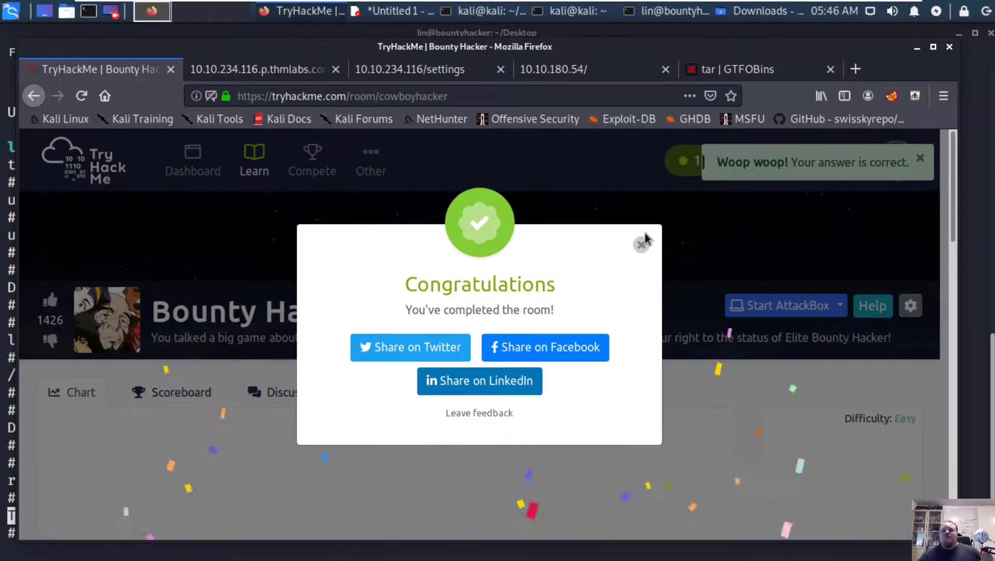
Step: Dismiss the Congratulations popup and review every answer, including root.txt THM{80UN7Y_h4cK3r}, marked correct
left_click(641, 244)
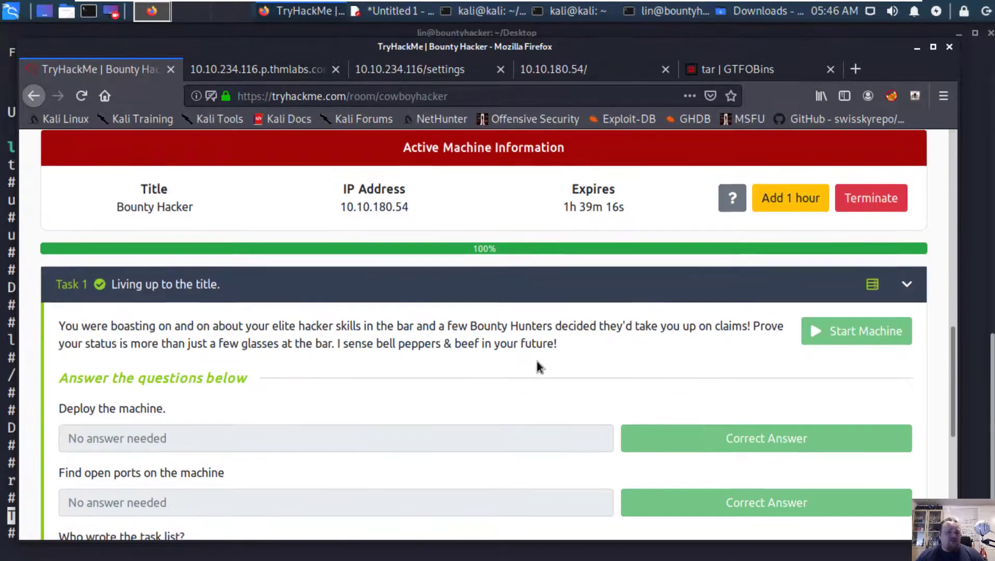
scroll("down", 3)
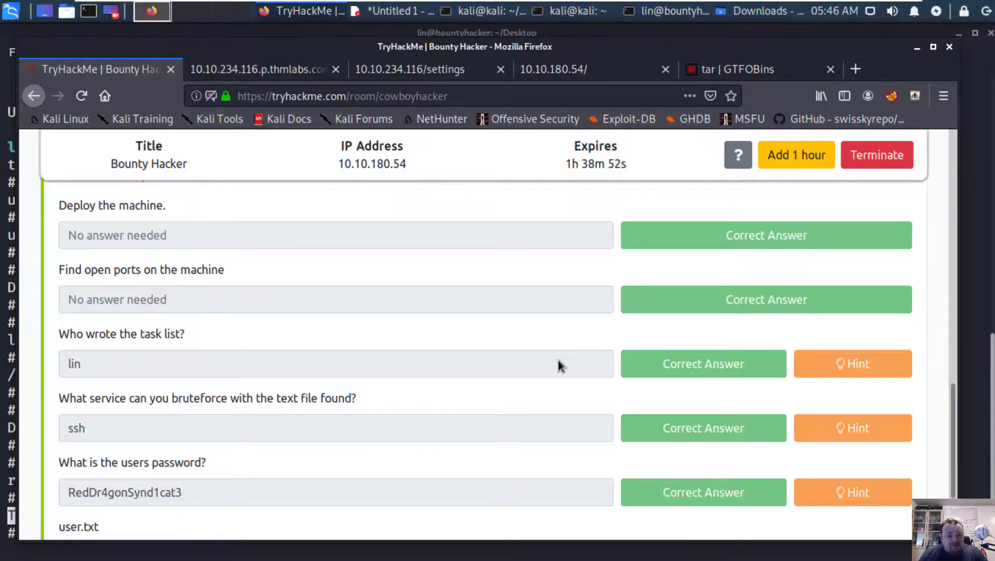
scroll("down", 3)
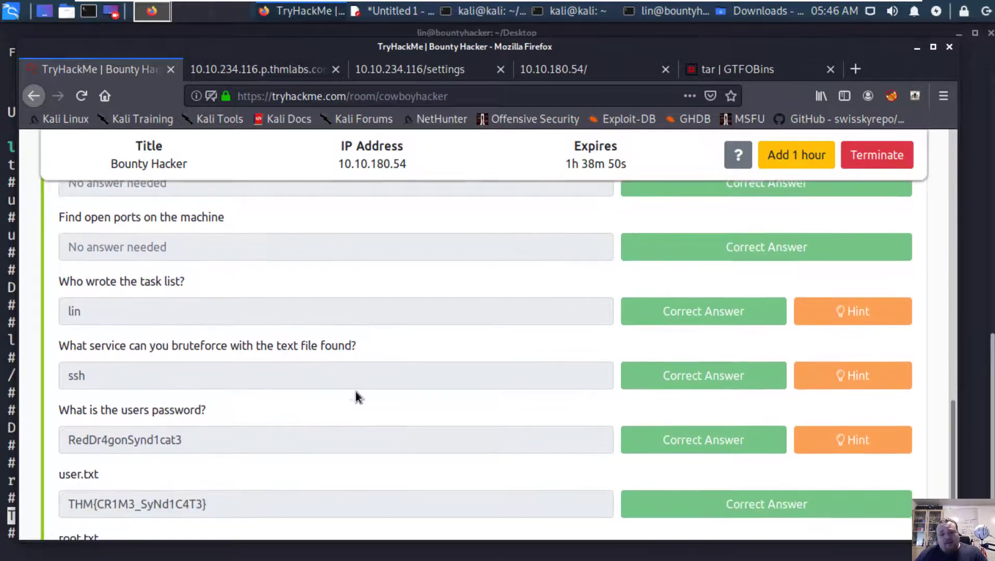
scroll("down", 3)
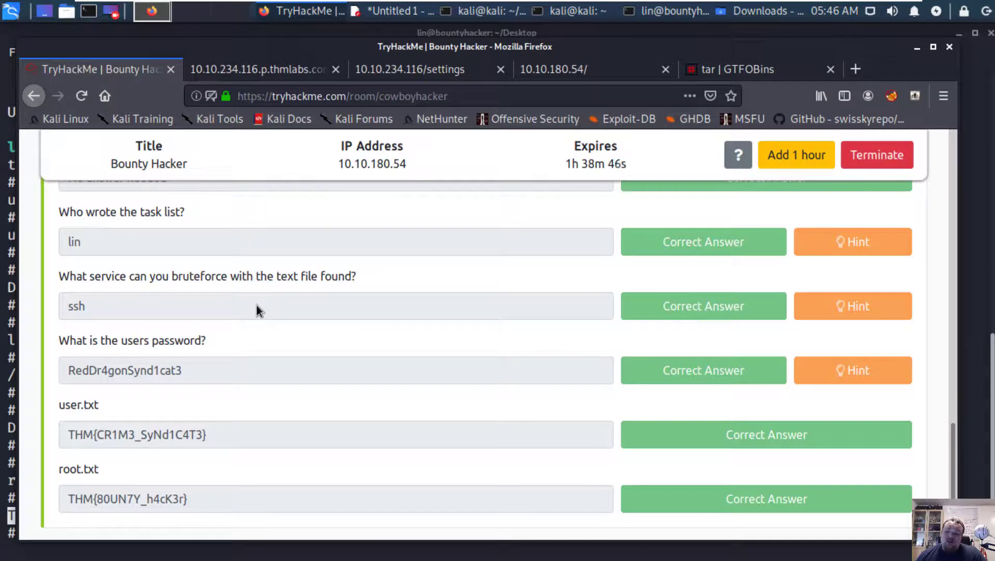
mouse_move(267, 309)
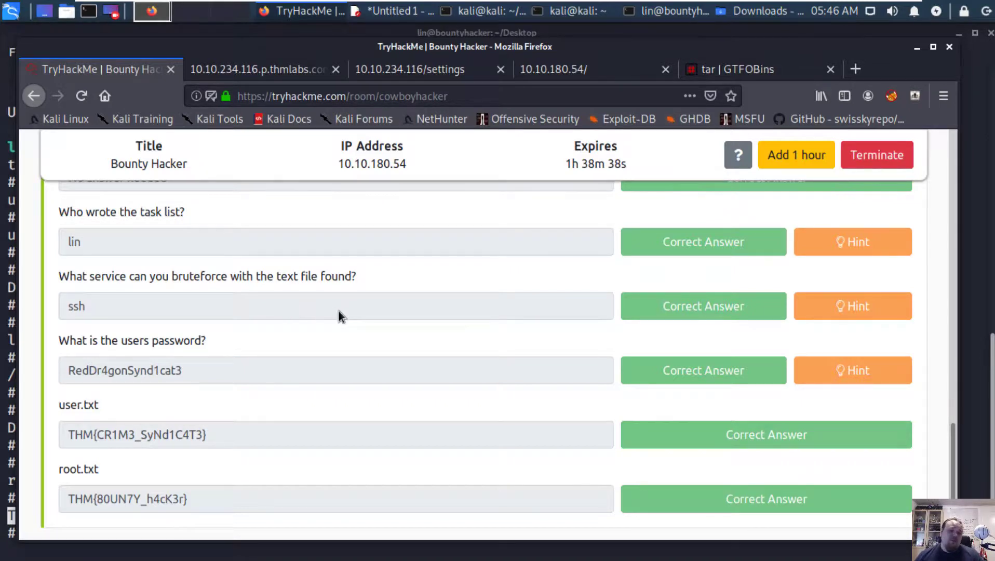
mouse_move(356, 349)
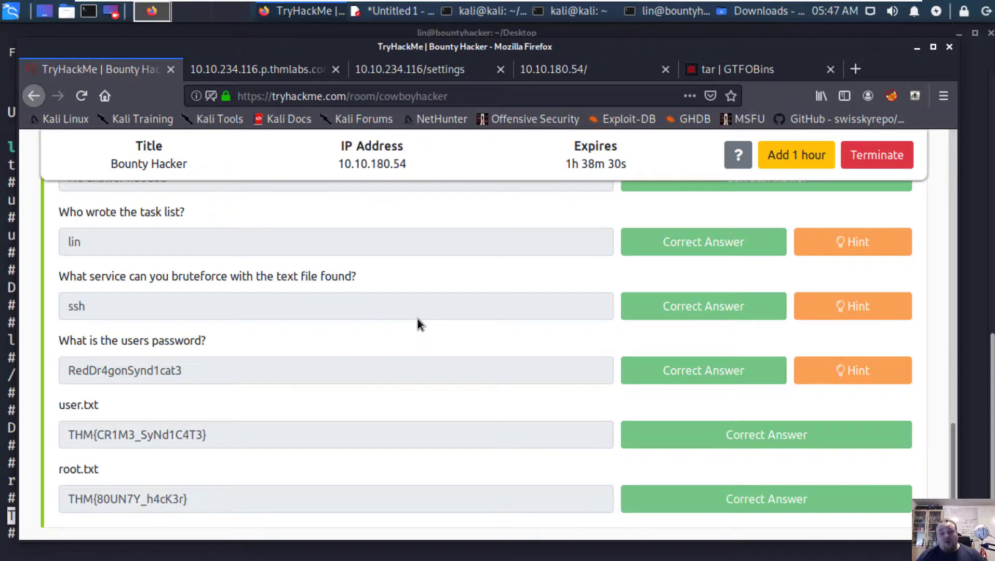
left_click(876, 154)
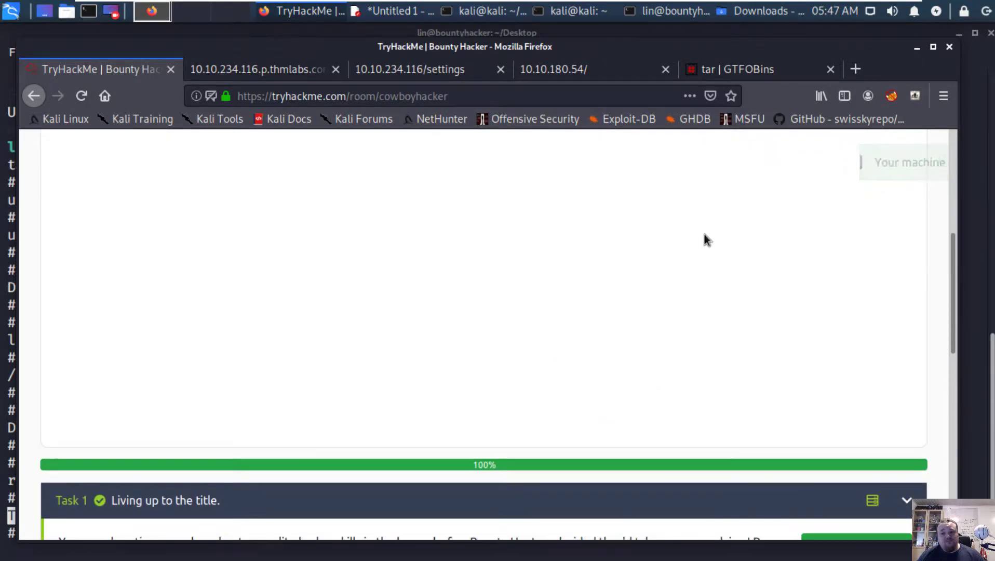
scroll("up", 3)
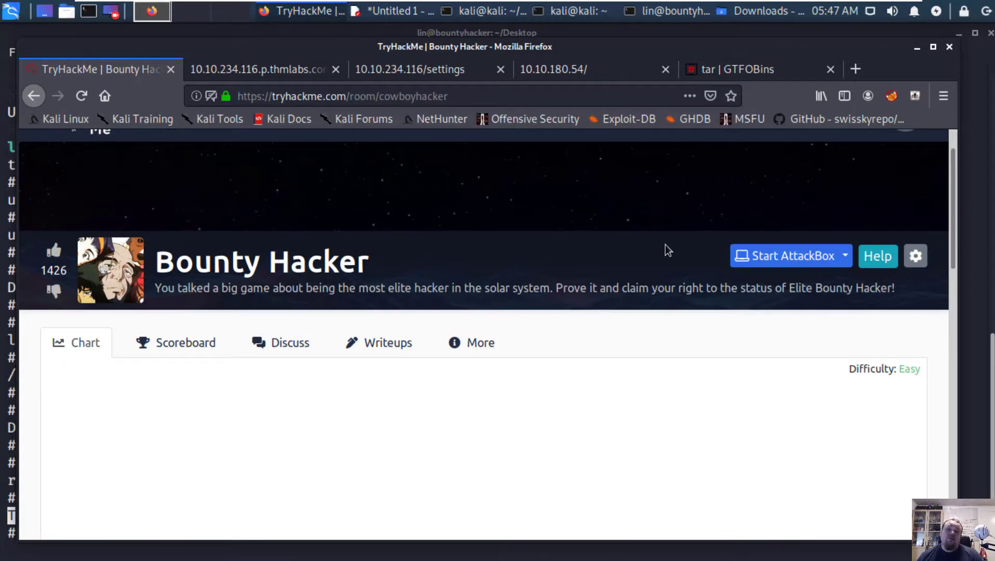